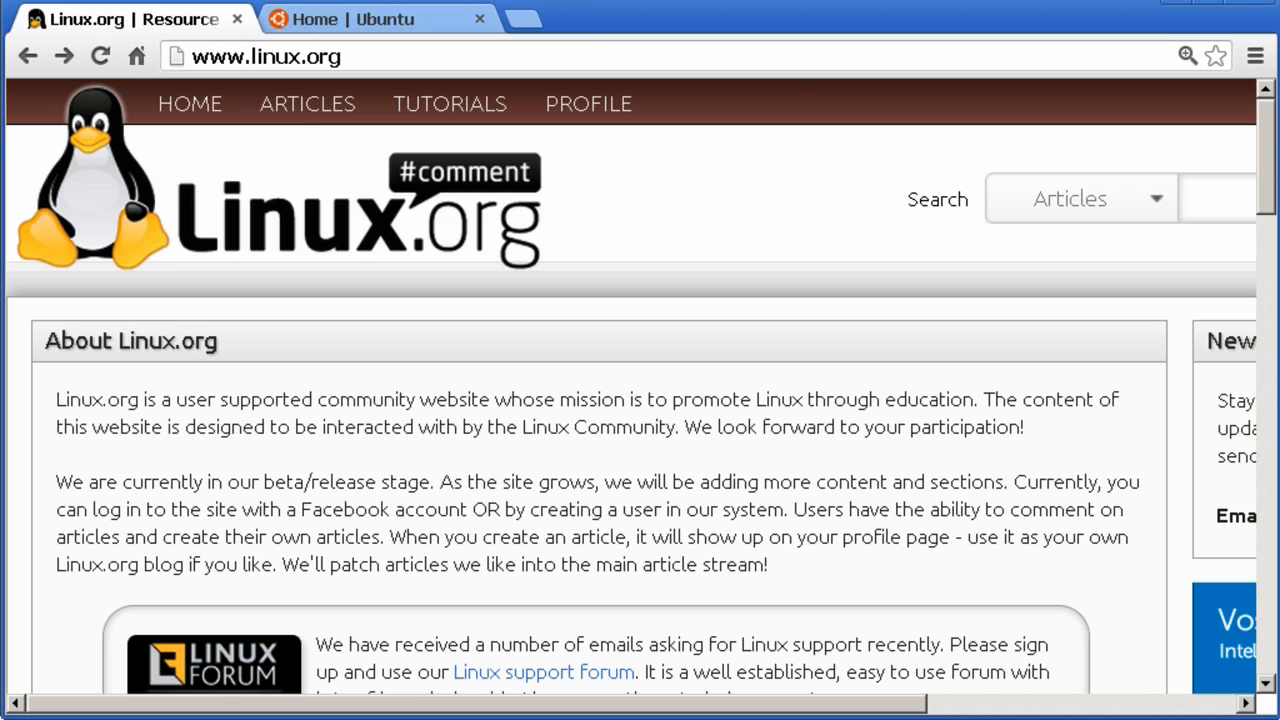
Go from linux.org to the Ubuntu site's Get Ubuntu 12.10 page.
scroll(down, 3)
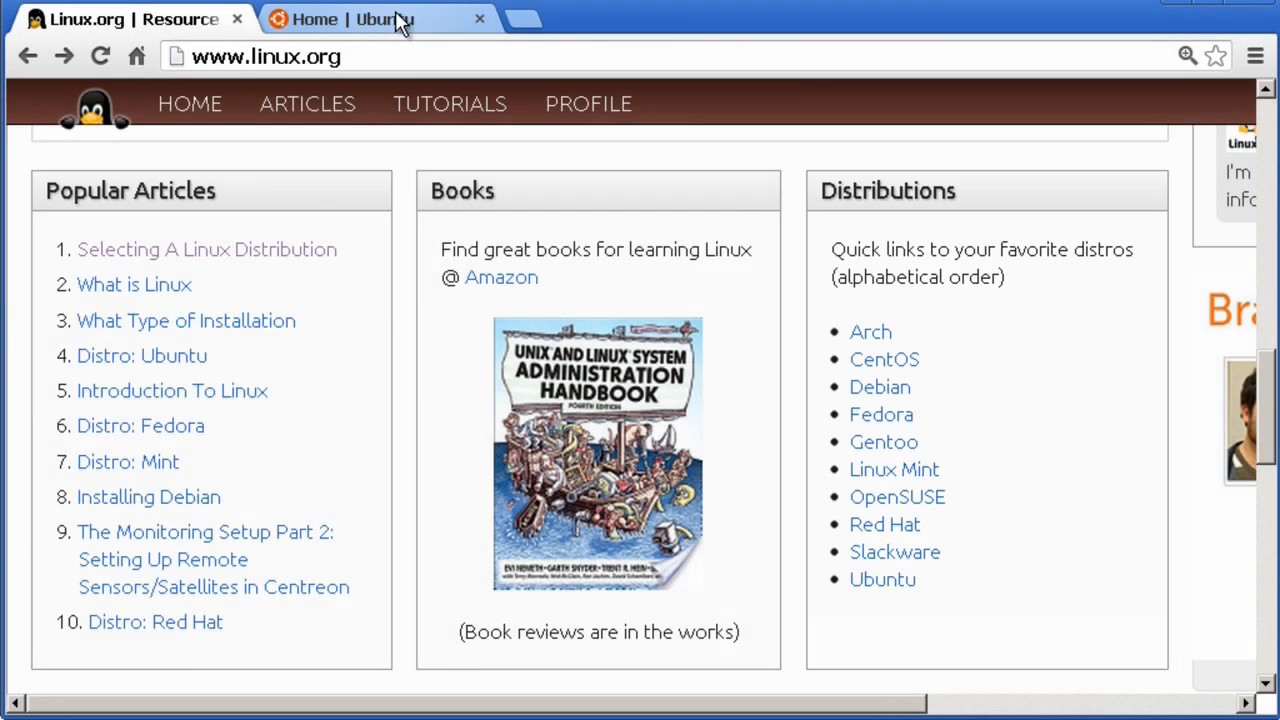
click(360, 19)
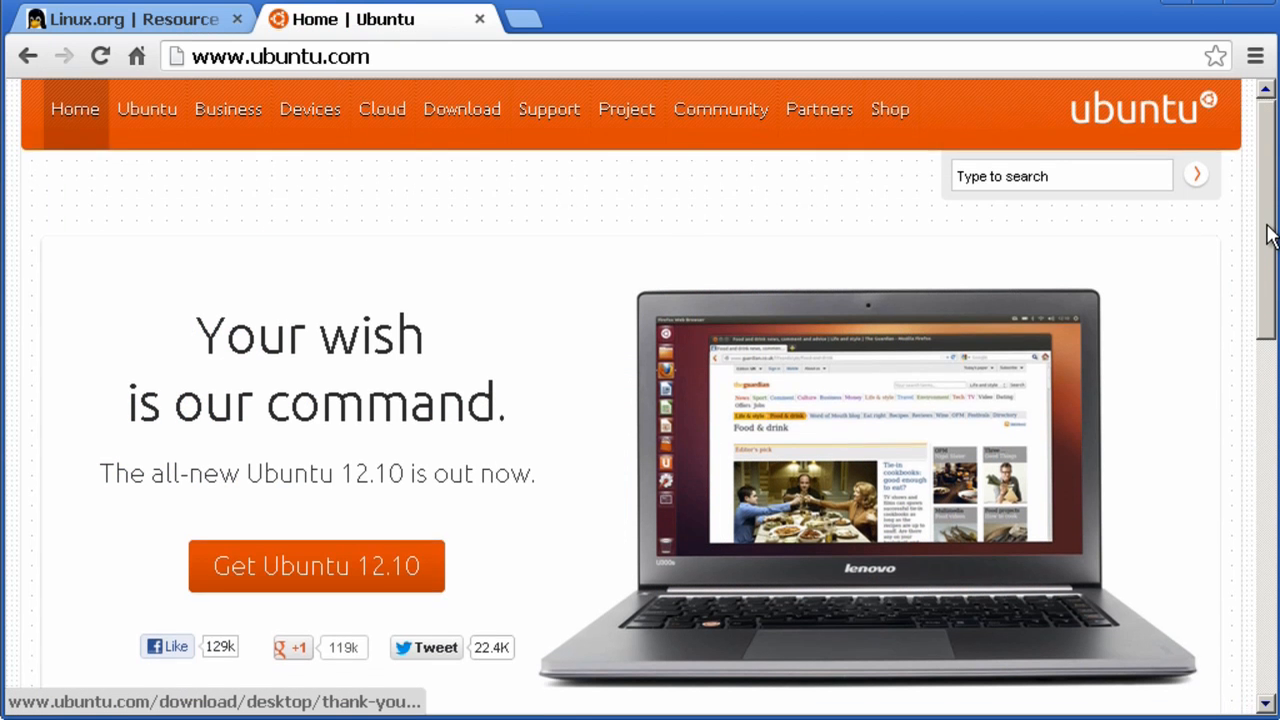
scroll(down, 3)
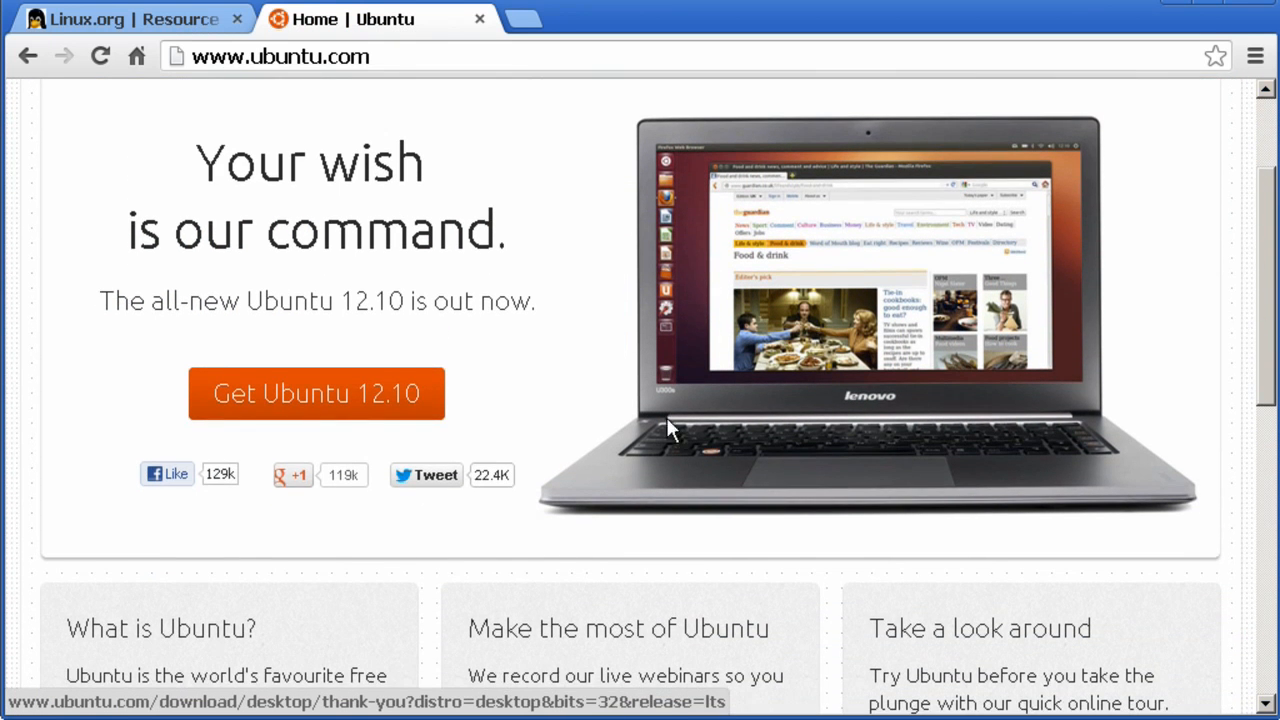
click(316, 393)
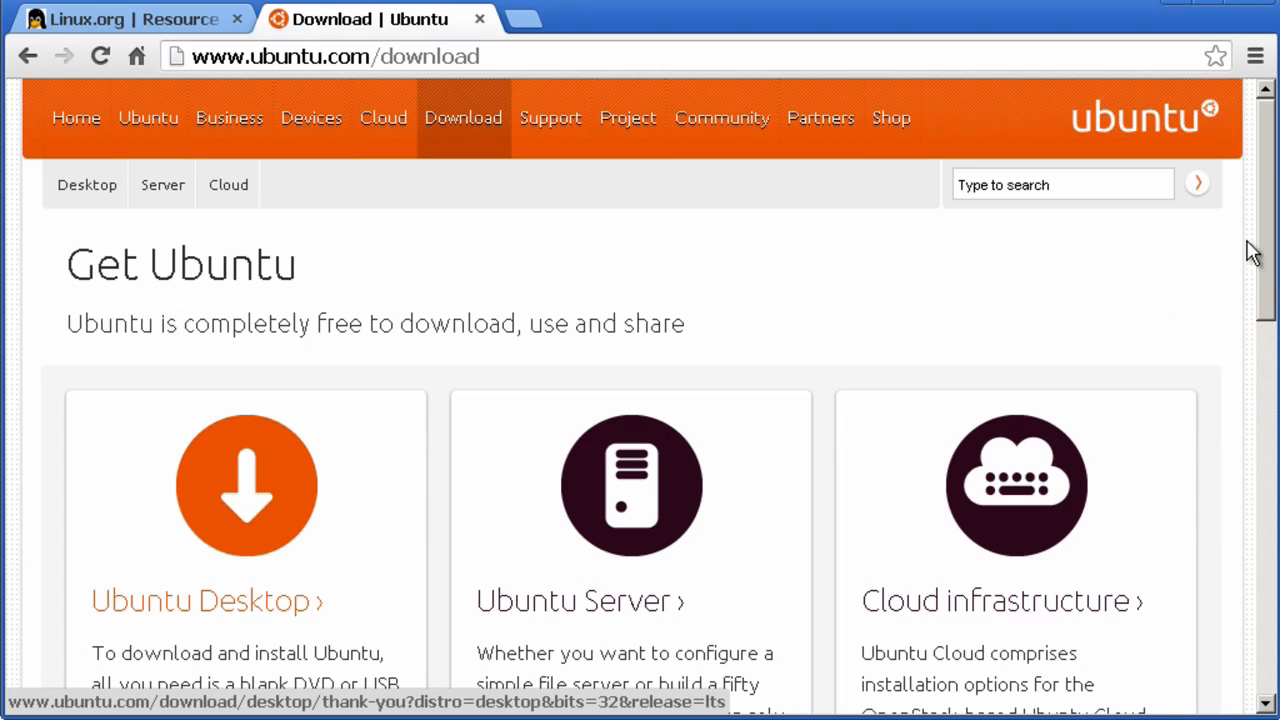
Request the Ubuntu 12.10 32-bit download and choose 'Not now, take me to the download'.
scroll(down, 3)
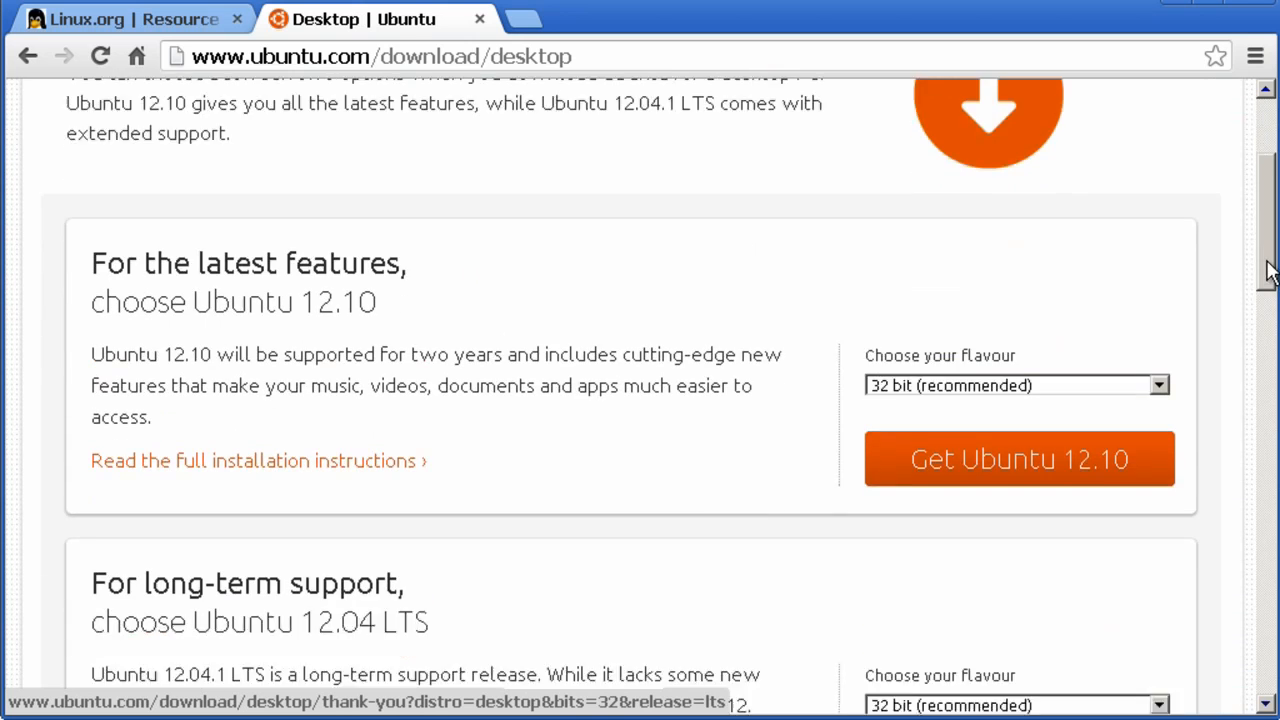
click(1019, 458)
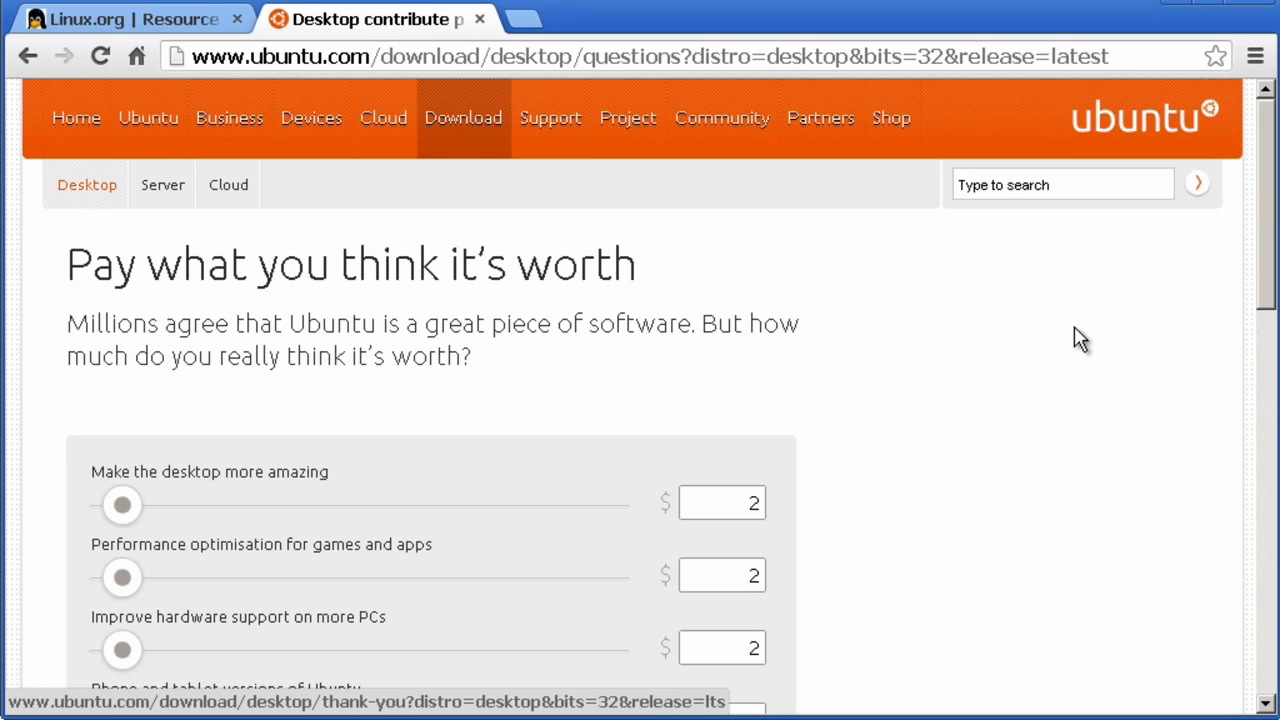
scroll(down, 3)
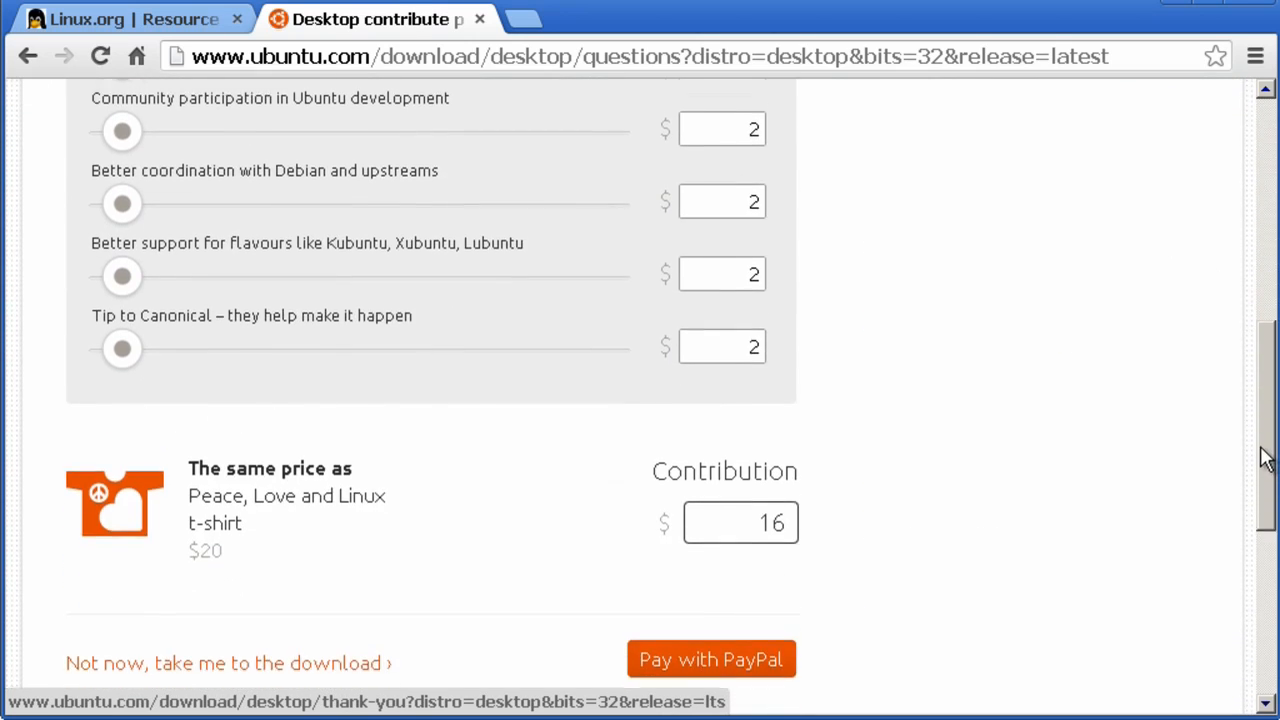
scroll(down, 3)
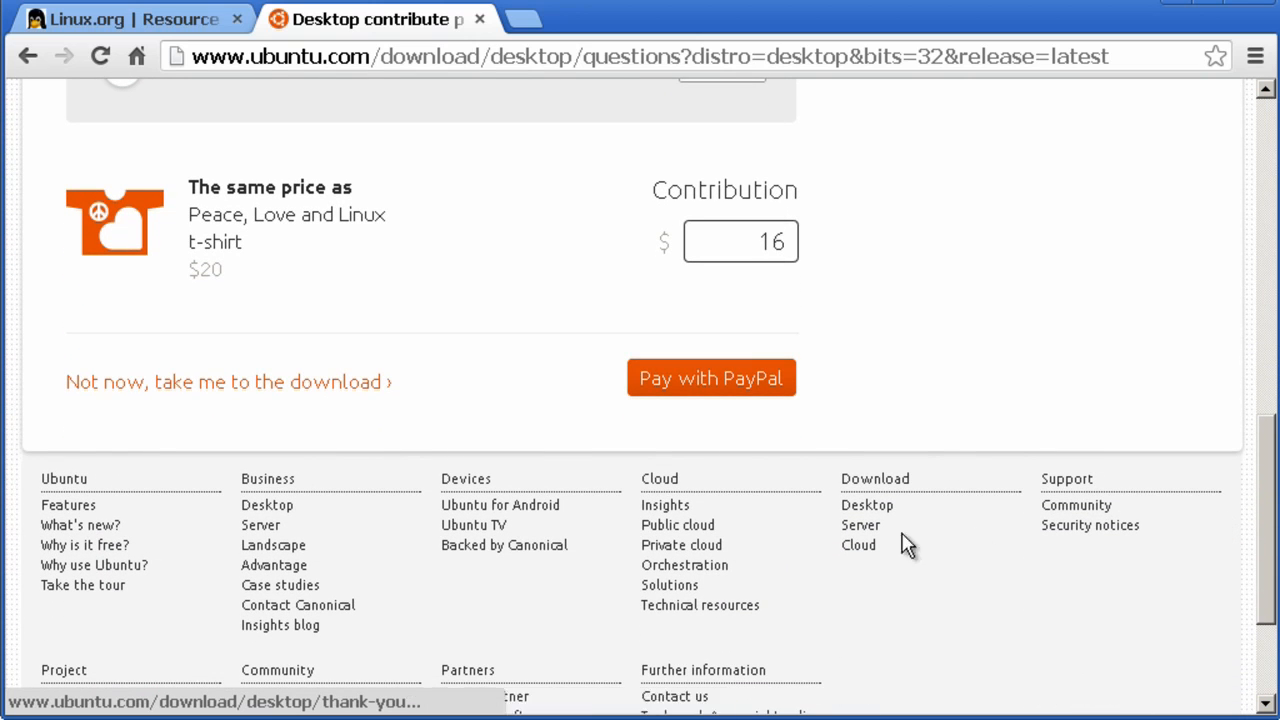
click(228, 374)
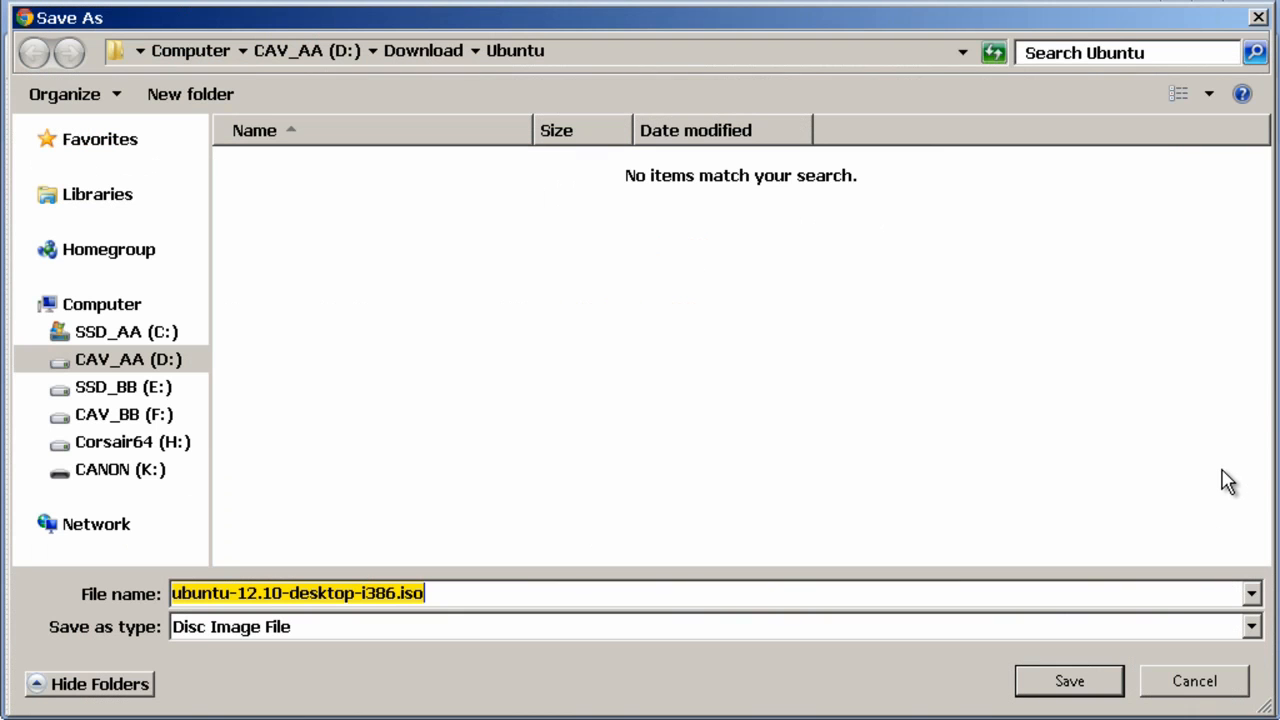
Save the Ubuntu 12.10 ISO to D's Ubuntu download folder and reach infrarecorder.org's Downloads page.
click(1068, 681)
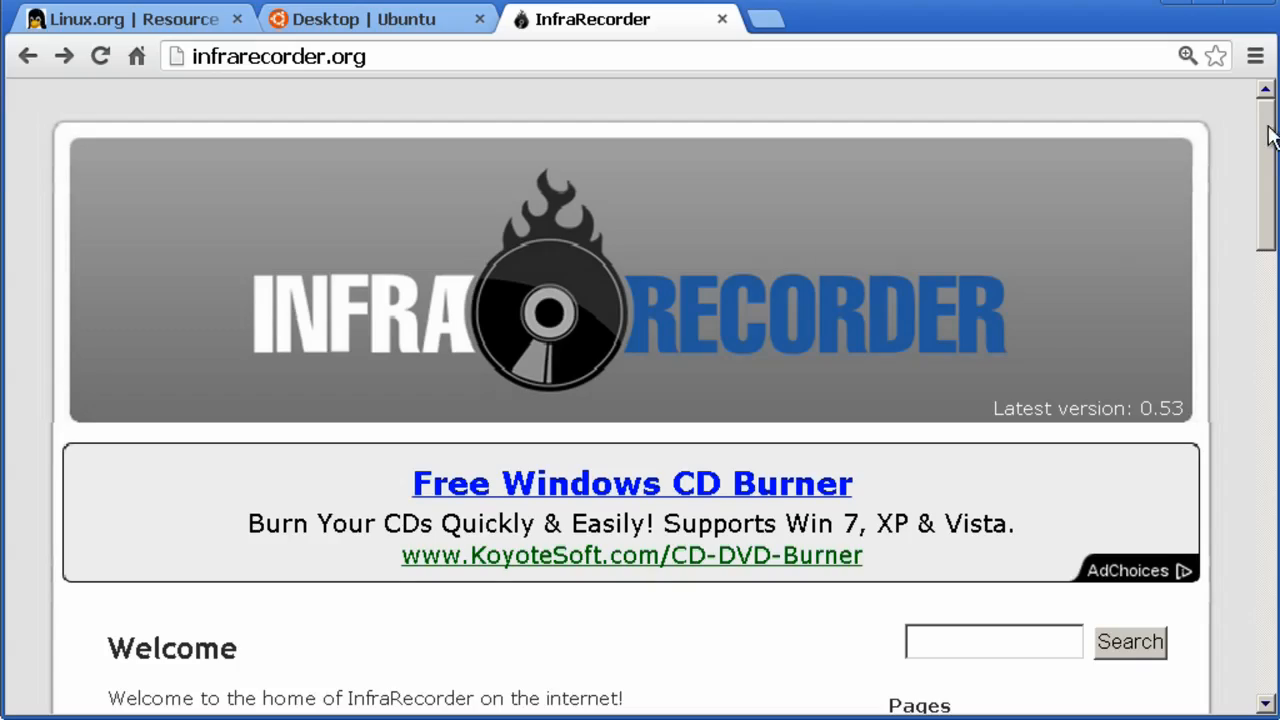
scroll(down, 3)
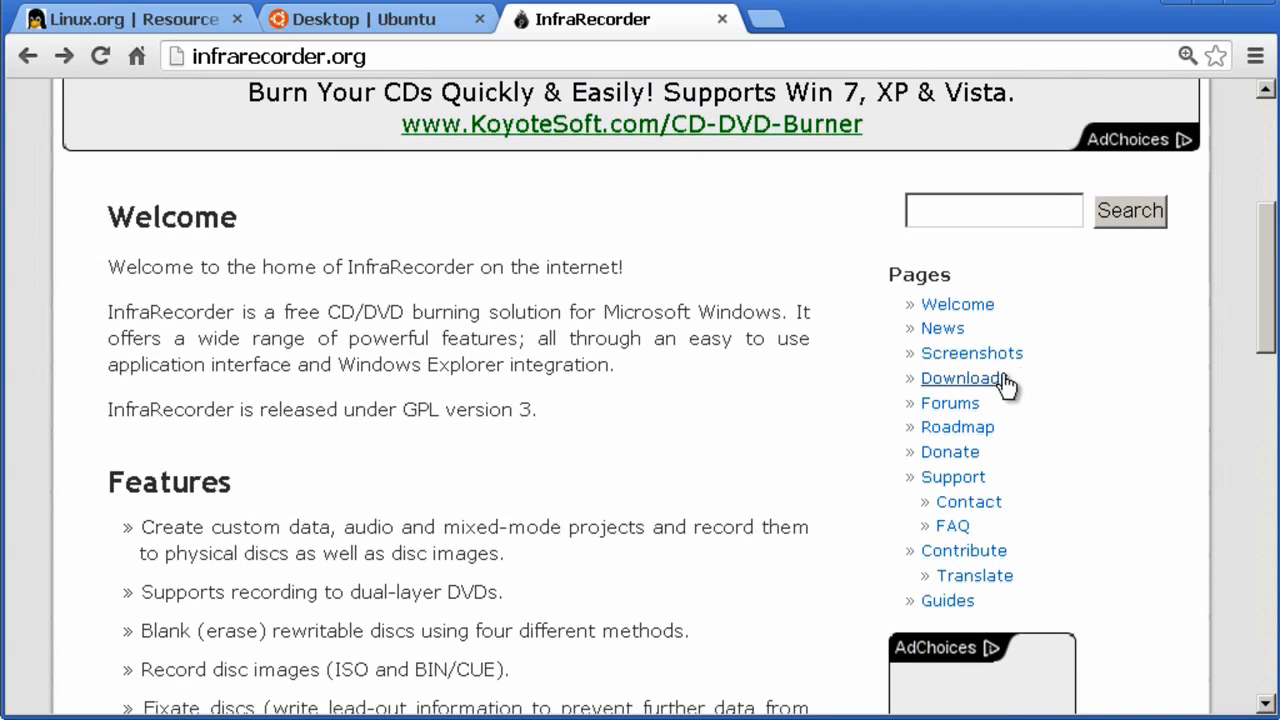
click(960, 378)
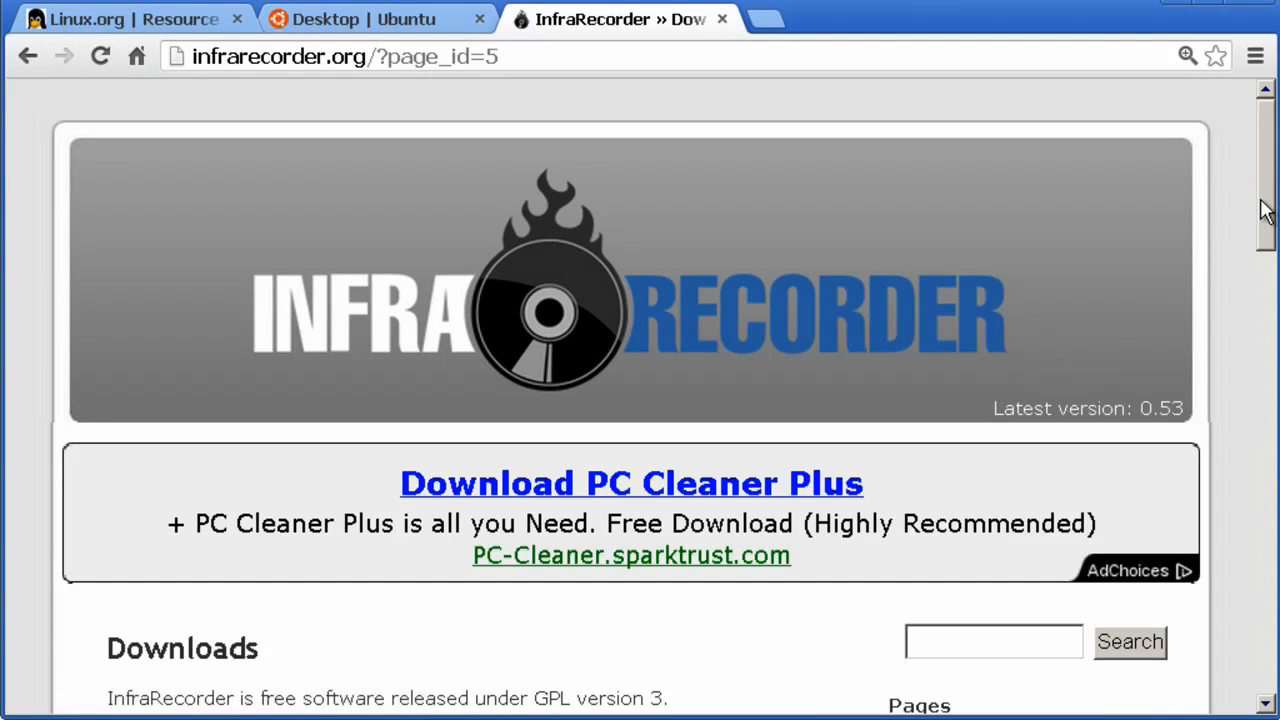
scroll(down, 3)
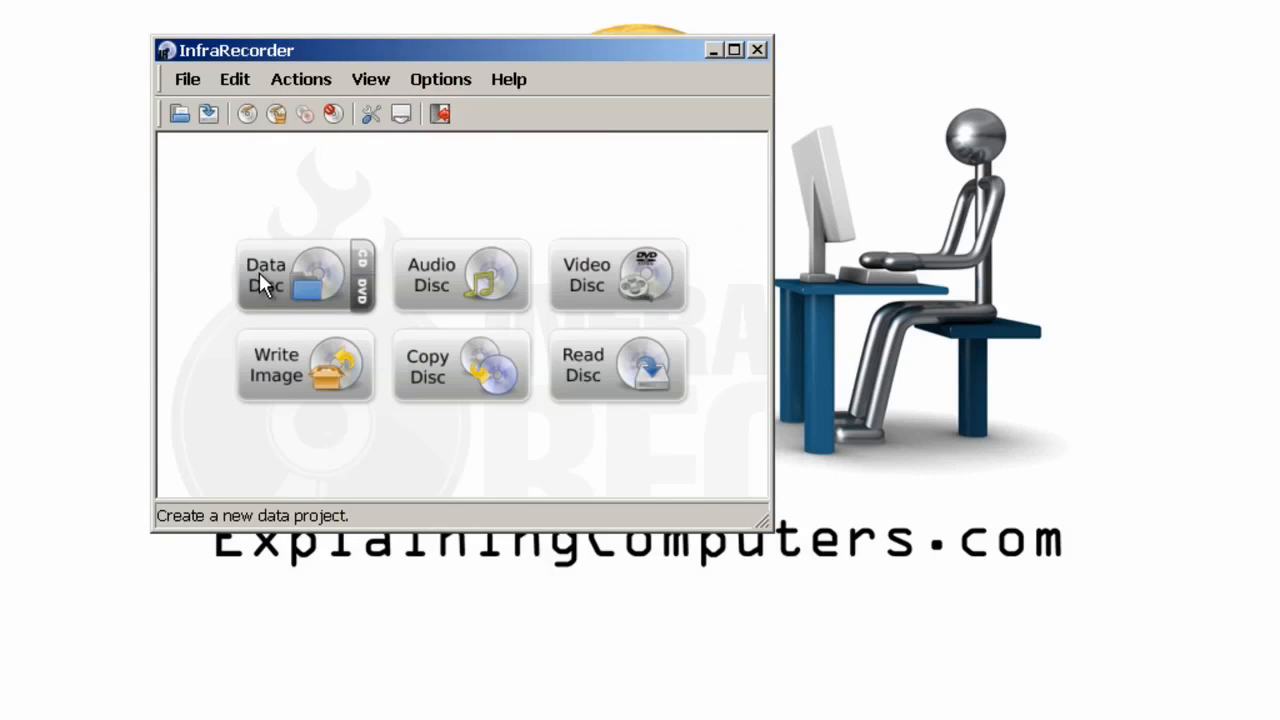
Use Actions > Burn Image with the Ubuntu 12.10 ISO from Download\Ubuntu and confirm the burn.
click(300, 79)
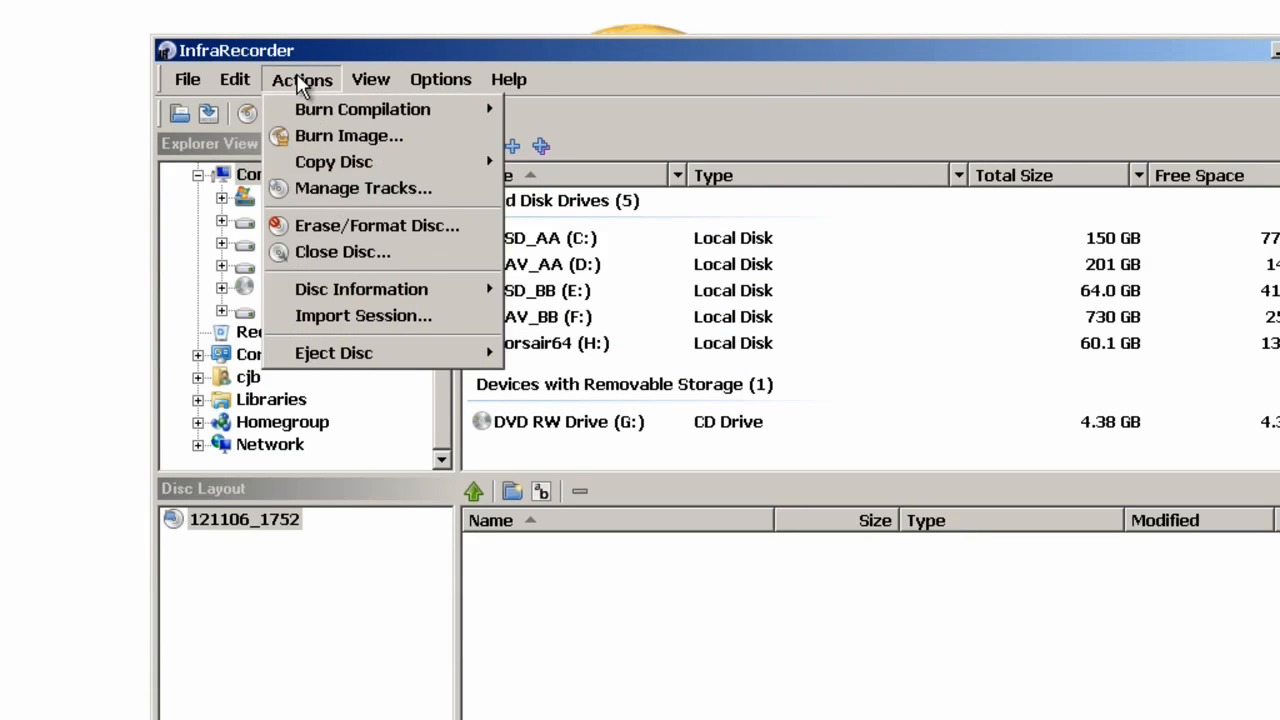
click(348, 135)
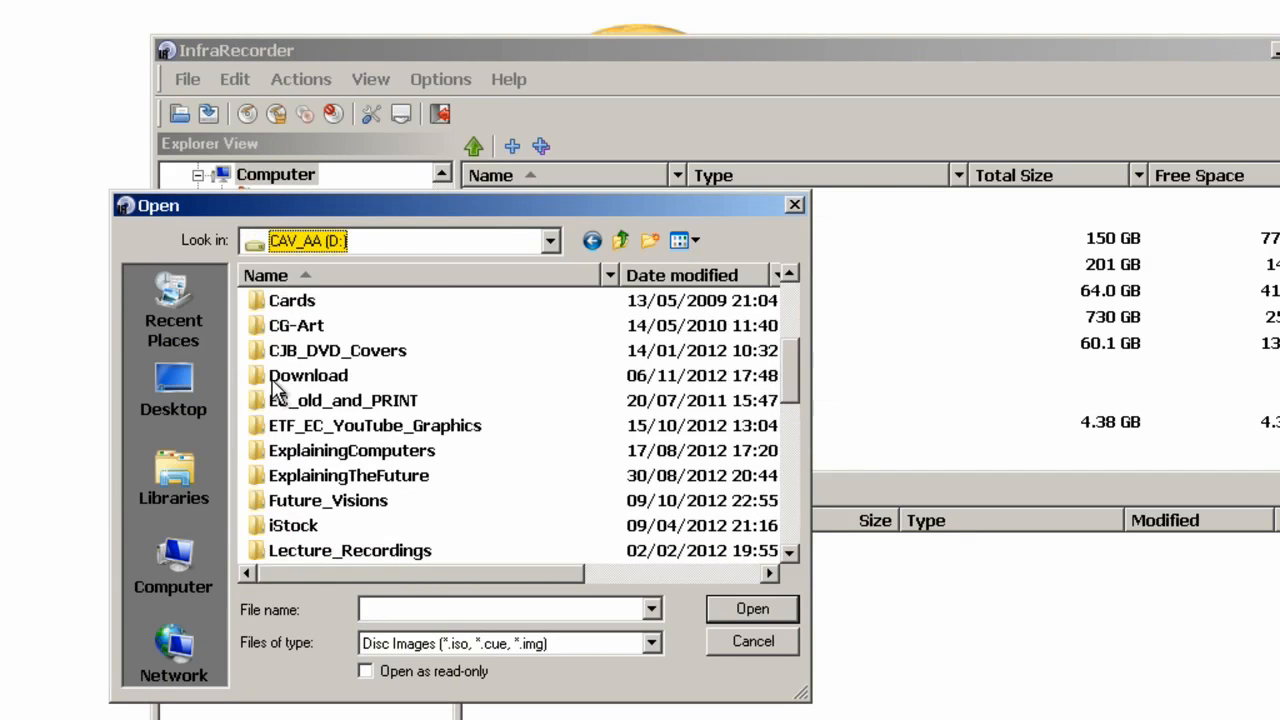
double_click(308, 375)
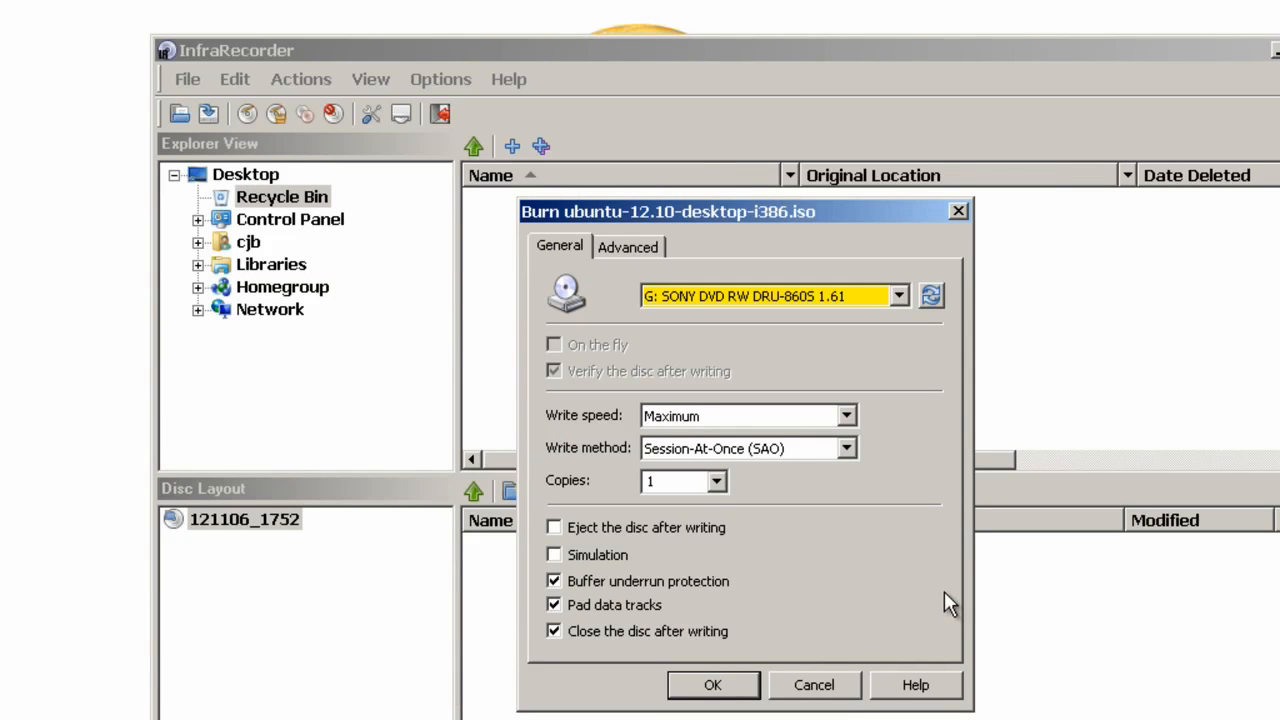
click(712, 685)
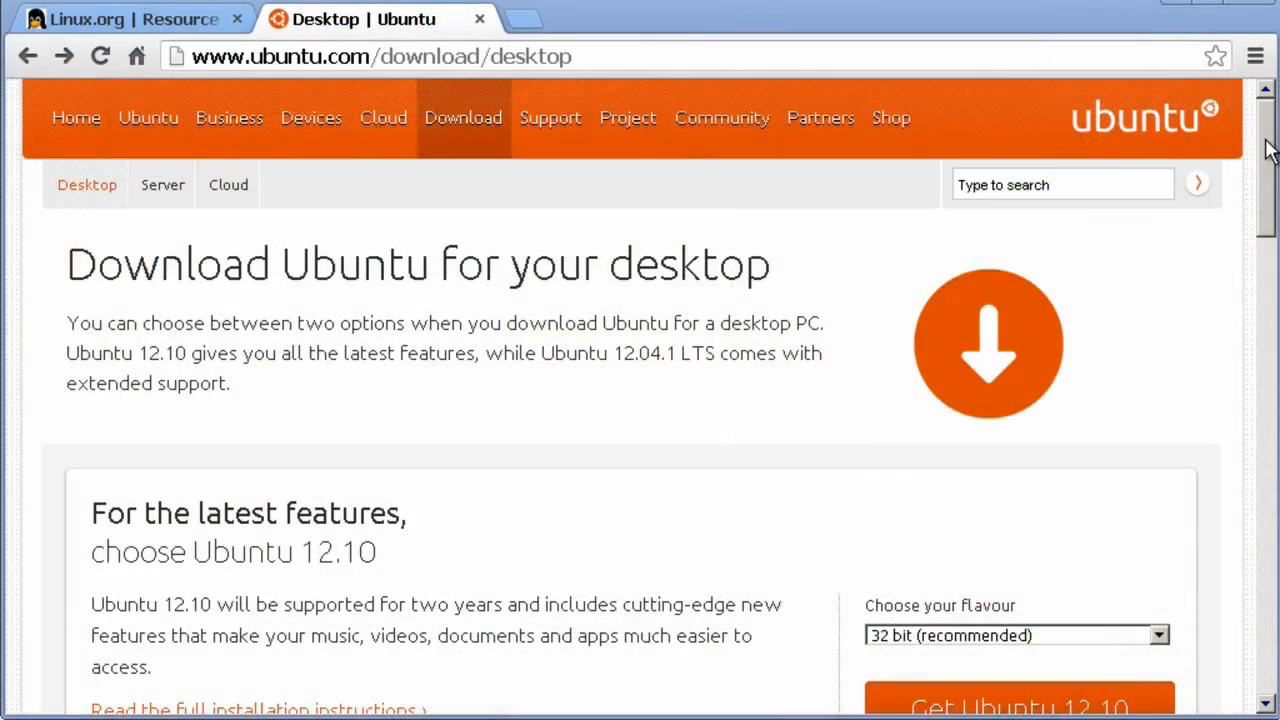
Add one Ubuntu 12.10 Desktop Single DVD to the Canonical Store cart.
scroll(down, 3)
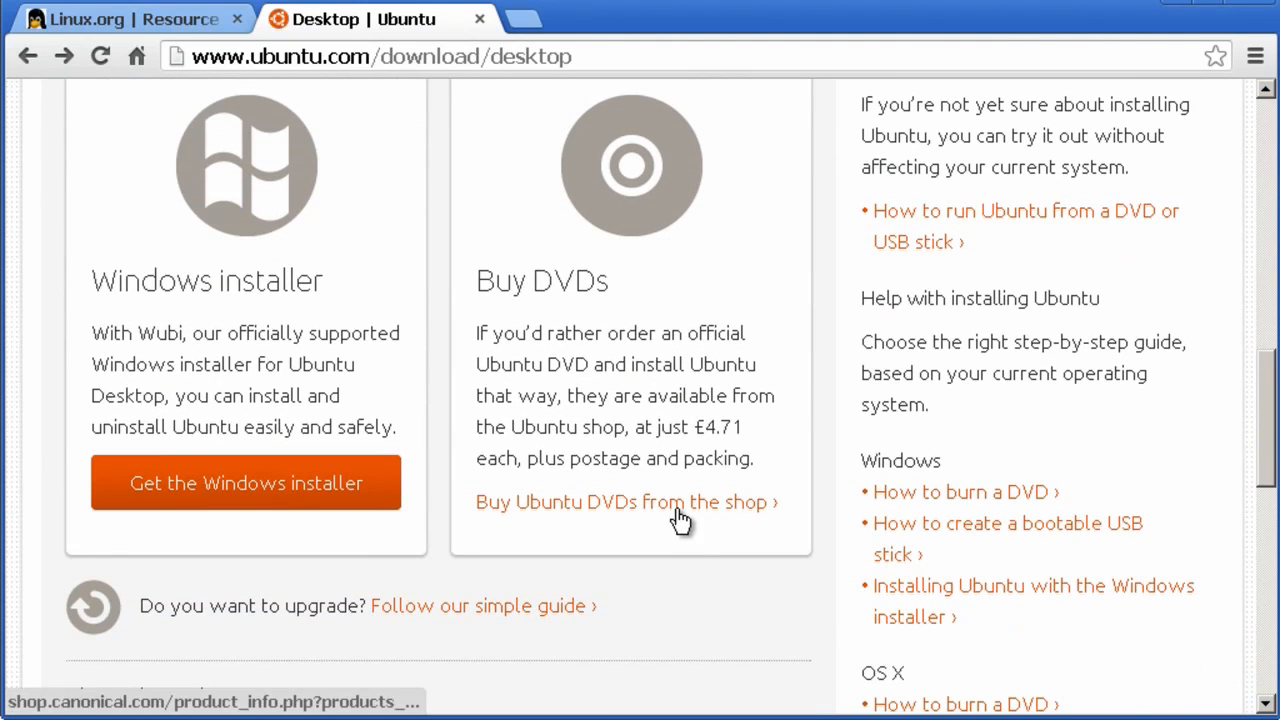
click(620, 501)
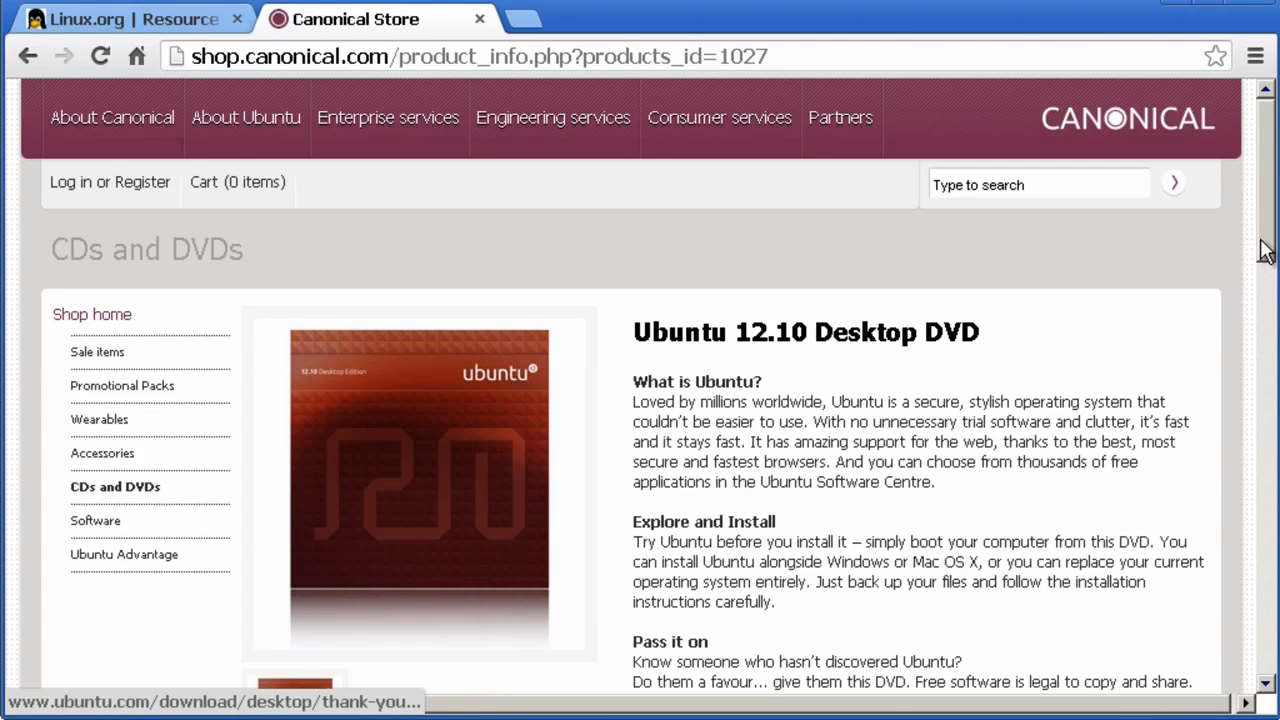
scroll(down, 3)
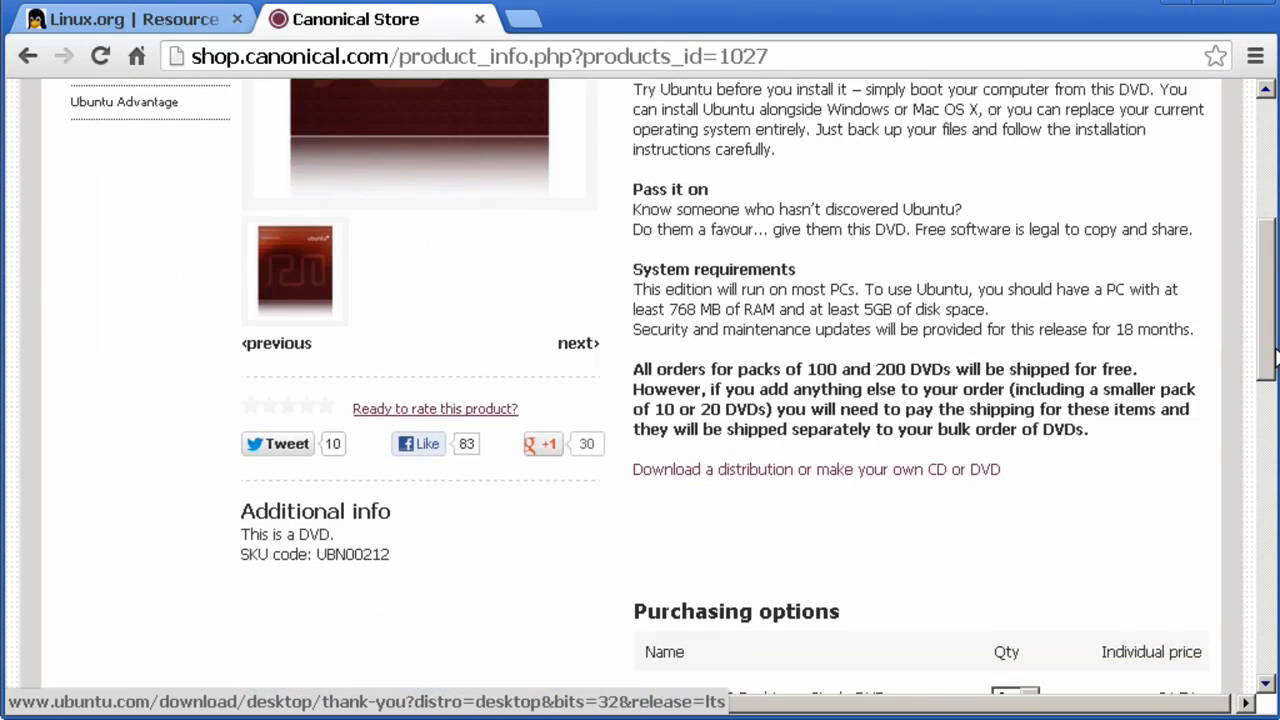
scroll(down, 3)
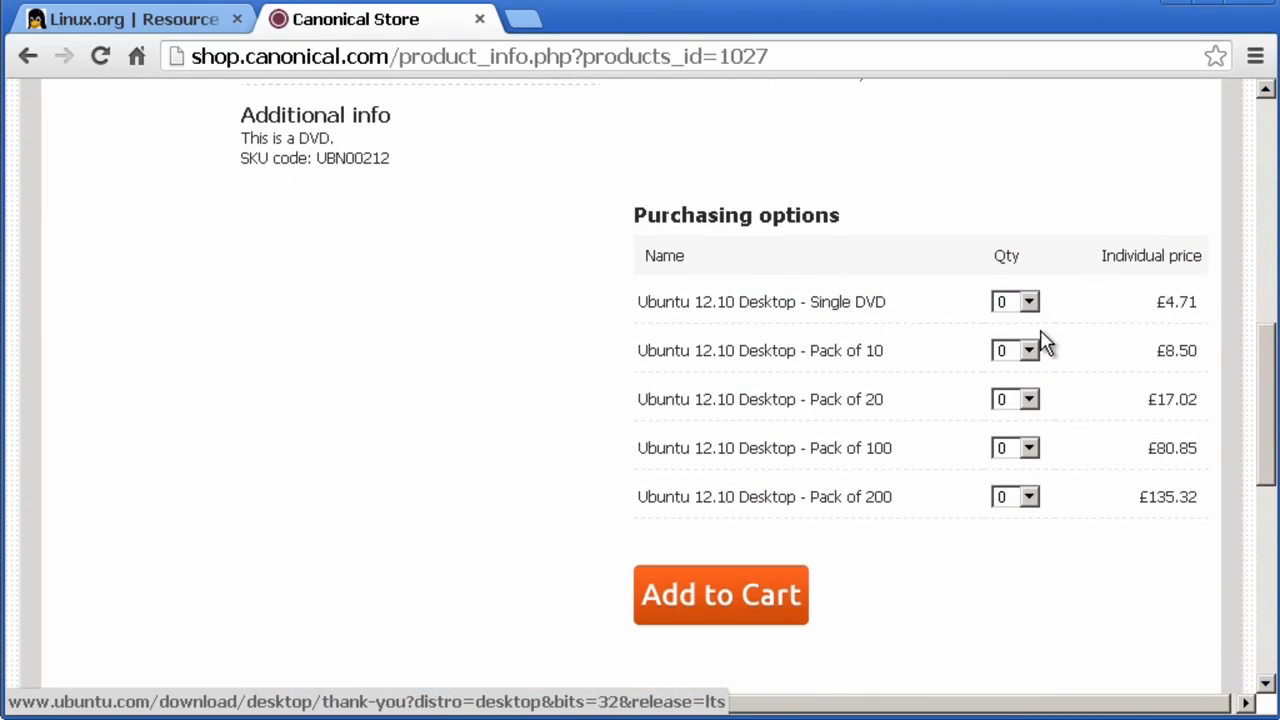
click(1015, 301)
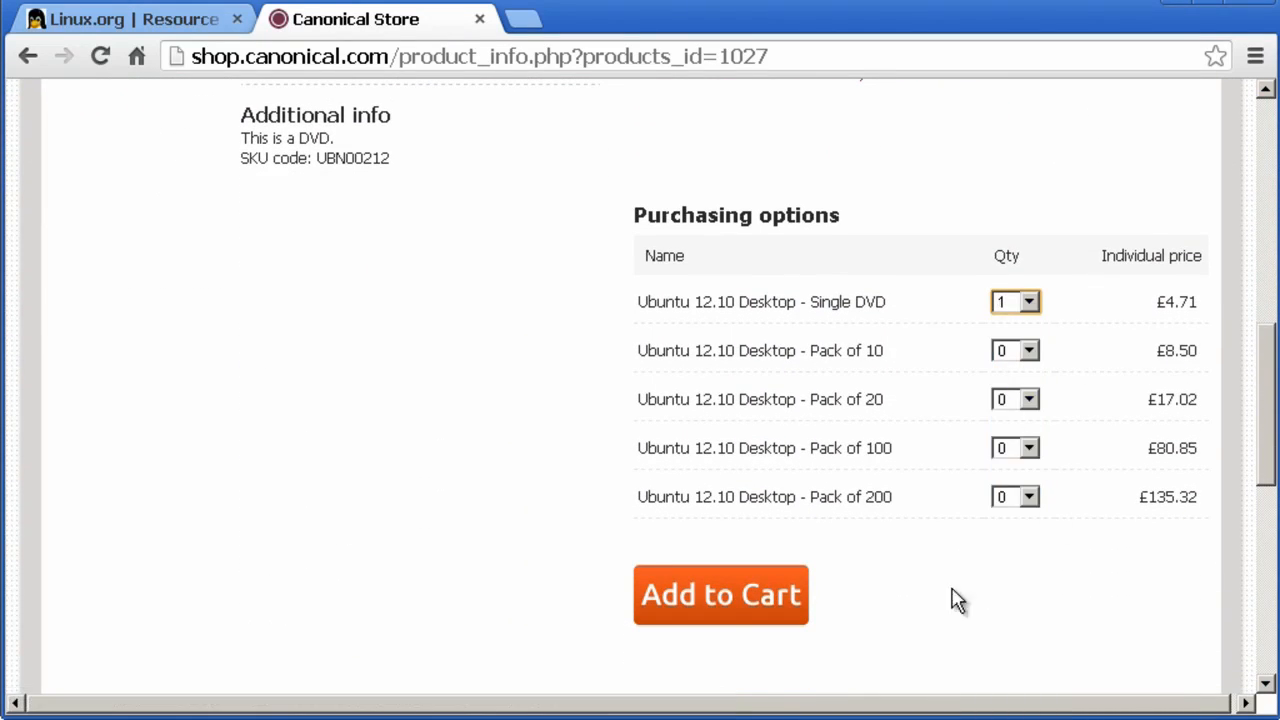
click(720, 594)
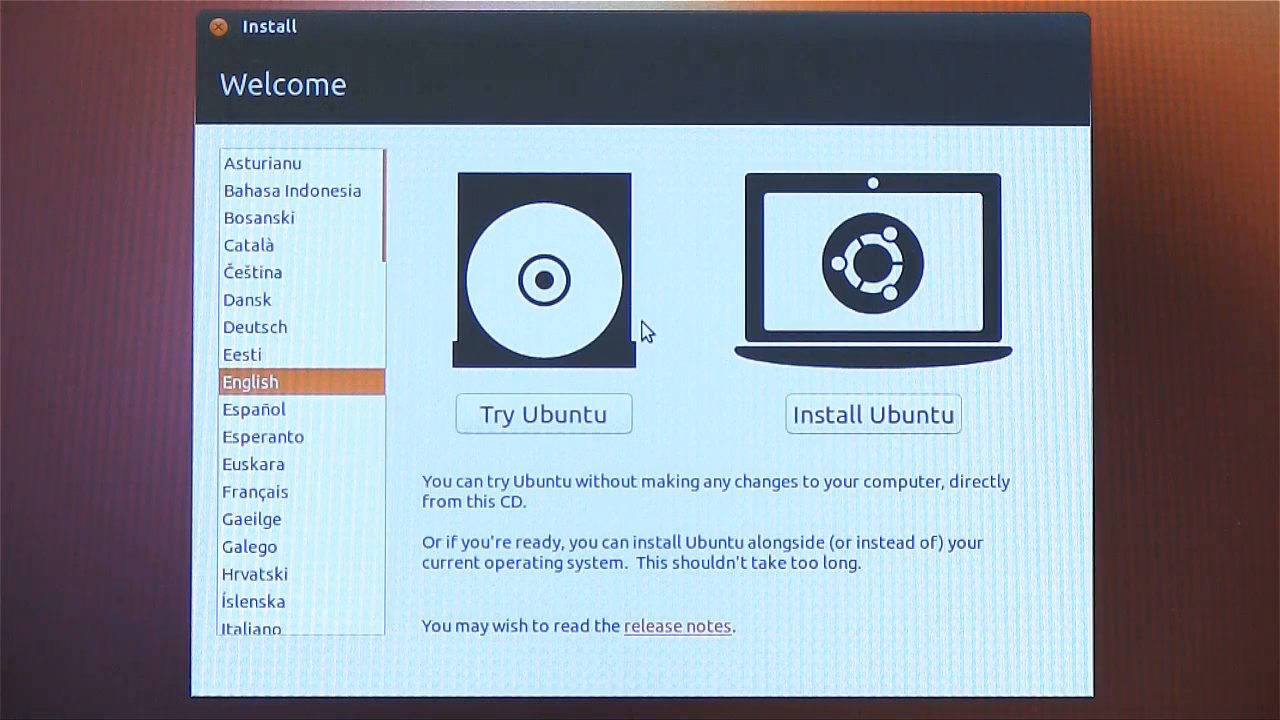
mouse_move(815, 332)
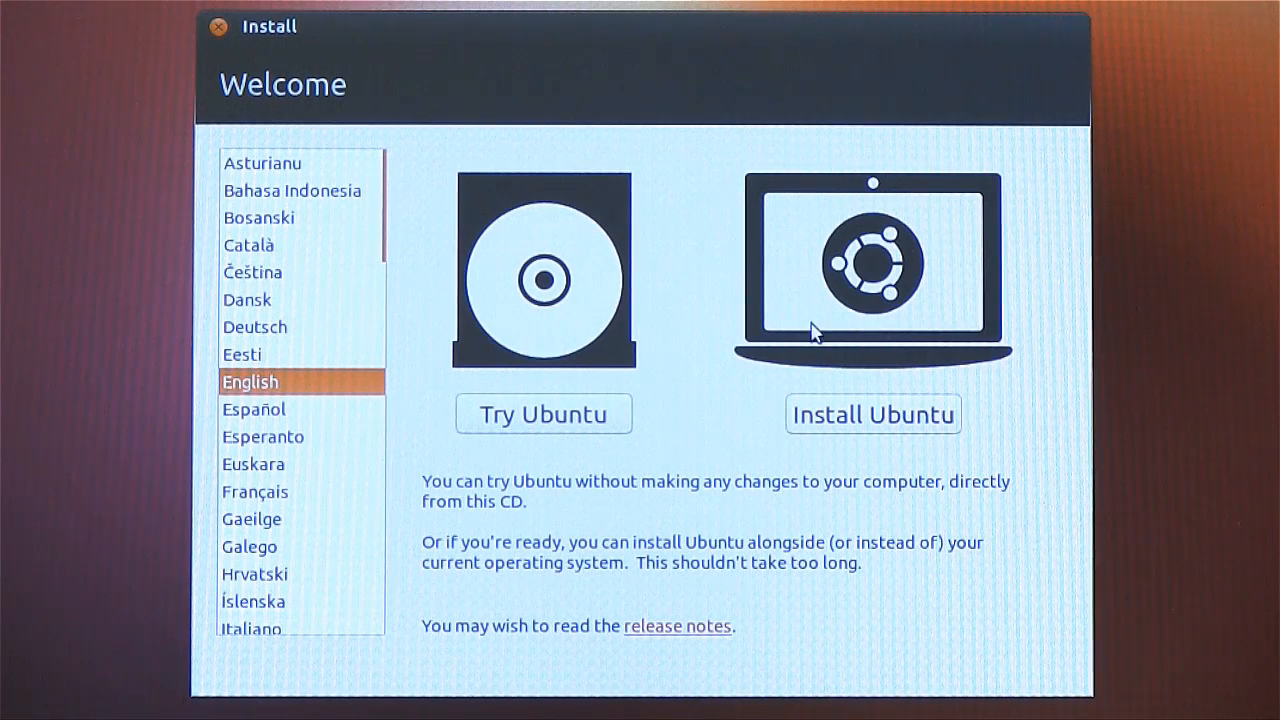
mouse_move(567, 327)
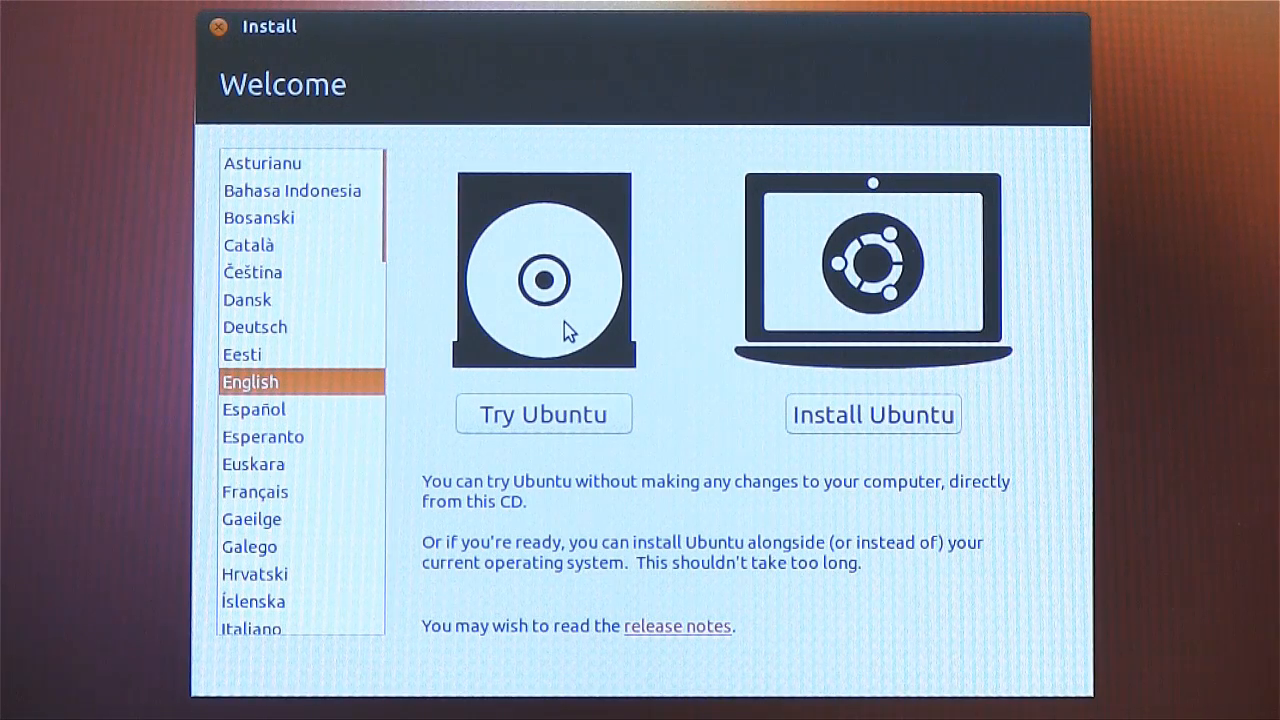
mouse_move(565, 363)
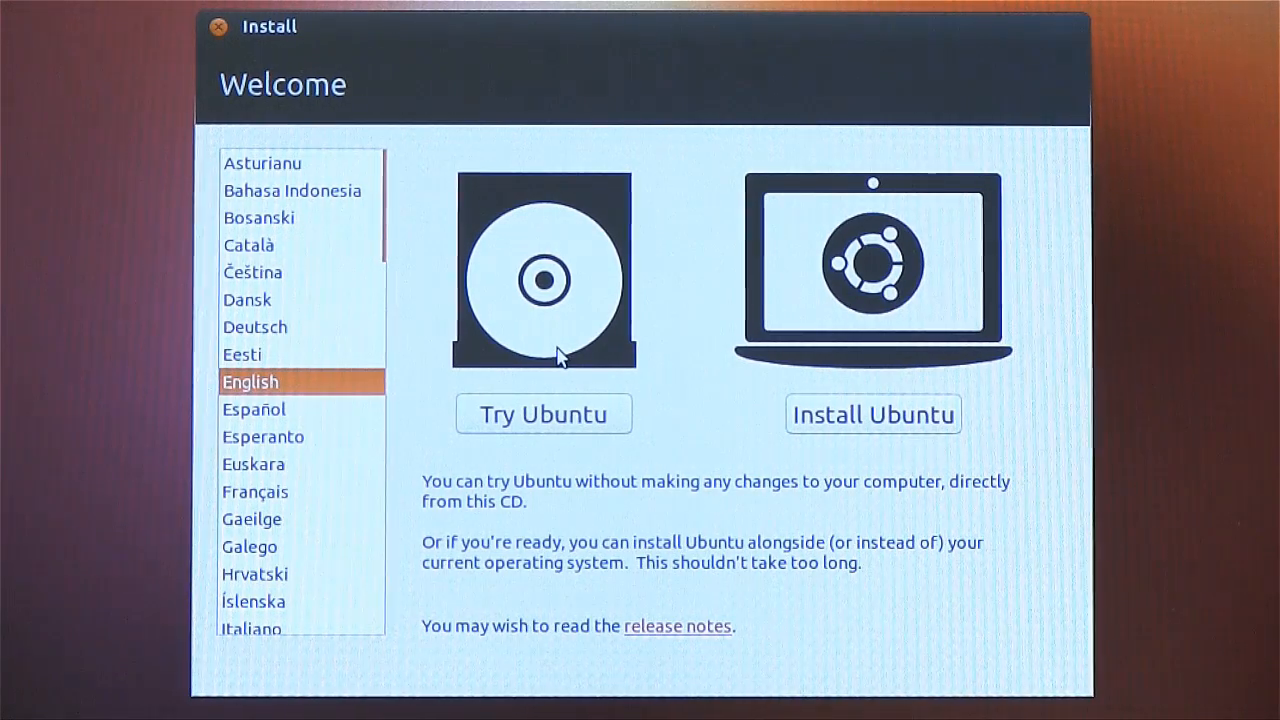
mouse_move(690, 505)
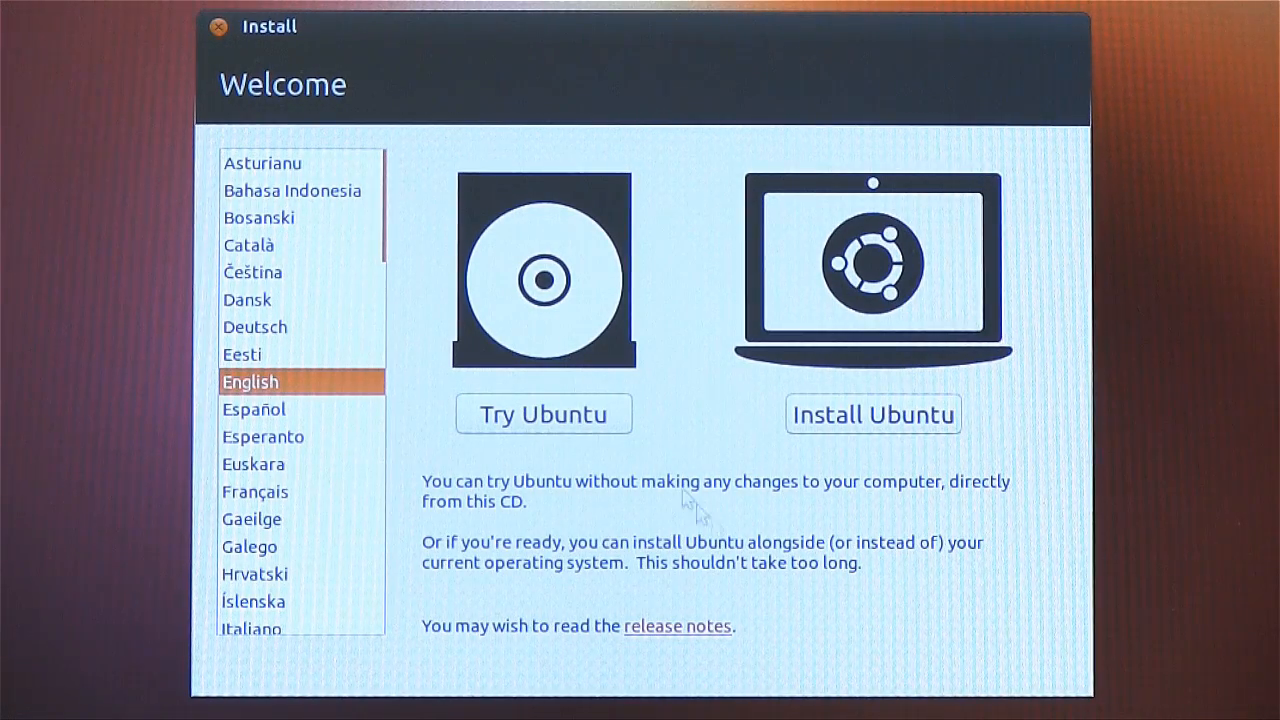
Choose Install Ubuntu with English kept as the language.
click(872, 414)
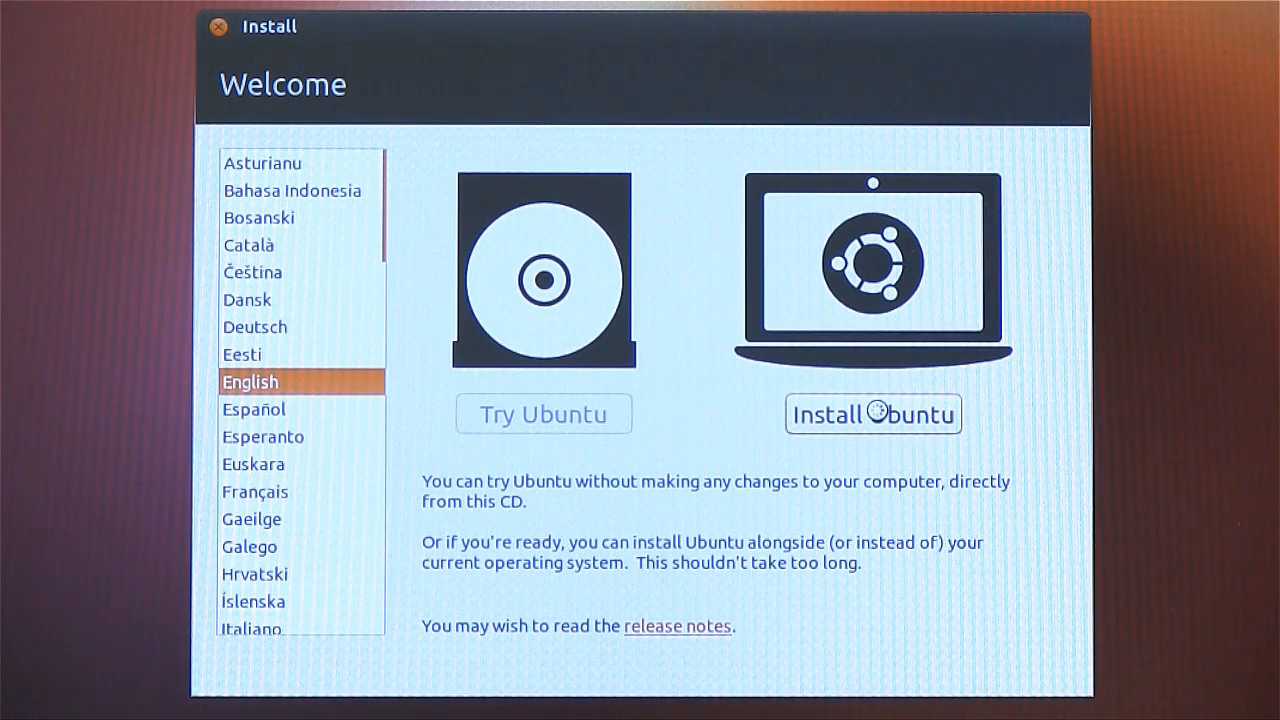
Enable 'Download updates while installing' and third-party software, then continue.
click(872, 414)
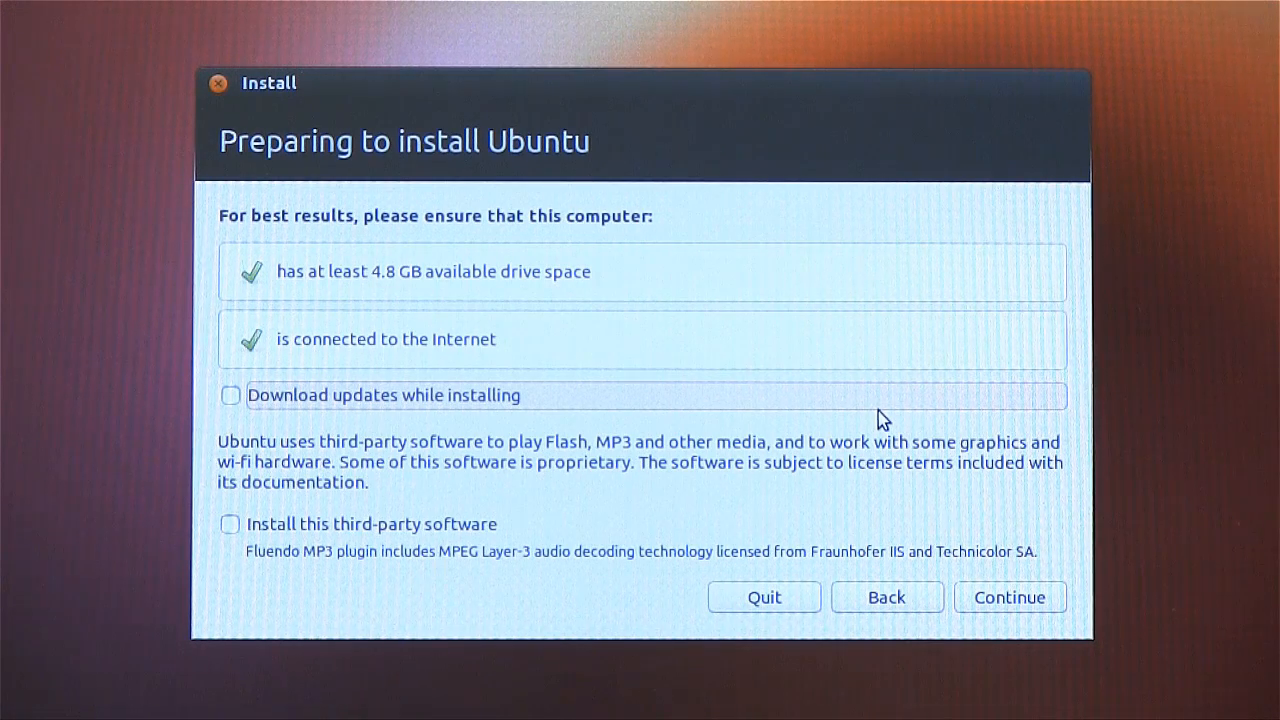
mouse_move(598, 267)
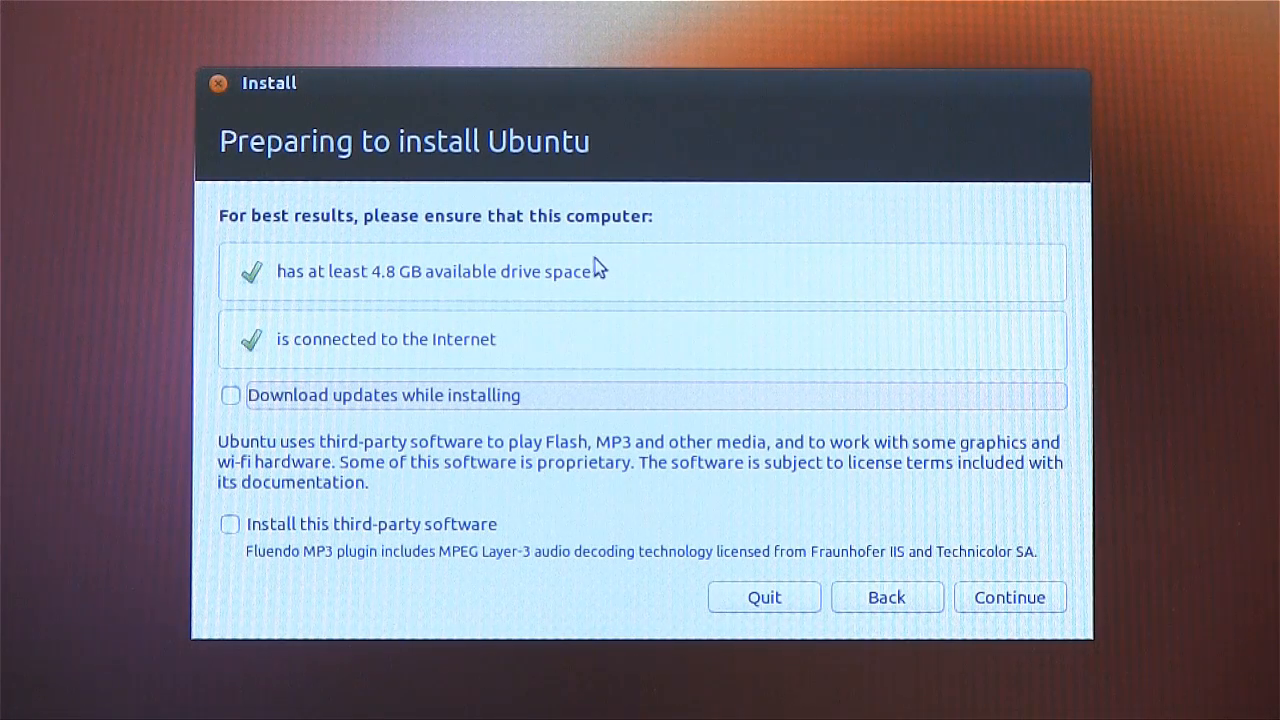
mouse_move(568, 353)
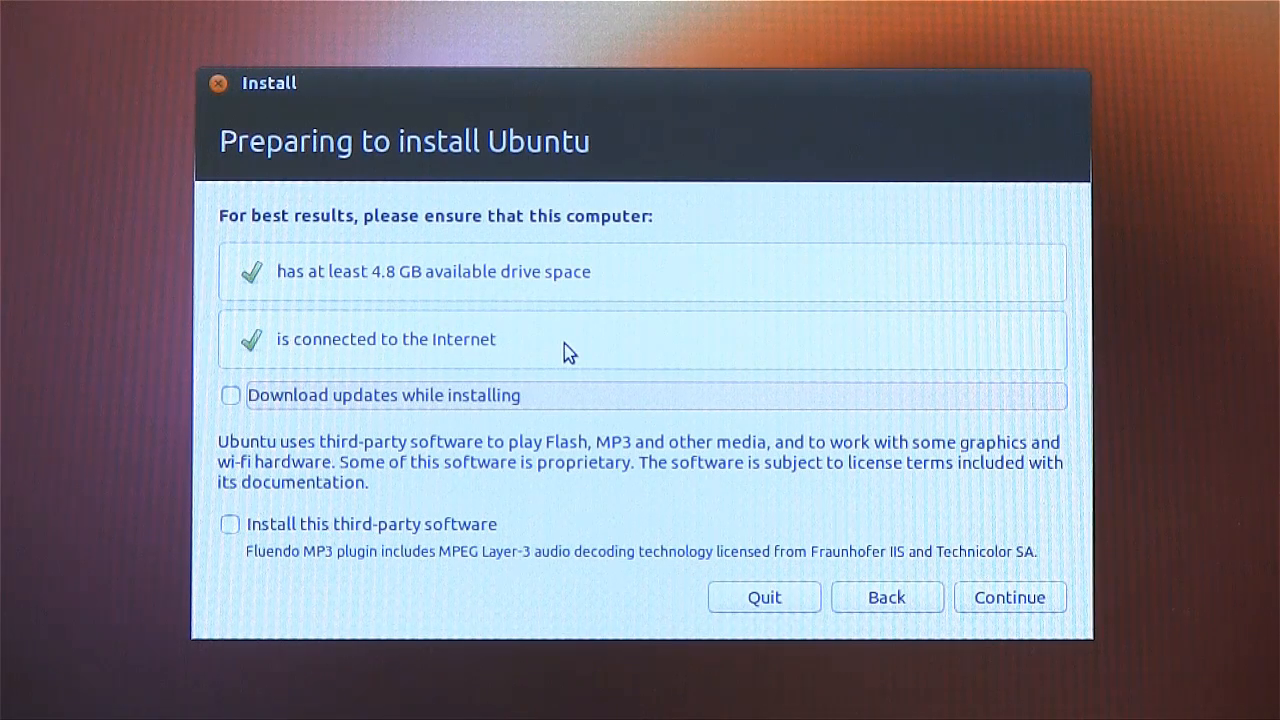
mouse_move(222, 428)
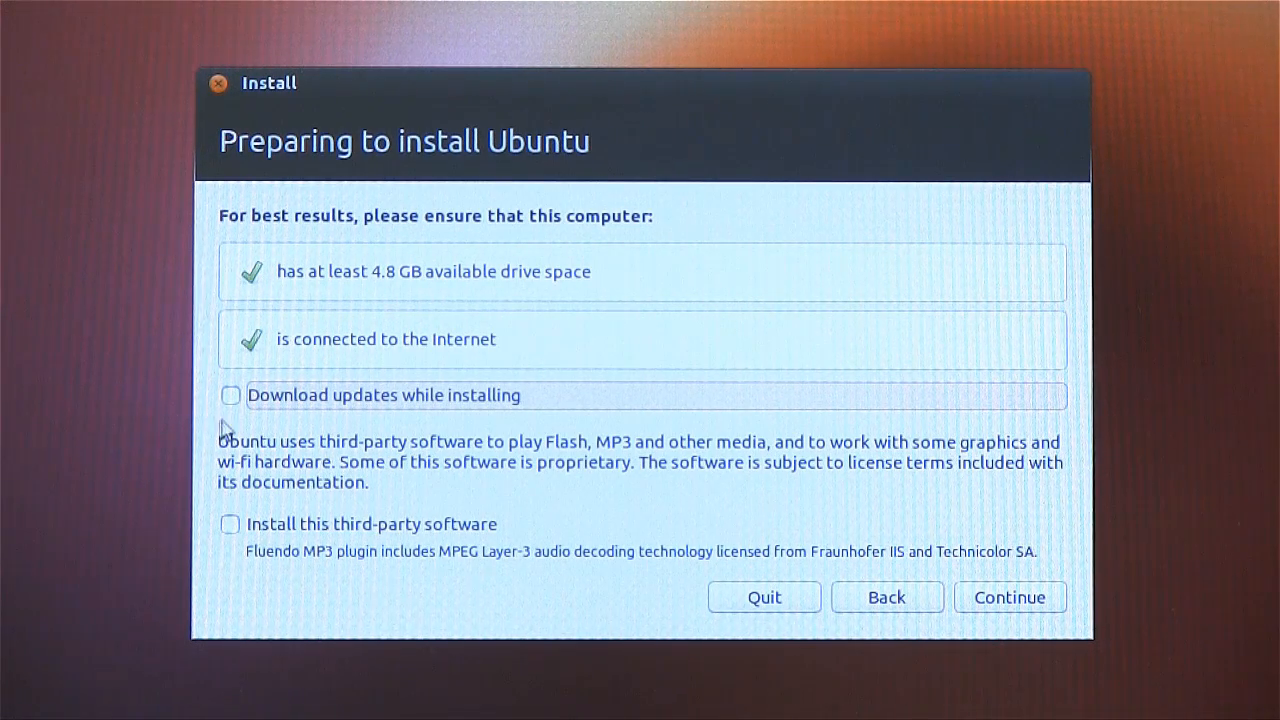
click(229, 395)
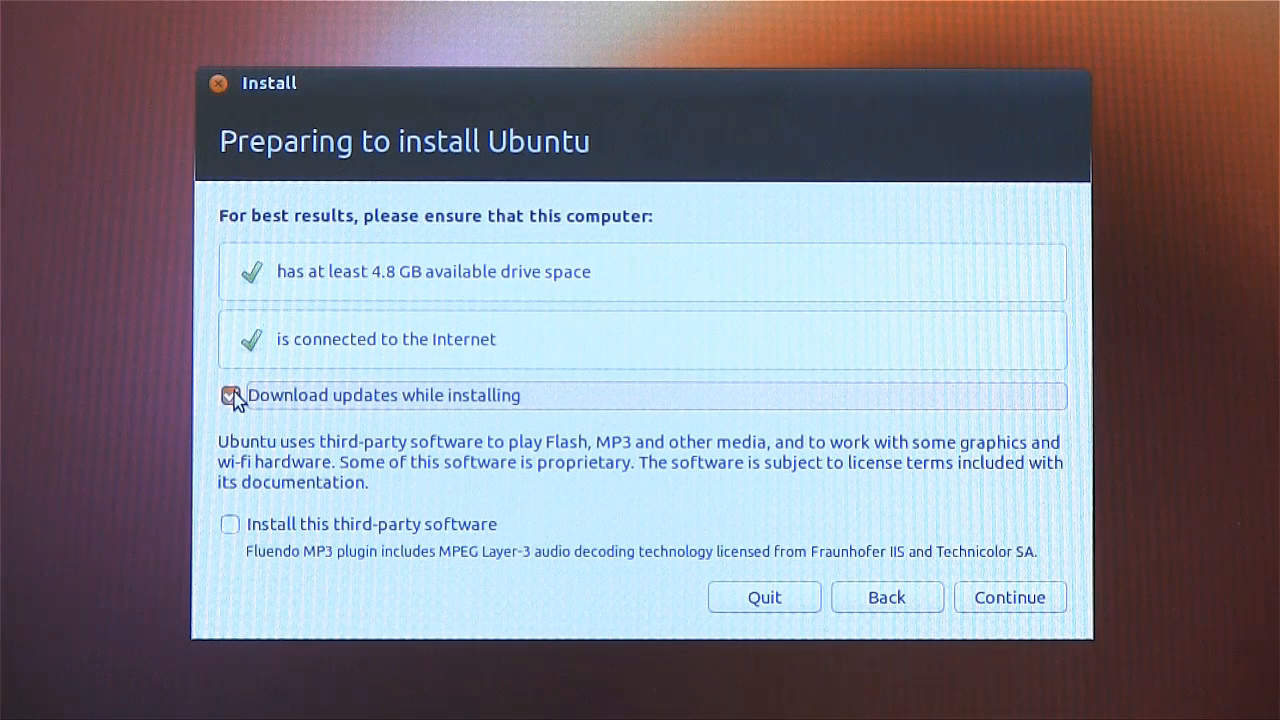
click(230, 395)
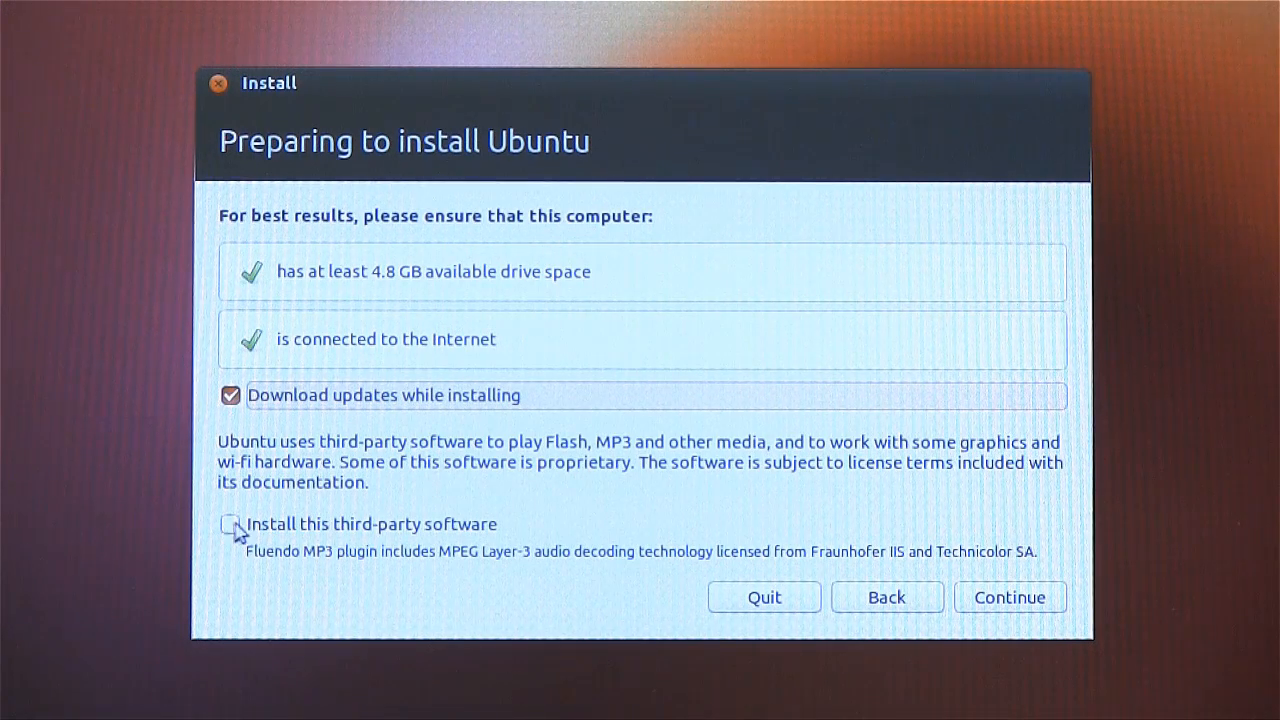
click(231, 524)
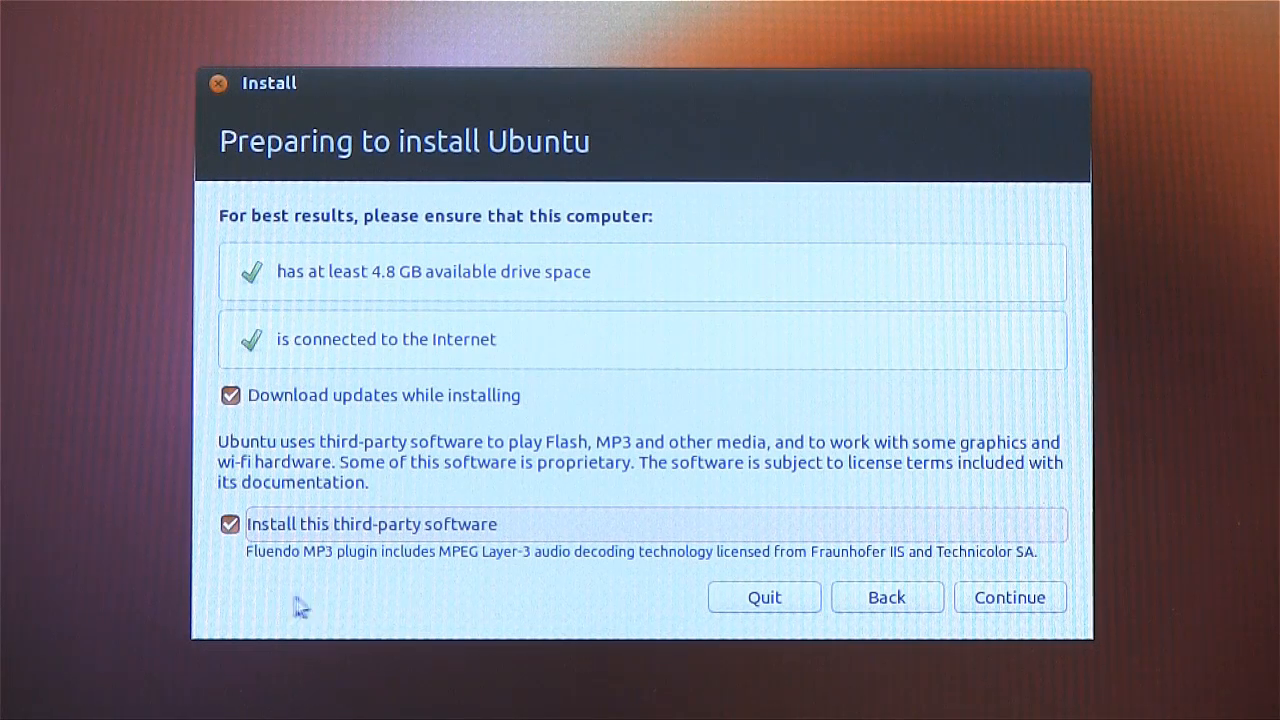
mouse_move(474, 607)
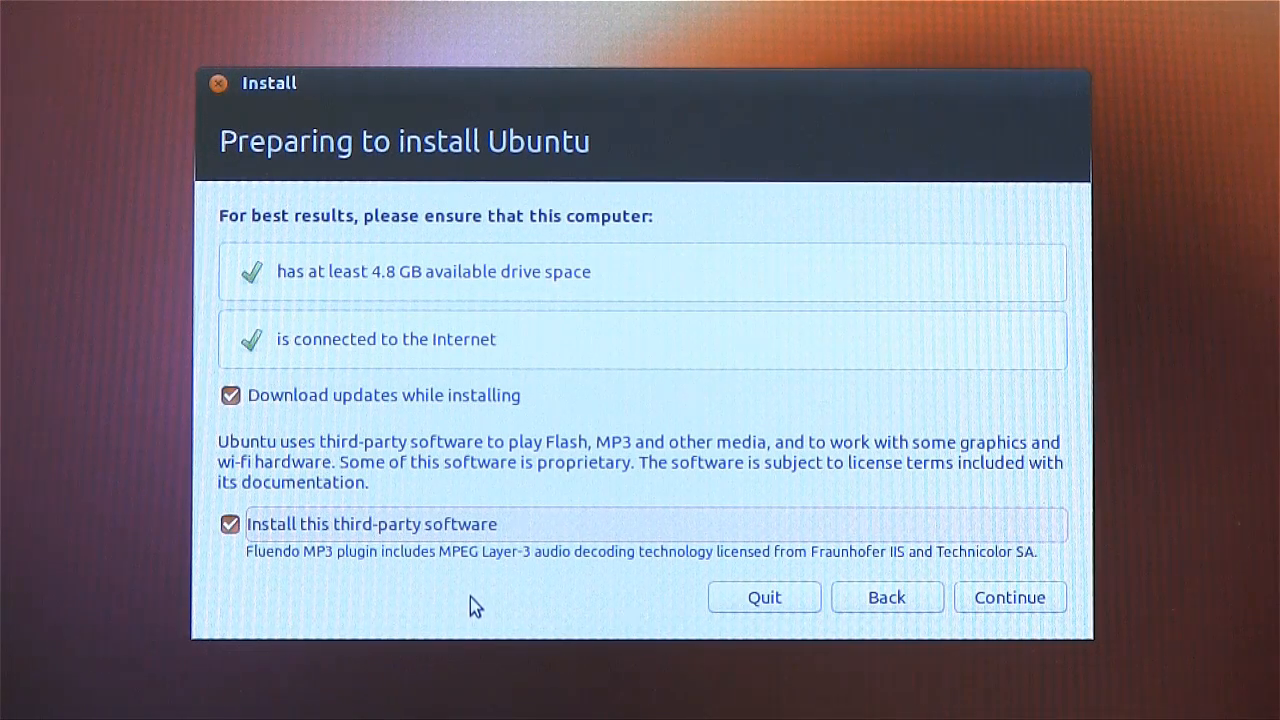
mouse_move(488, 605)
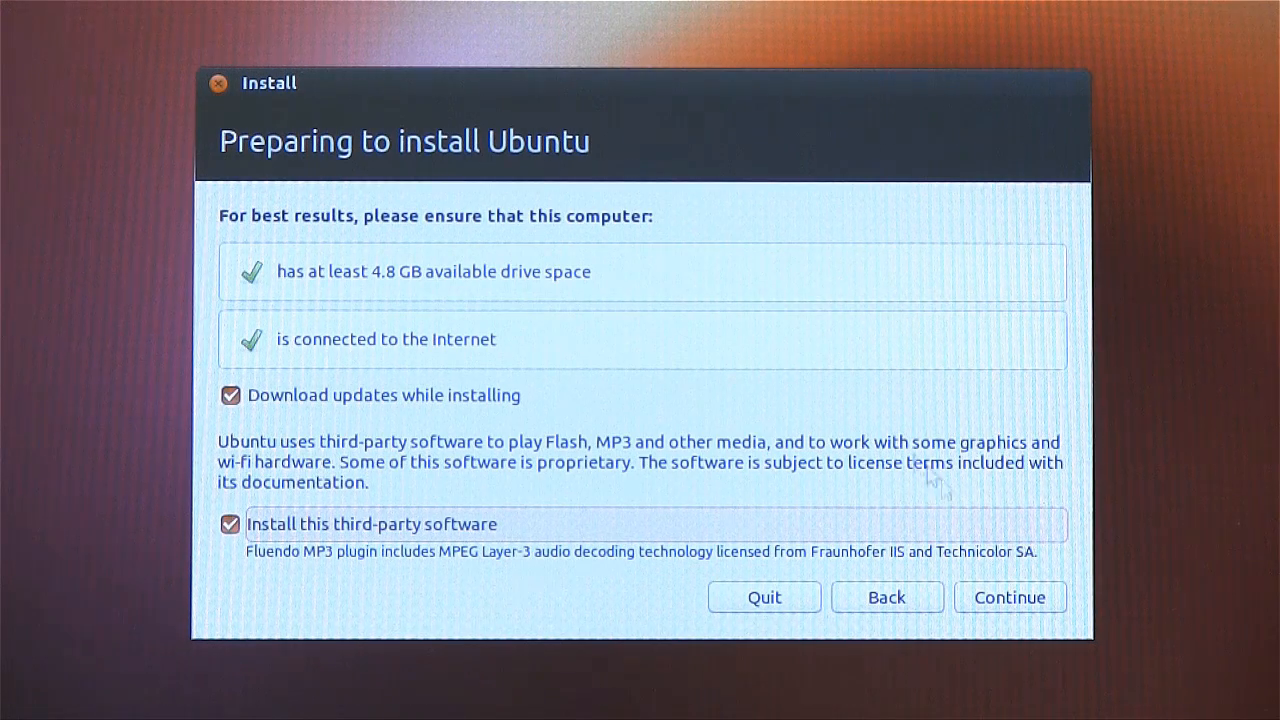
click(1010, 597)
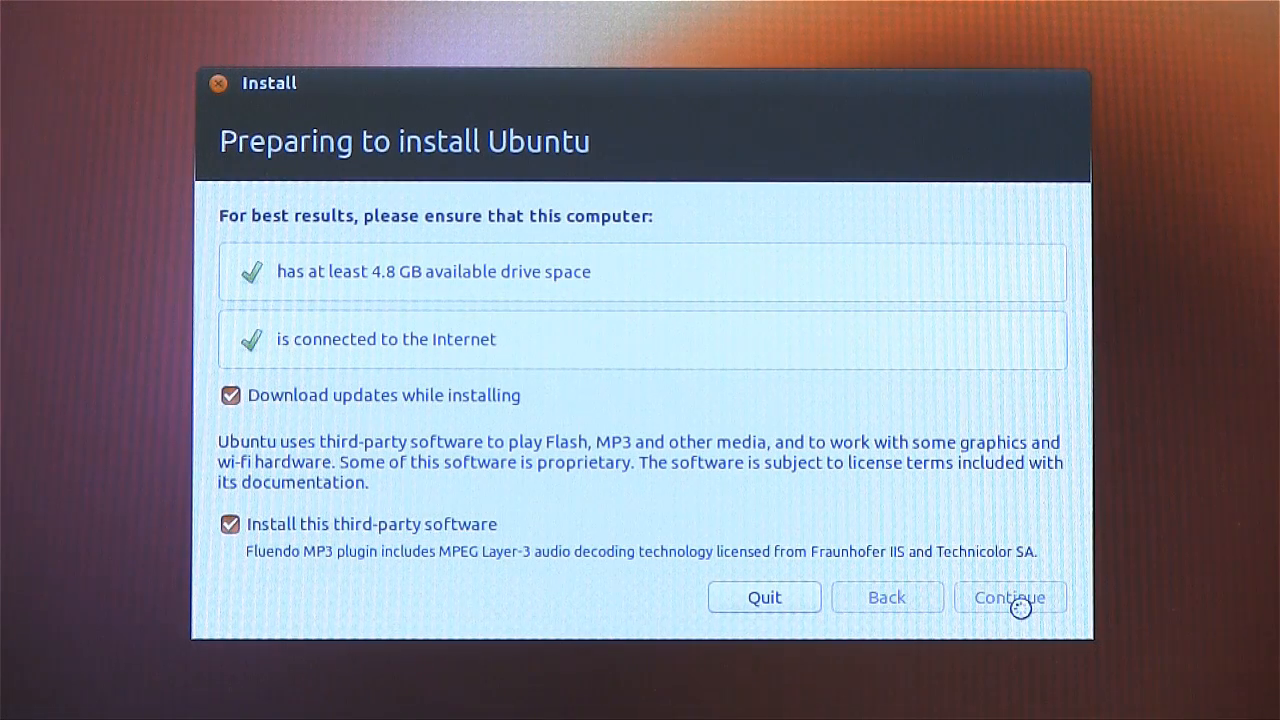
Keep 'Erase disk and install Ubuntu' as the installation type and continue.
click(1010, 597)
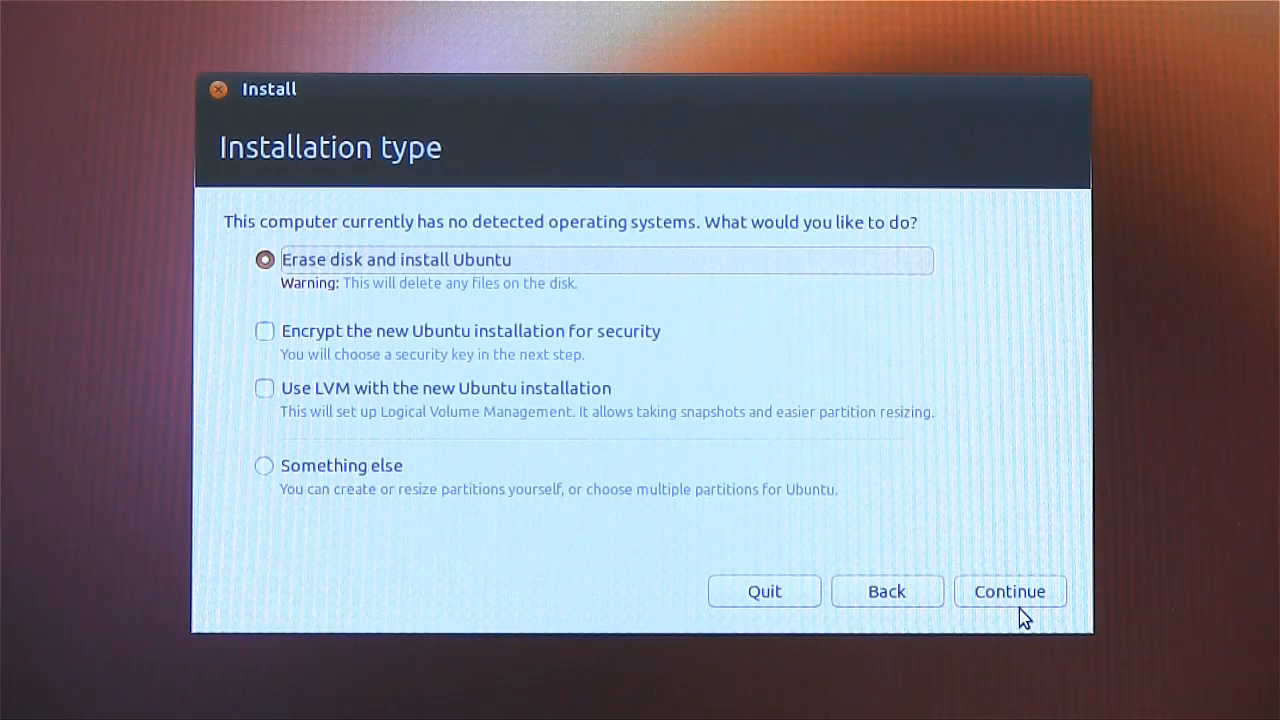
mouse_move(905, 480)
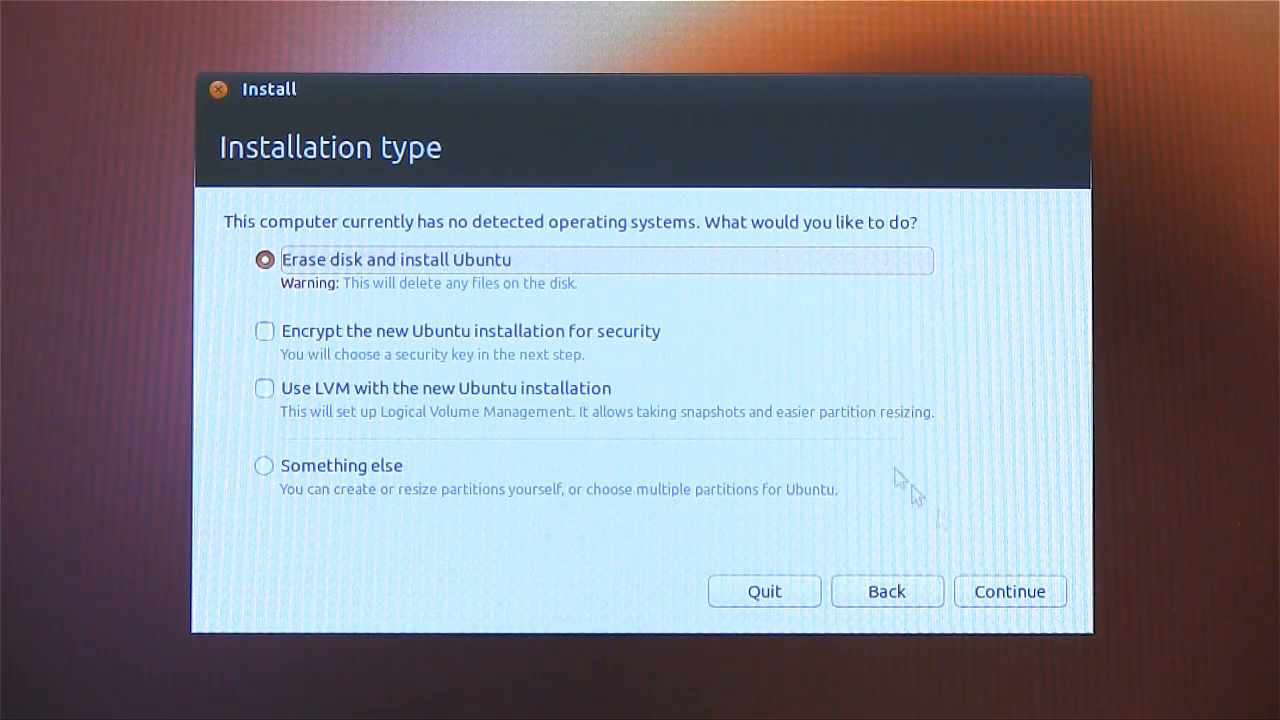
mouse_move(385, 280)
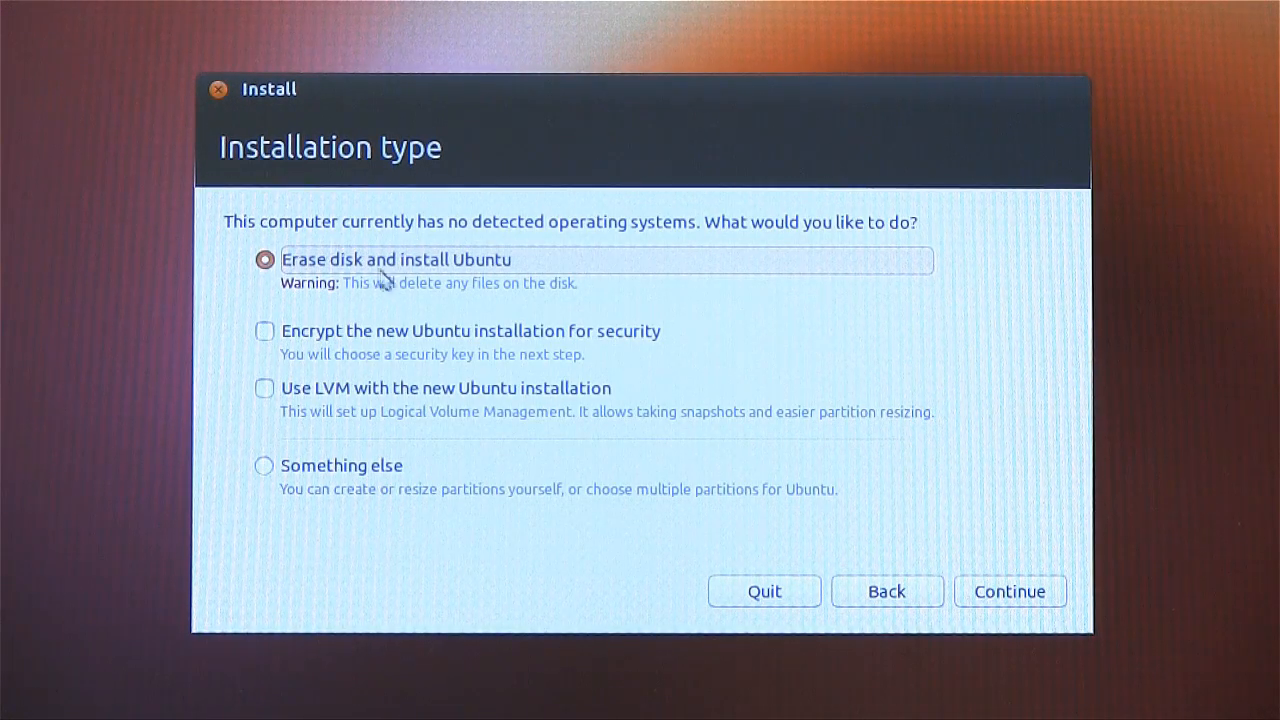
mouse_move(428, 272)
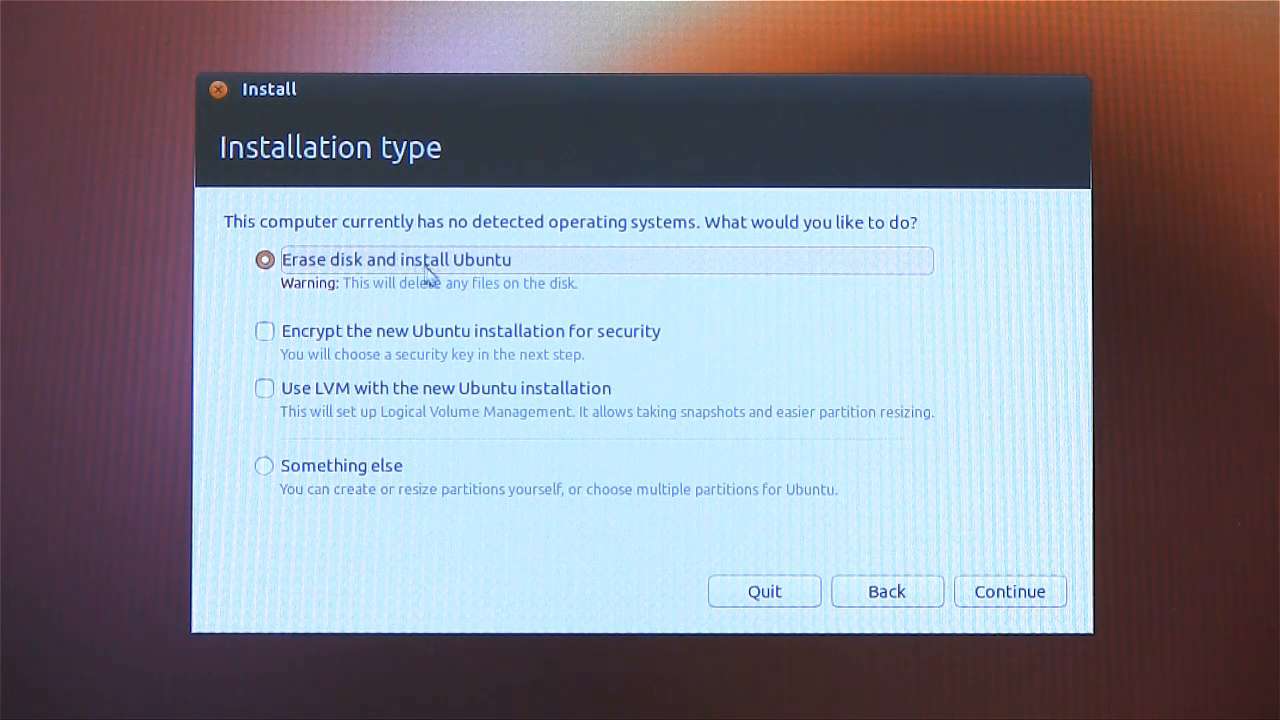
mouse_move(495, 345)
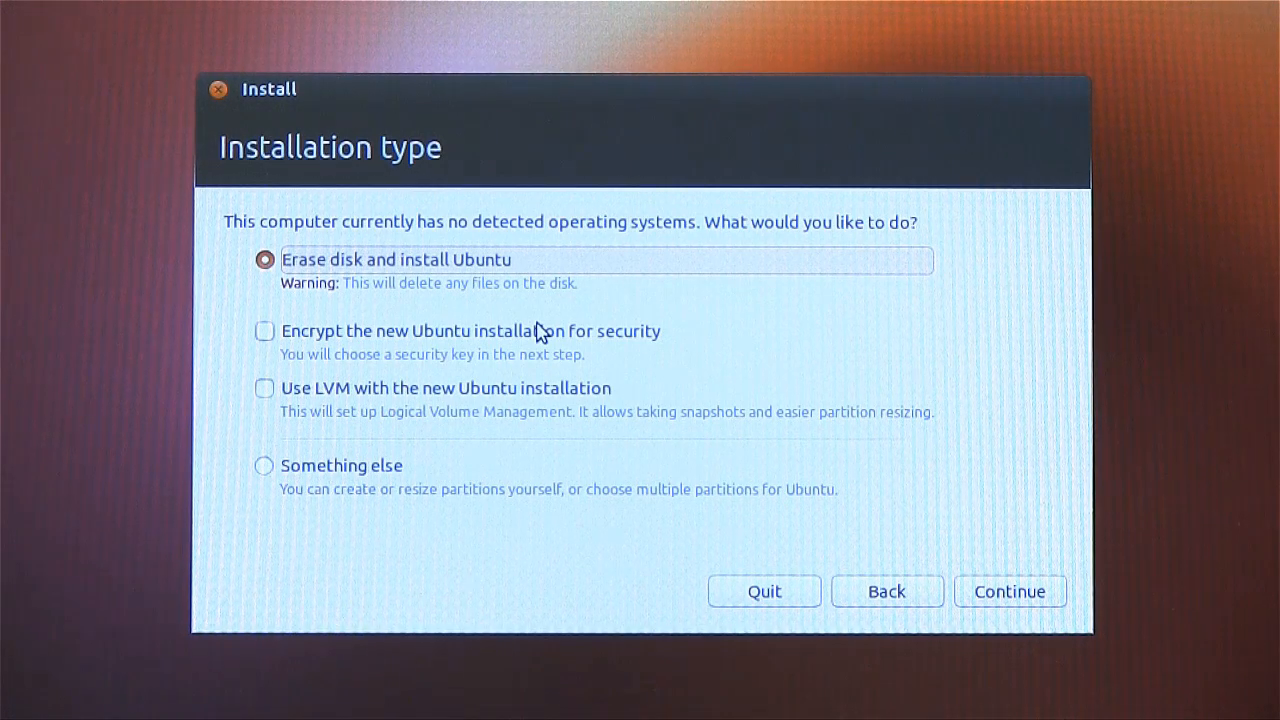
mouse_move(380, 418)
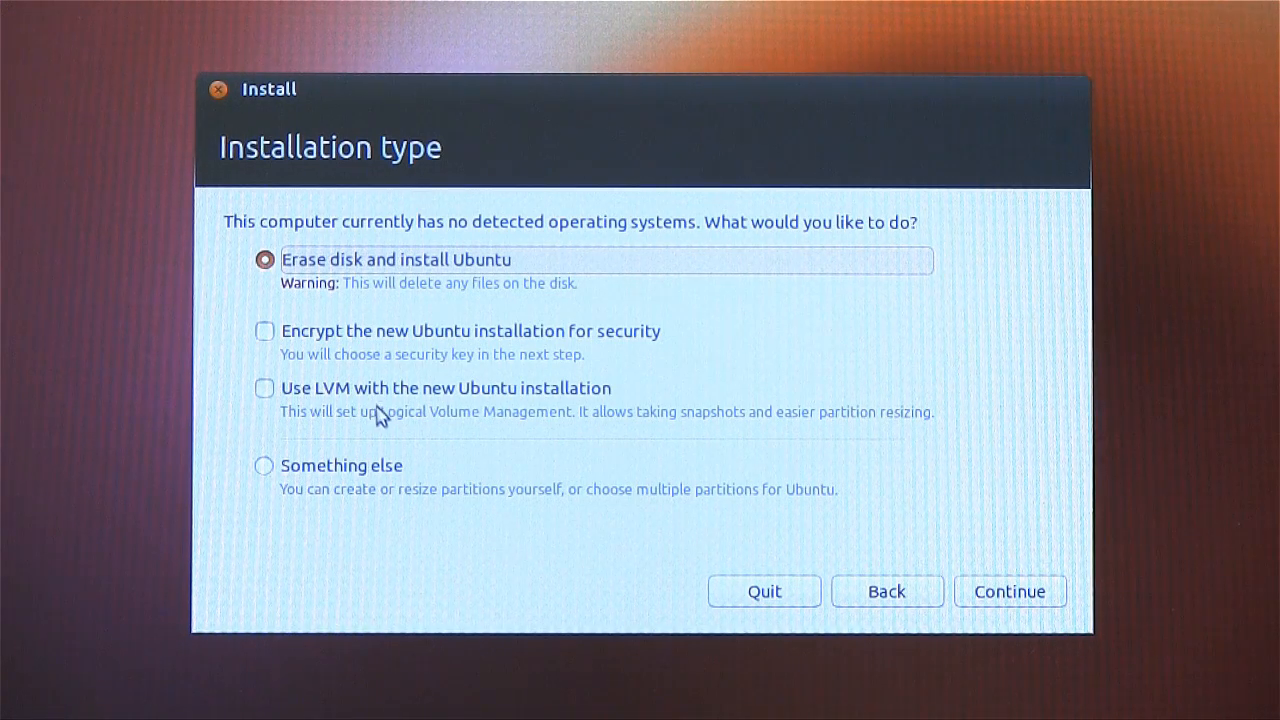
mouse_move(545, 444)
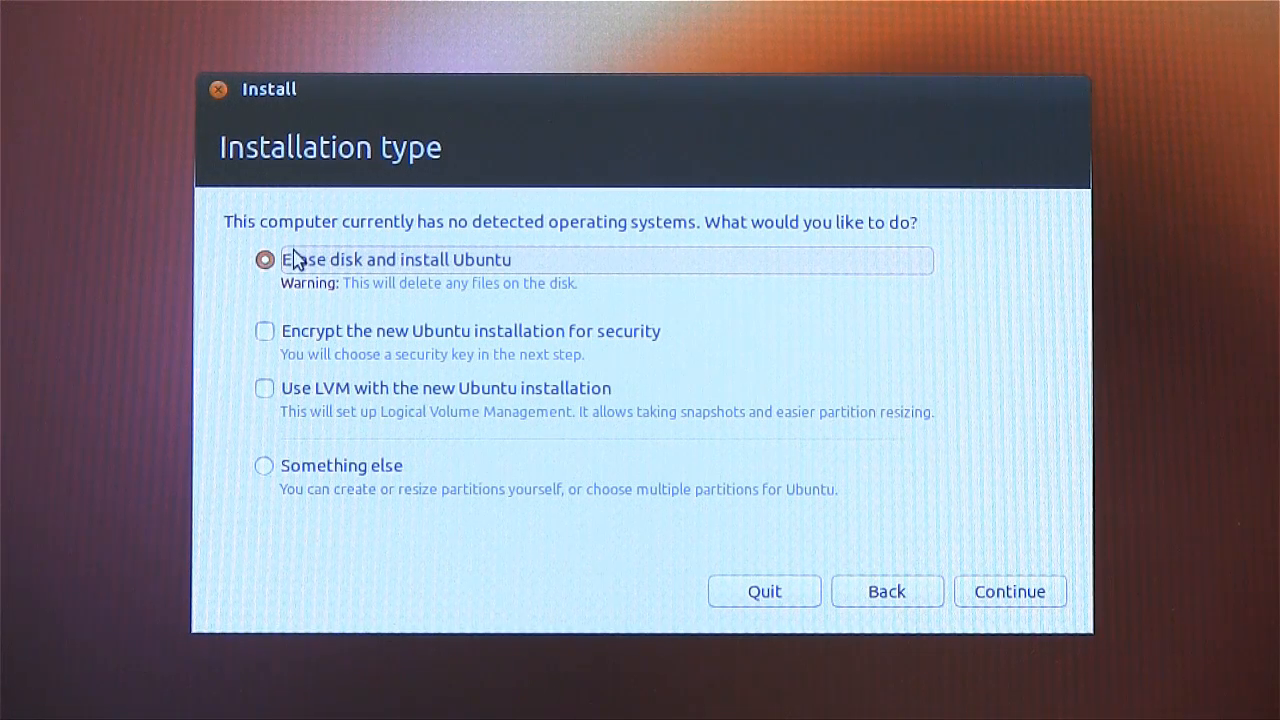
mouse_move(440, 283)
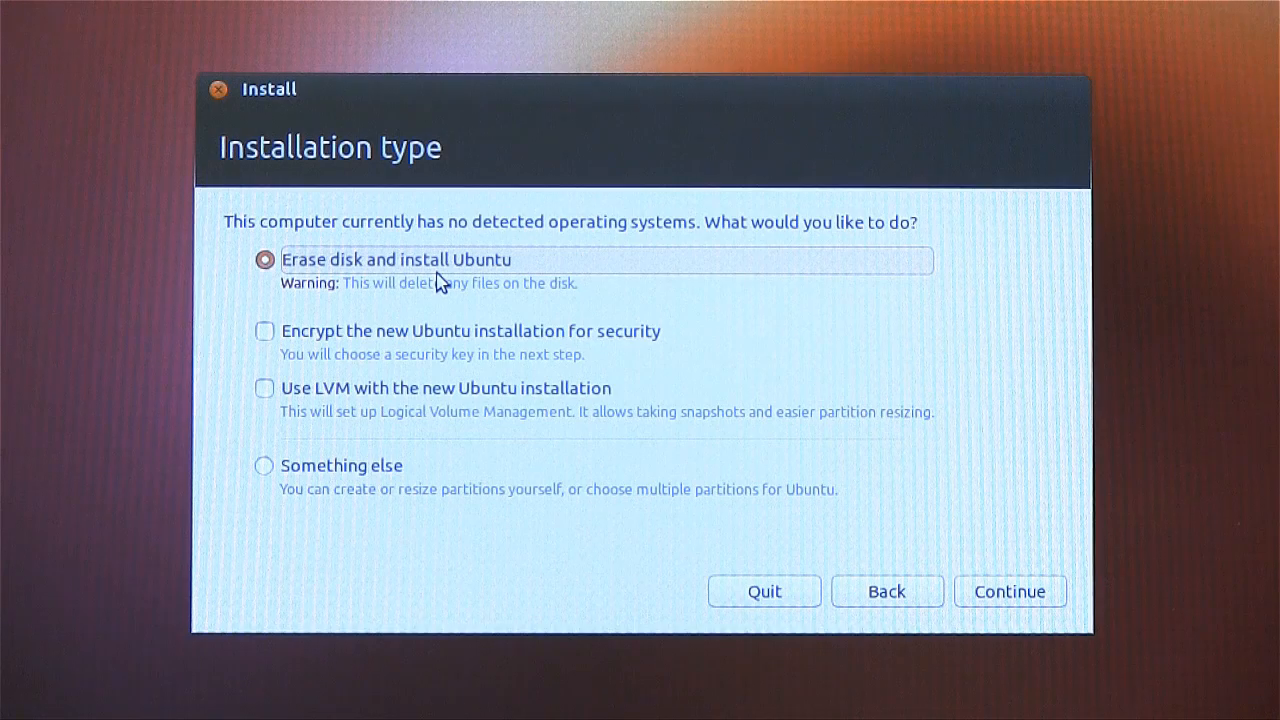
mouse_move(1022, 632)
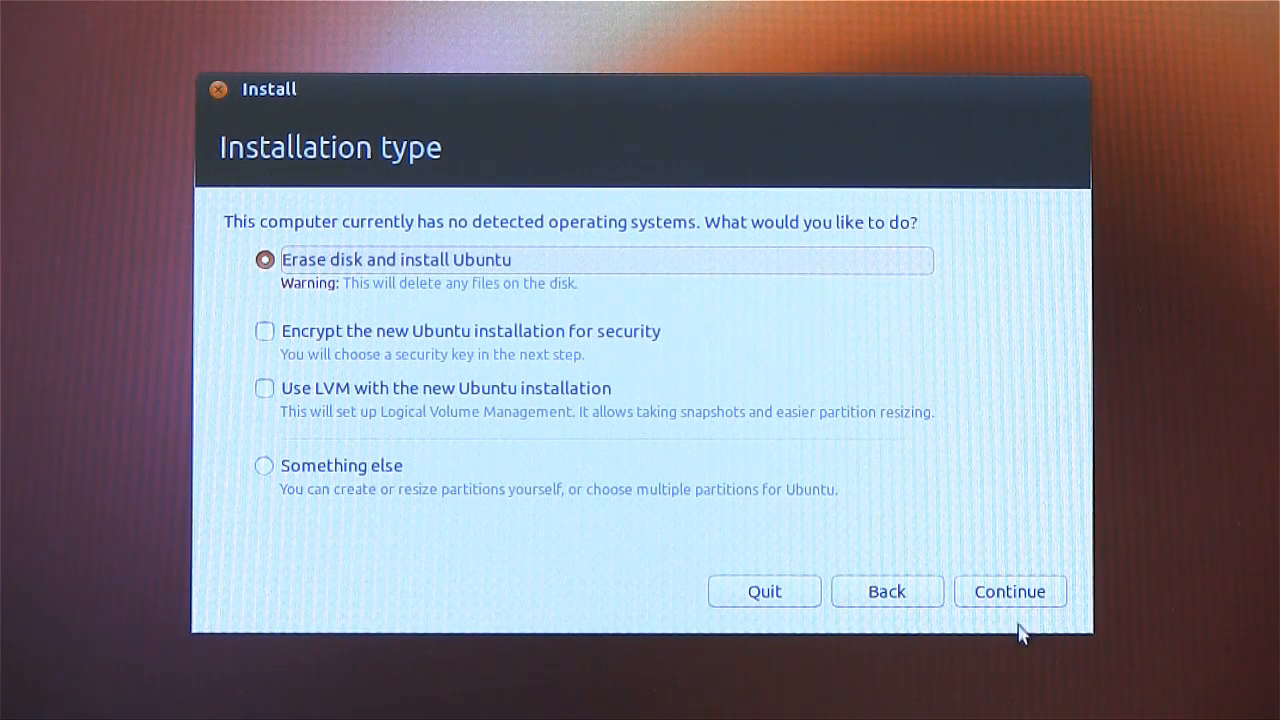
mouse_move(1009, 591)
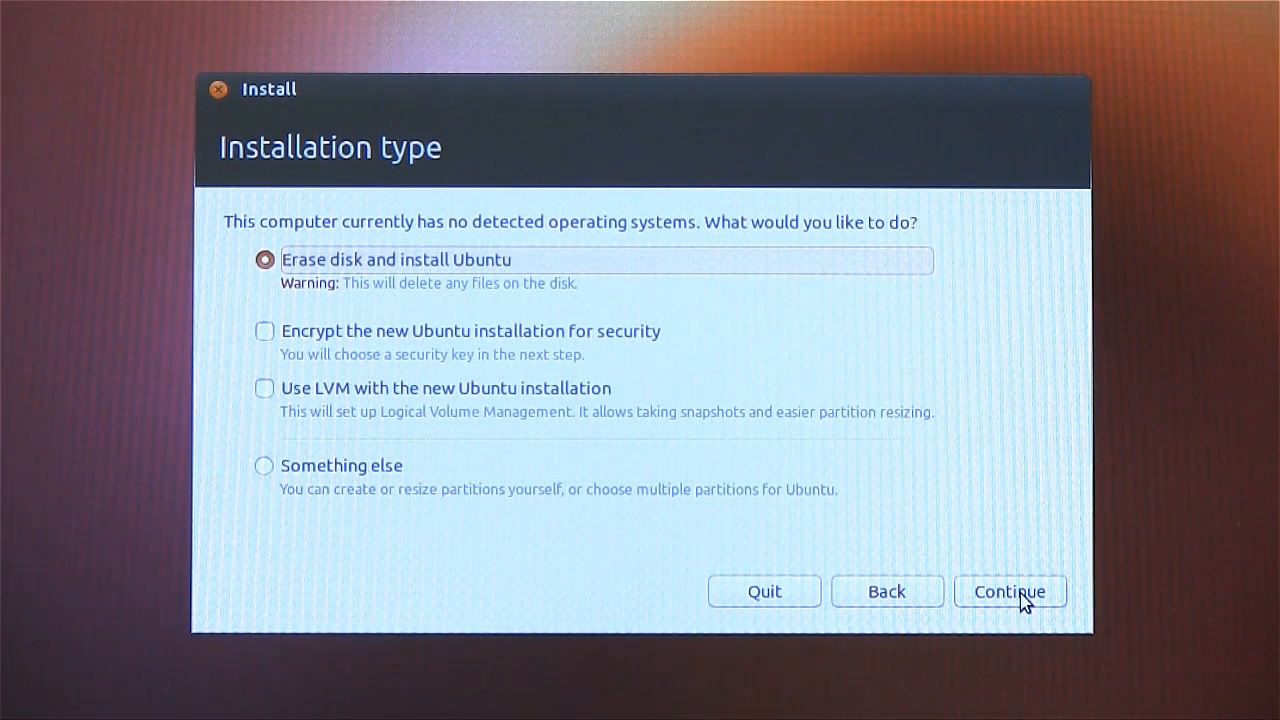
click(1010, 591)
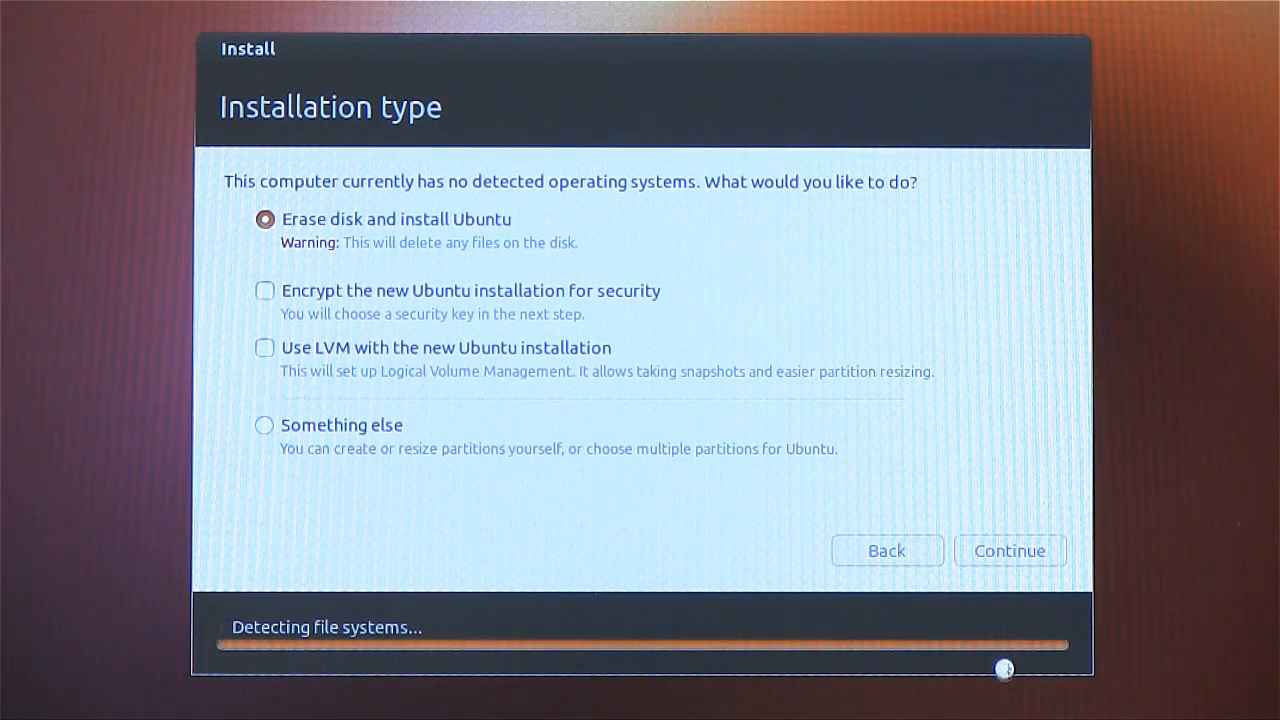
Accept London as location and English (UK) keyboard layout, reaching the account form.
click(1009, 550)
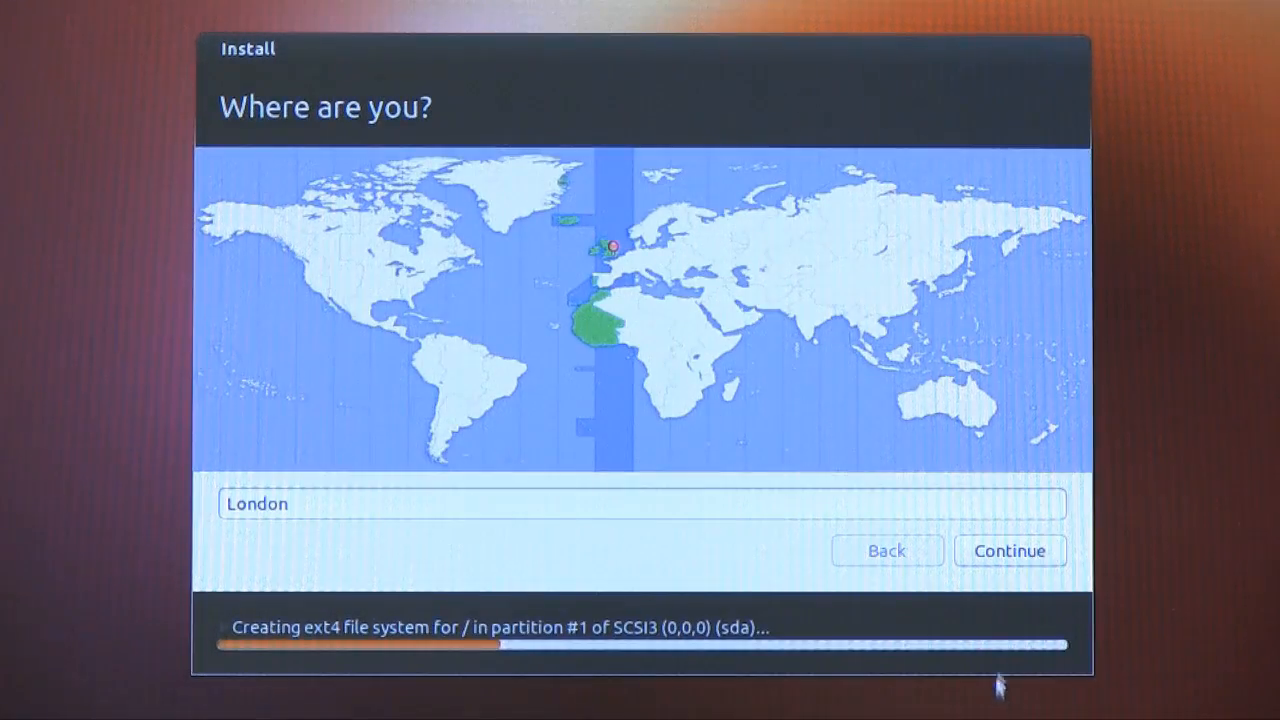
click(1009, 551)
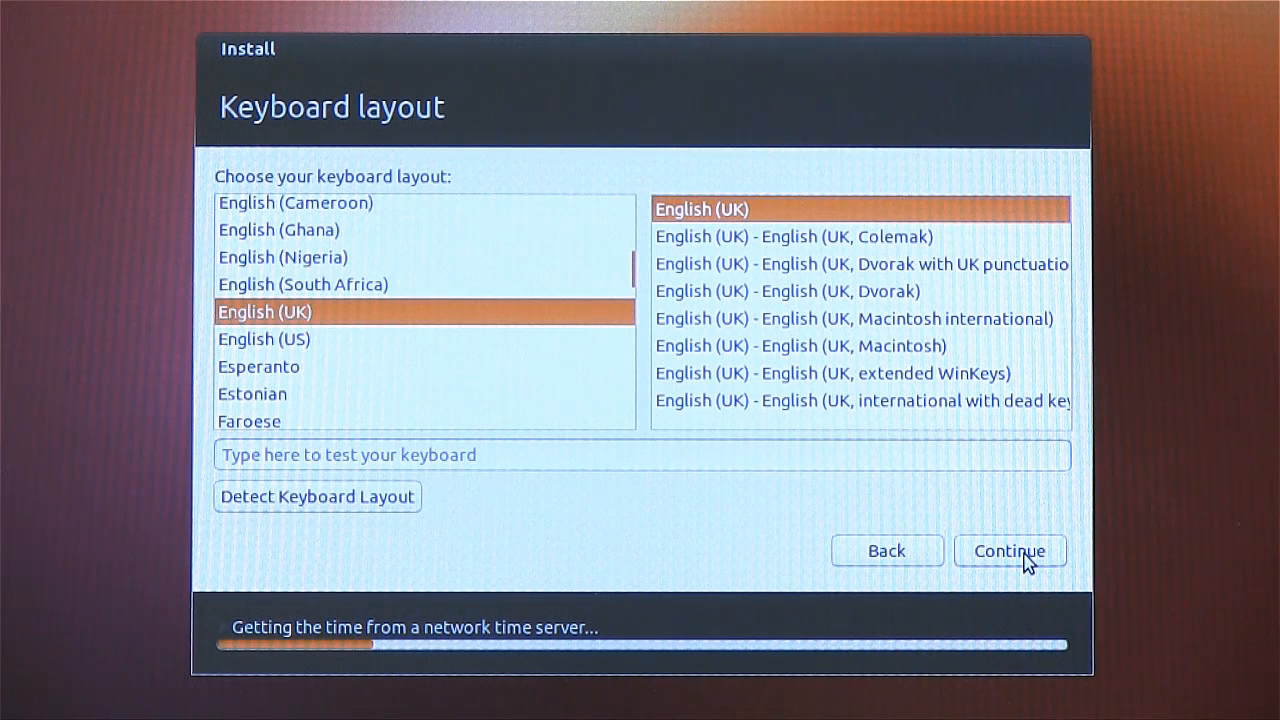
click(1009, 550)
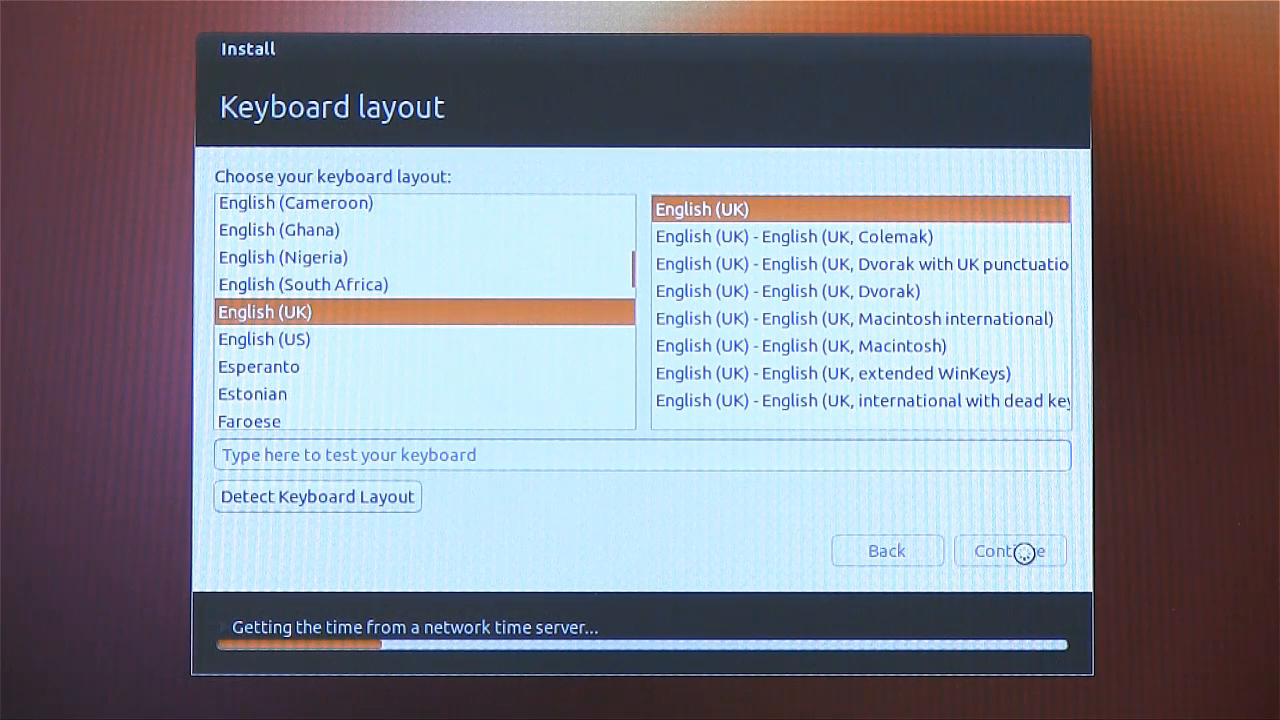
click(1009, 550)
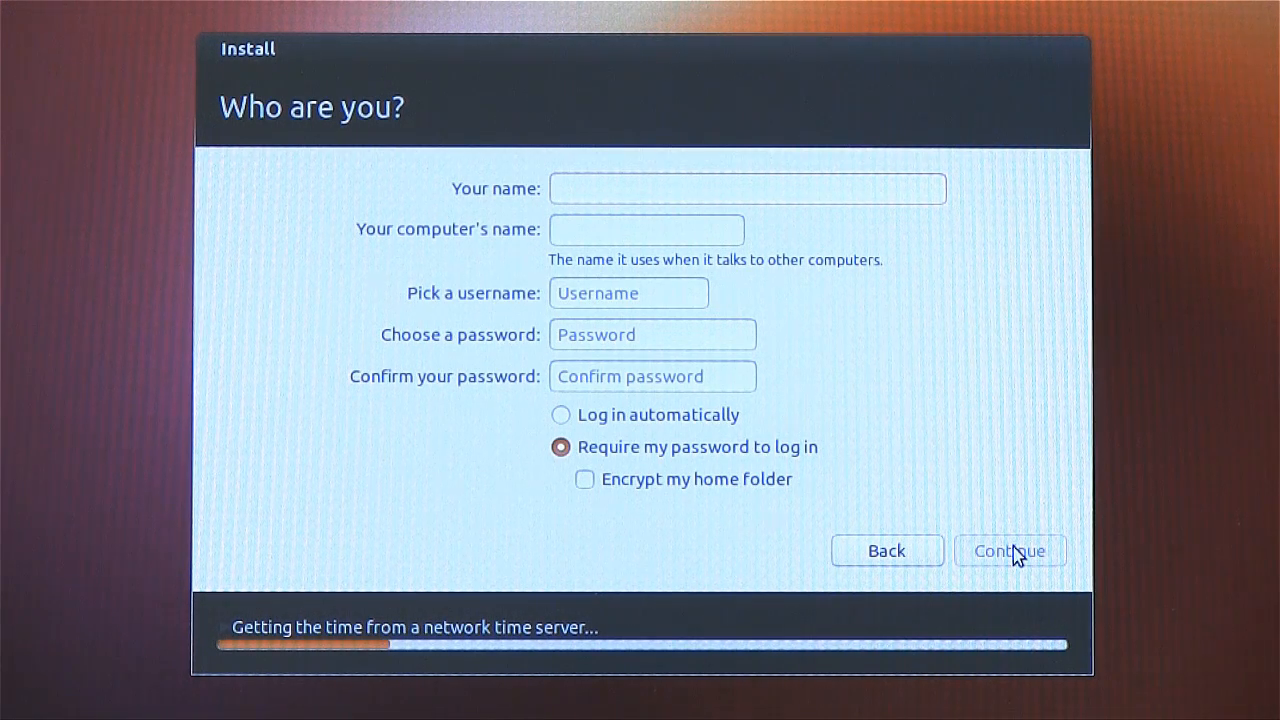
Enter the name Christopher Barnat and computer name CJB-L1.
text(c)
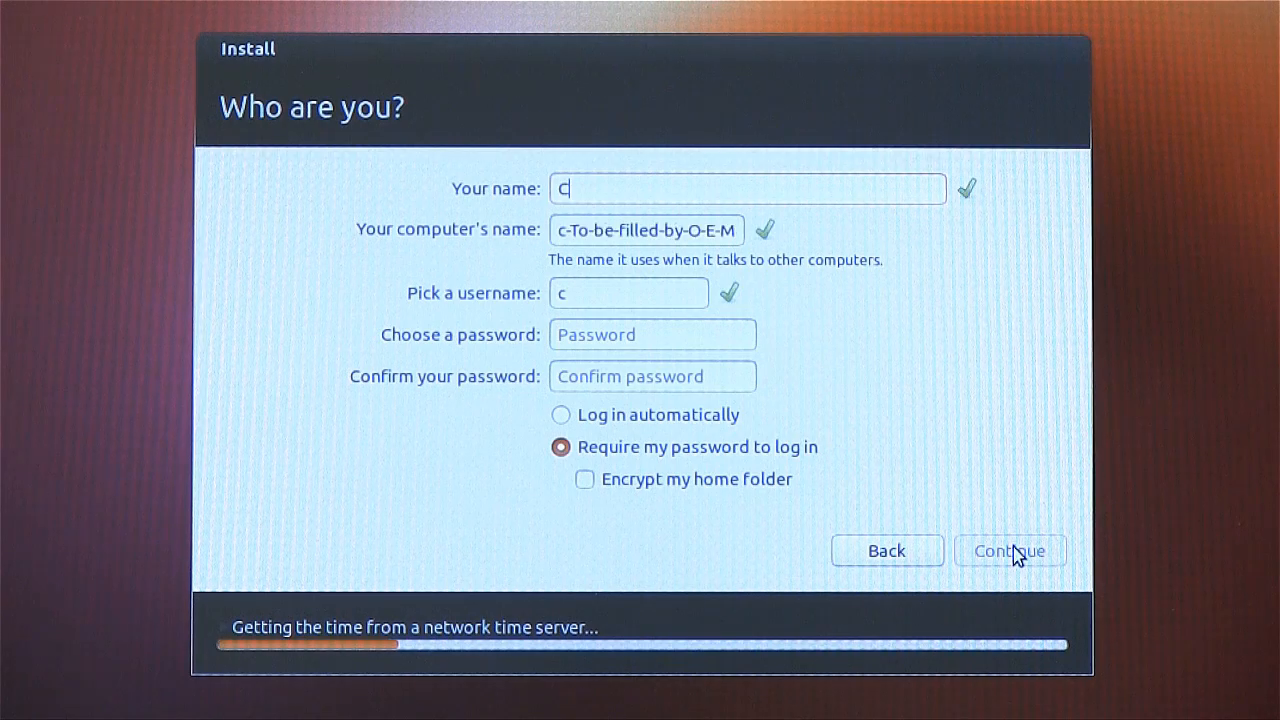
text(hristo)
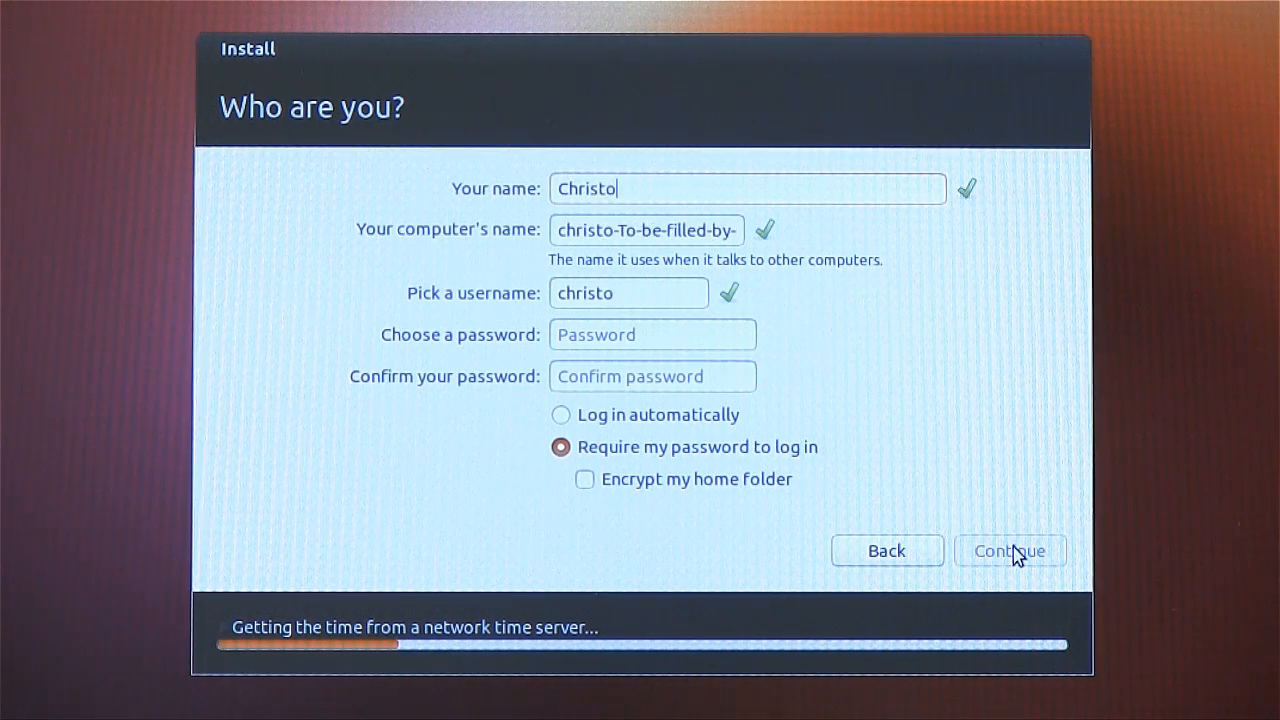
text(pher)
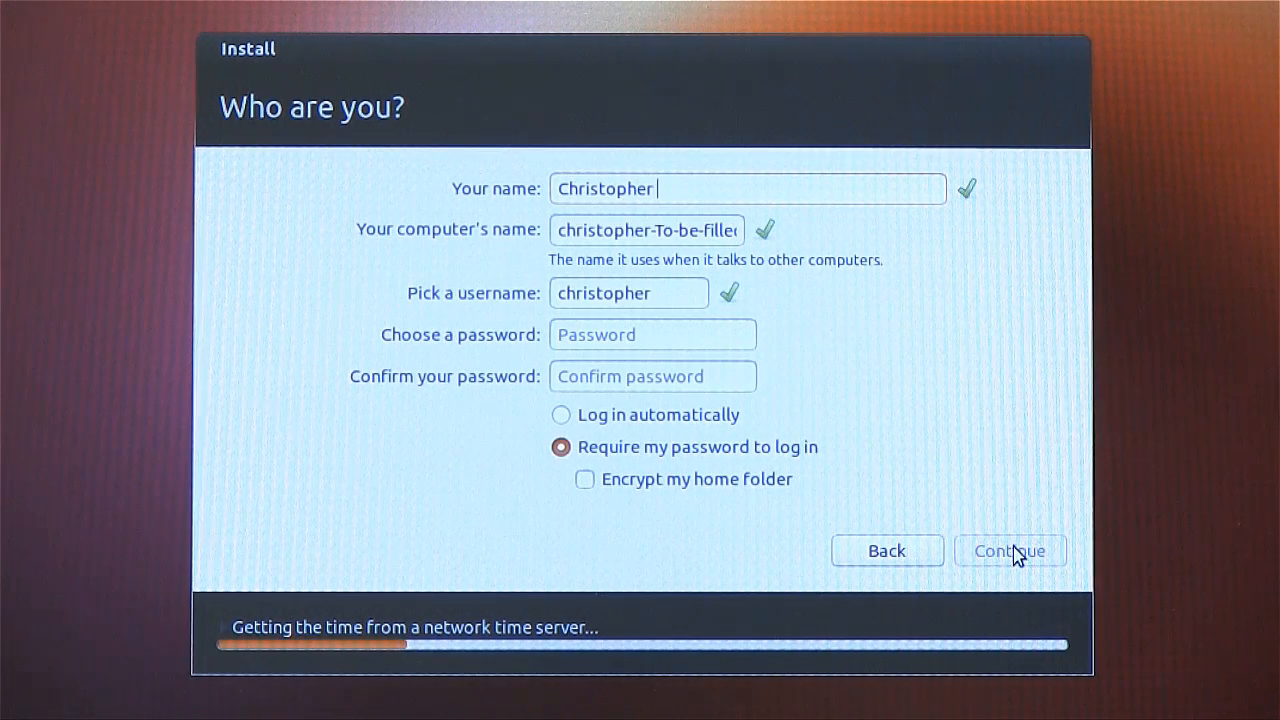
text(Barnatt)
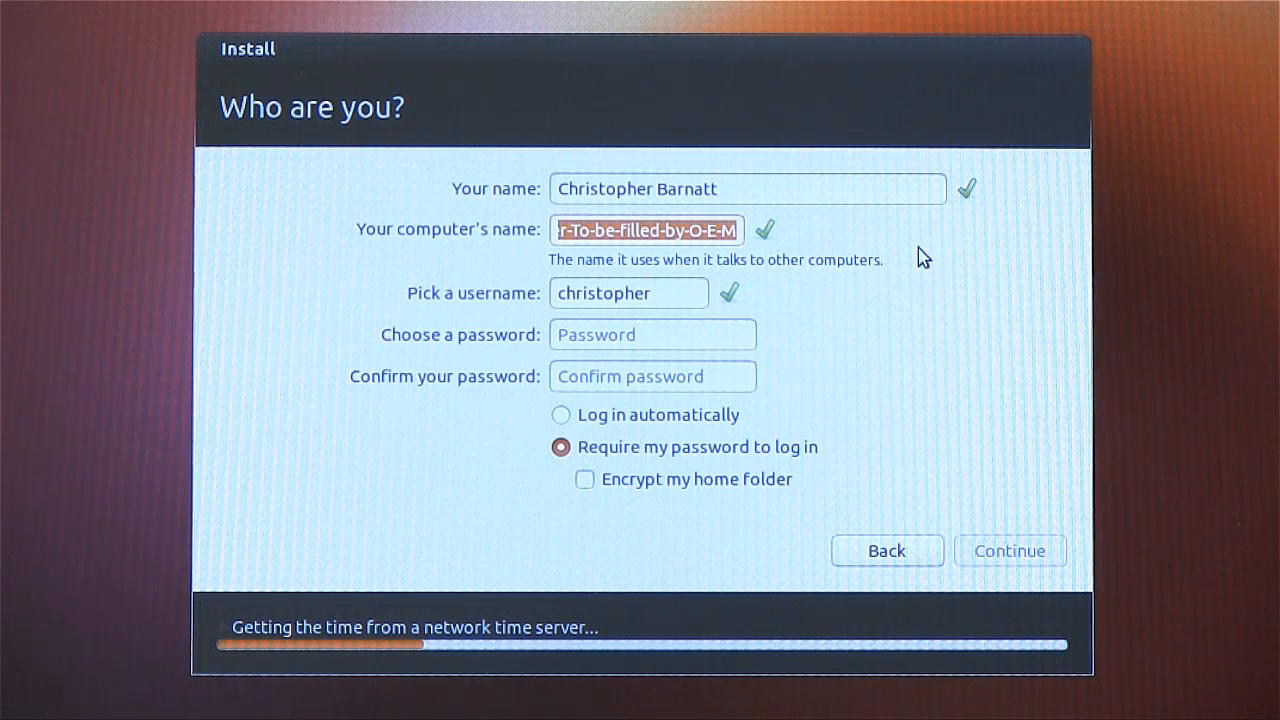
text(CJB)
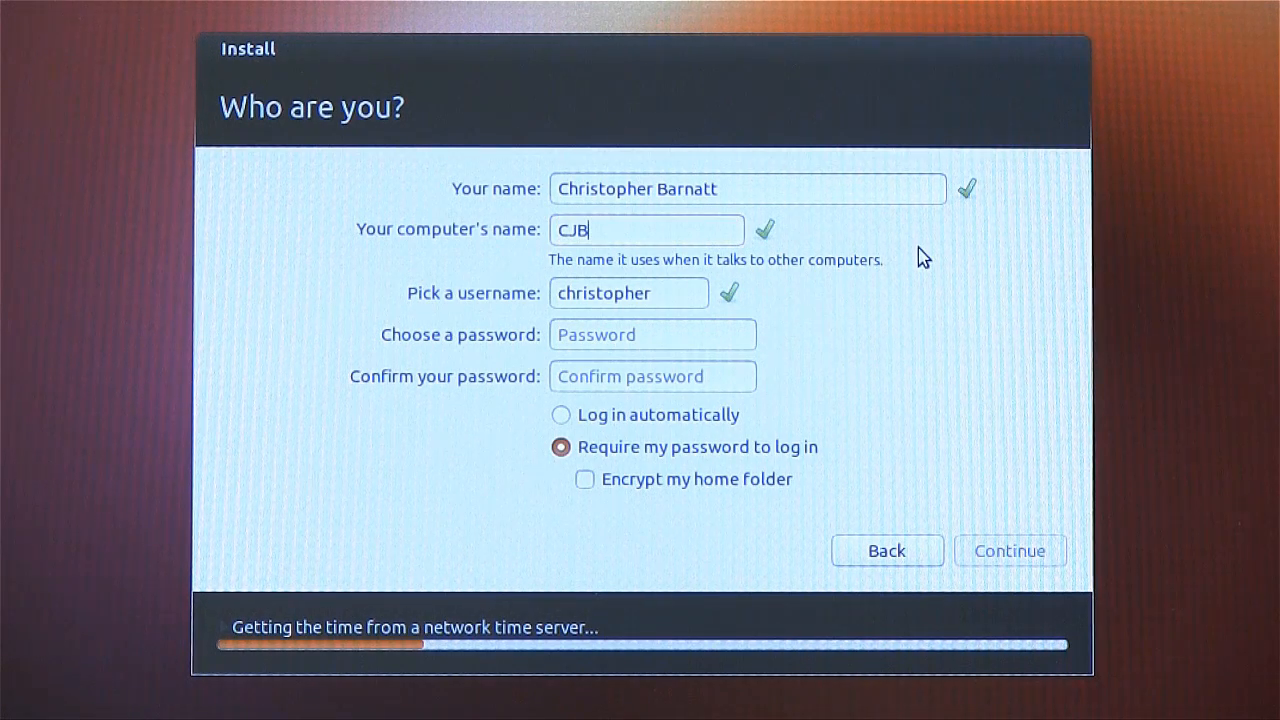
text(-L1)
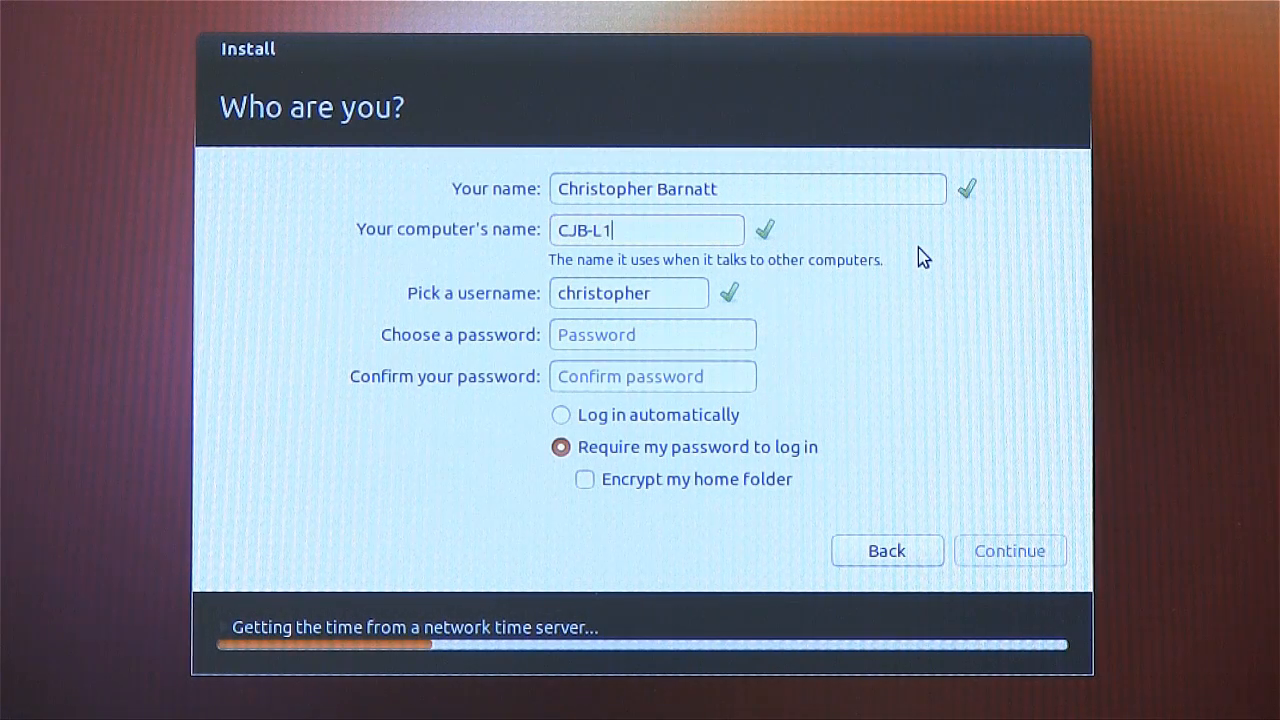
mouse_move(893, 310)
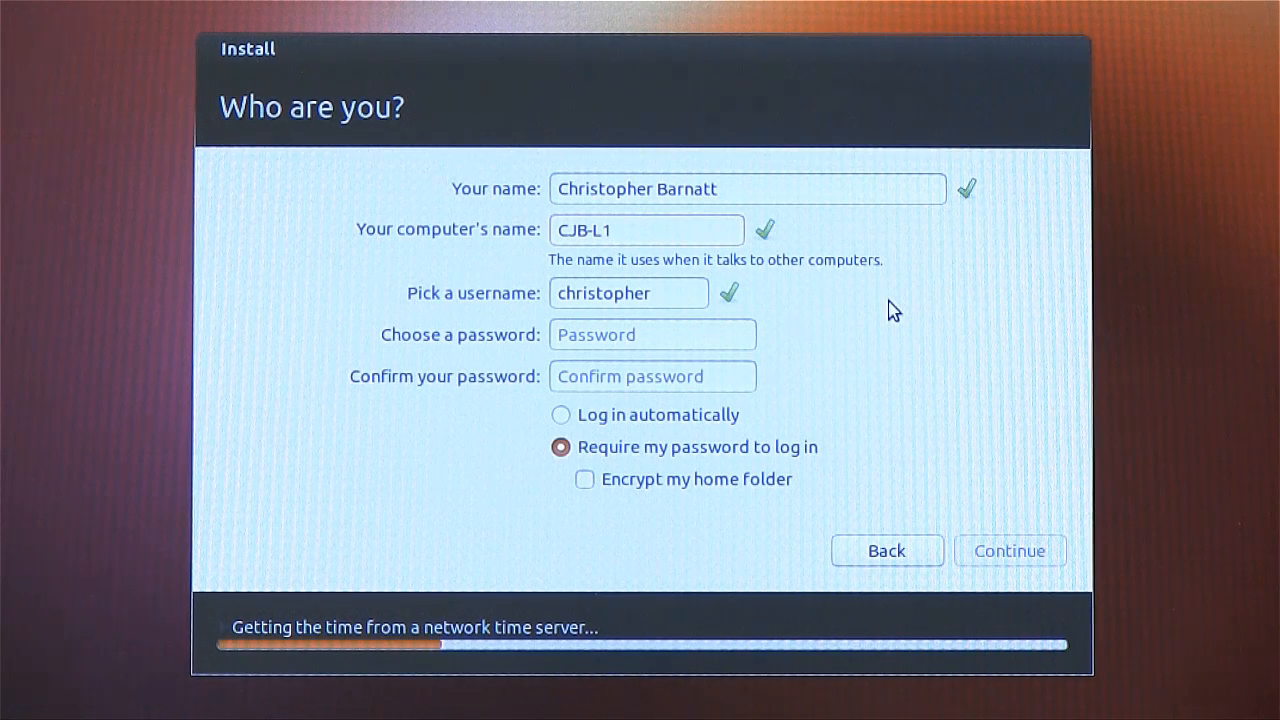
Choose 'Log in automatically' and begin entering the account password.
click(647, 230)
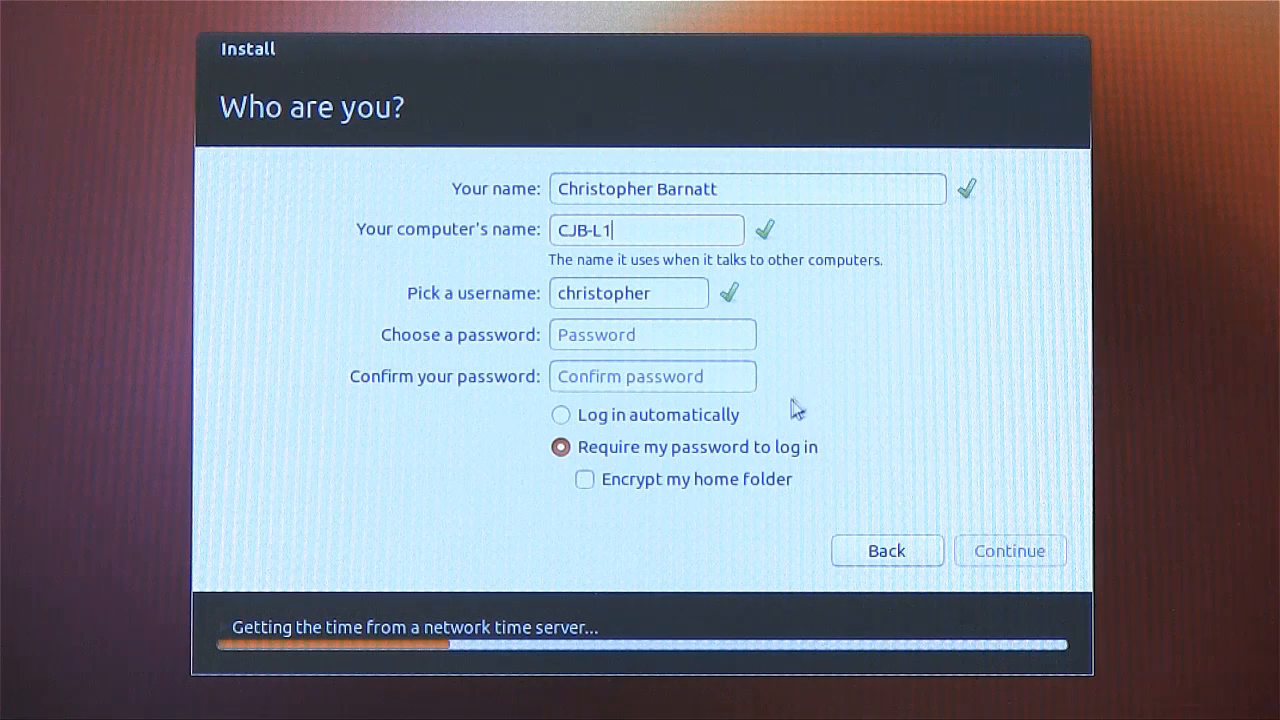
click(561, 414)
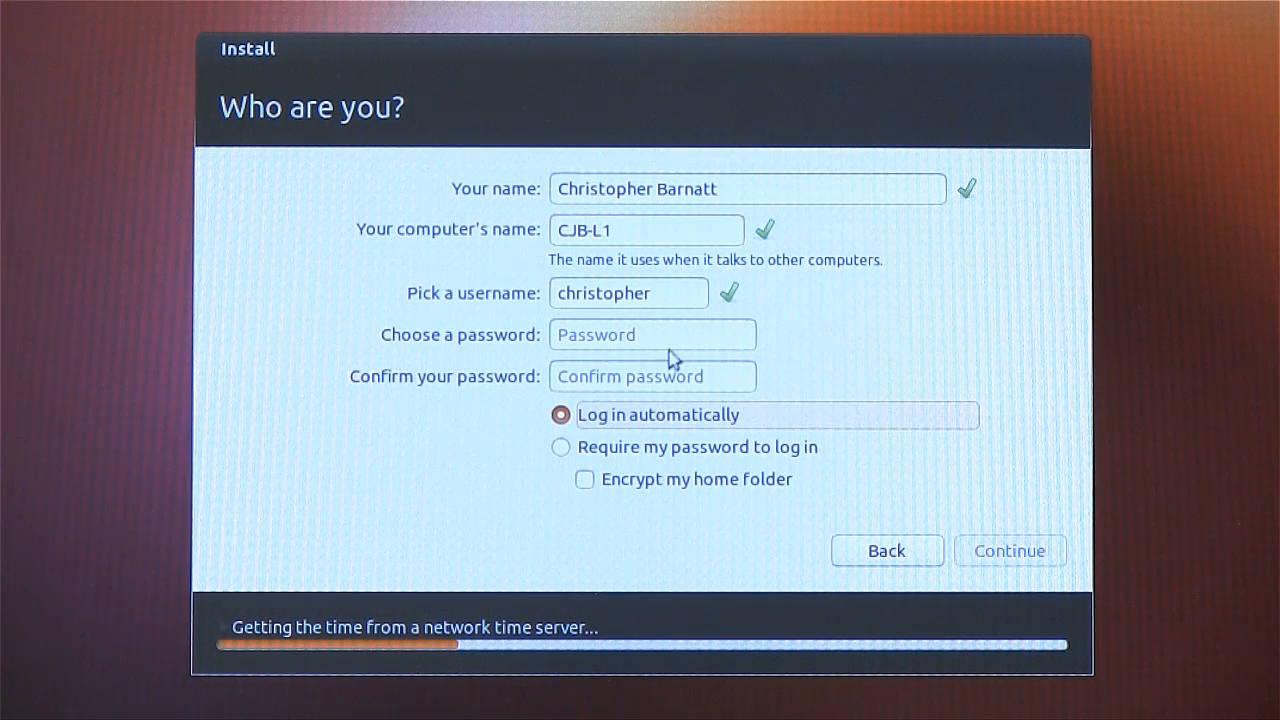
click(652, 334)
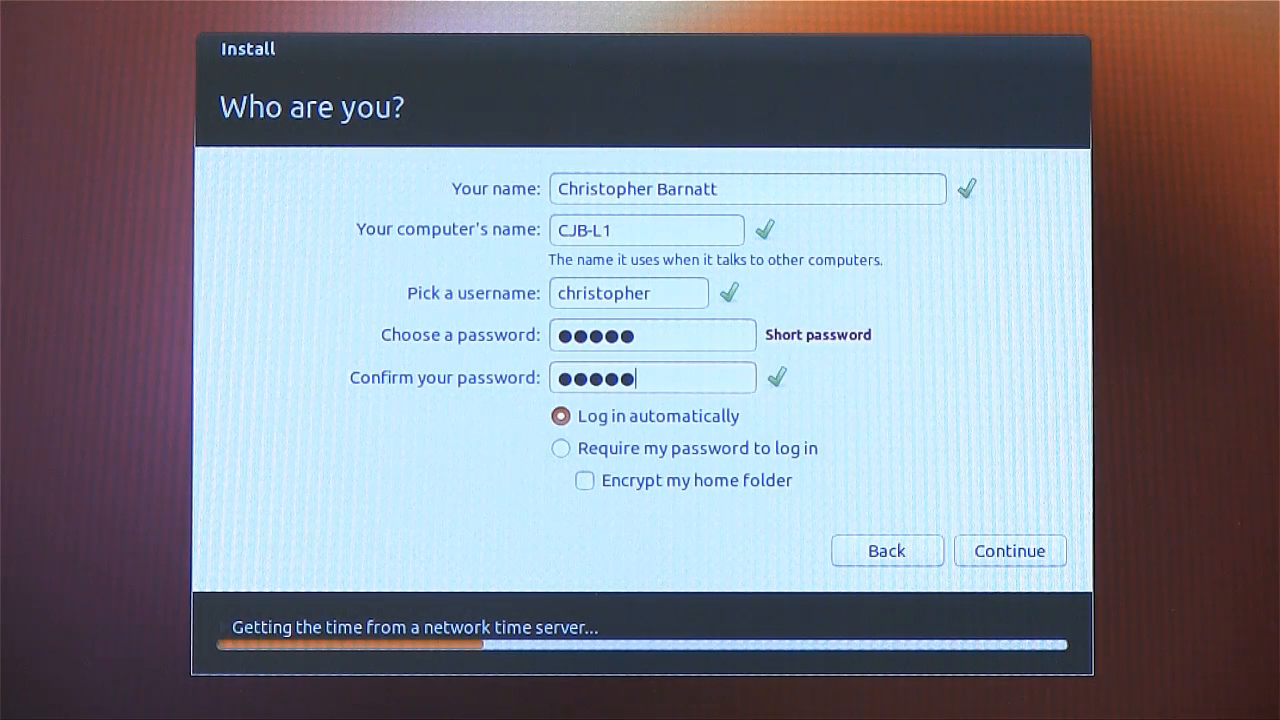
mouse_move(1008, 568)
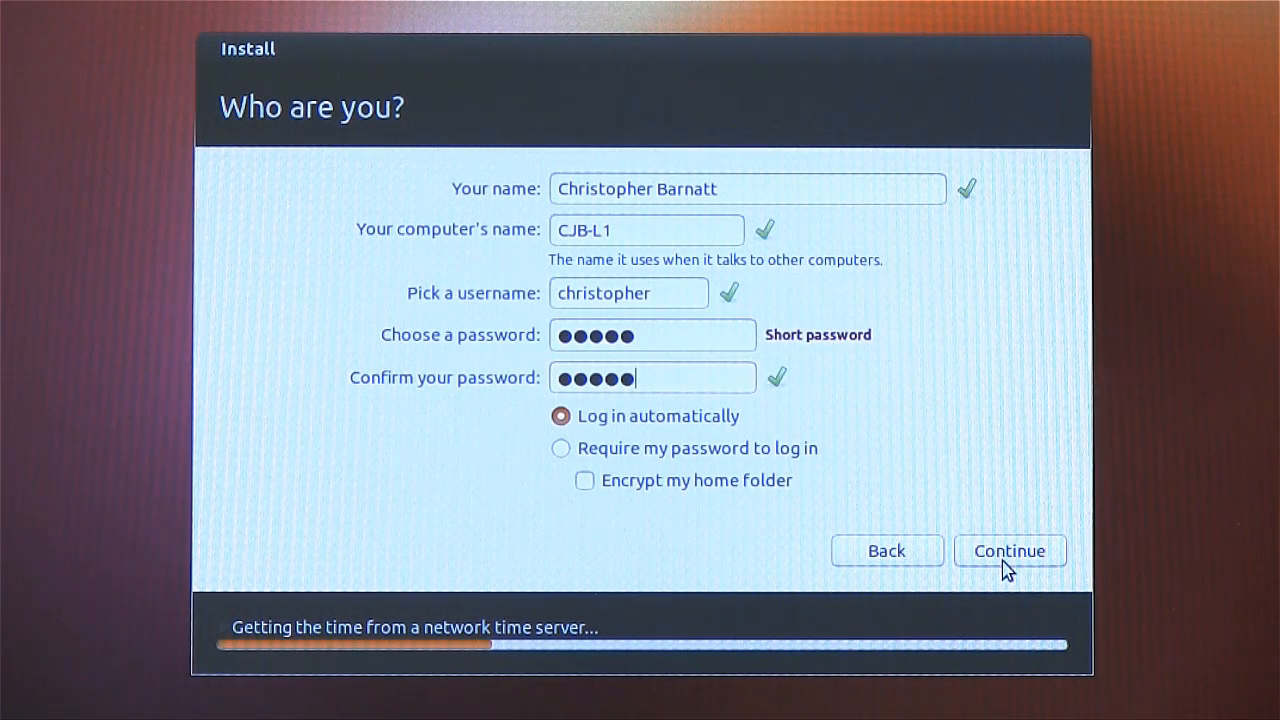
Submit the account details and wait through the installation slideshow.
click(1009, 551)
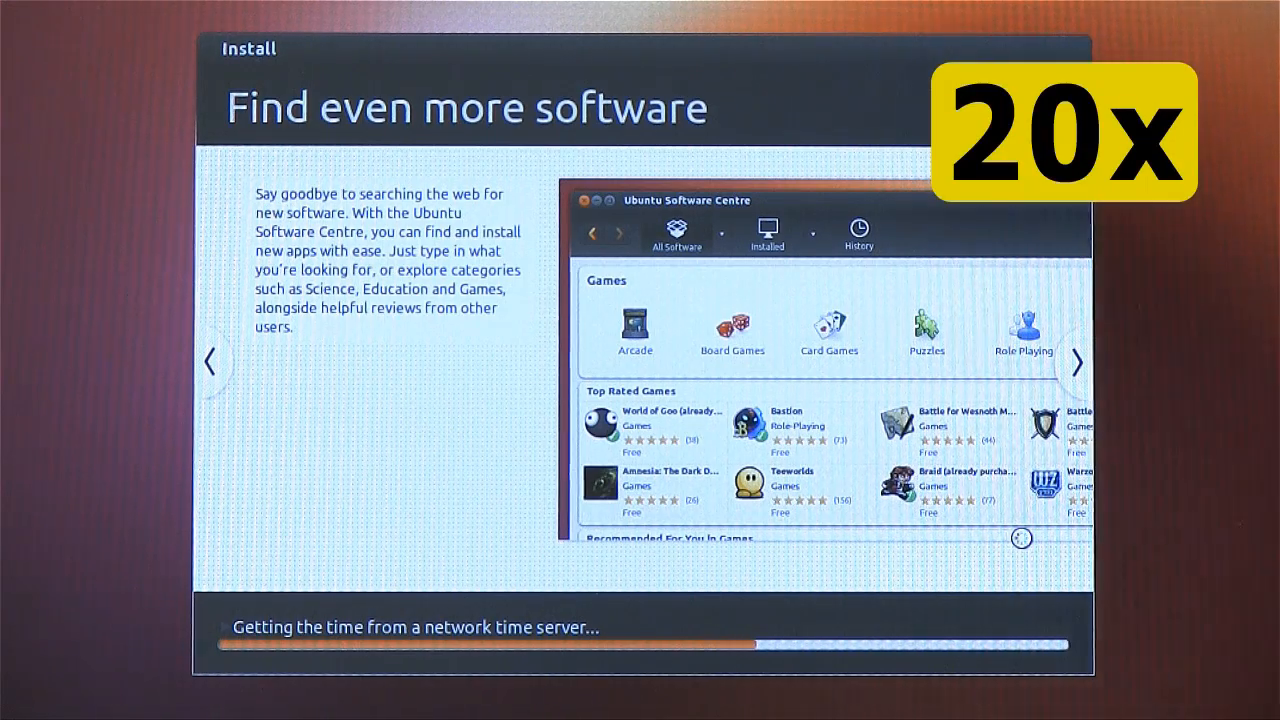
click(1076, 362)
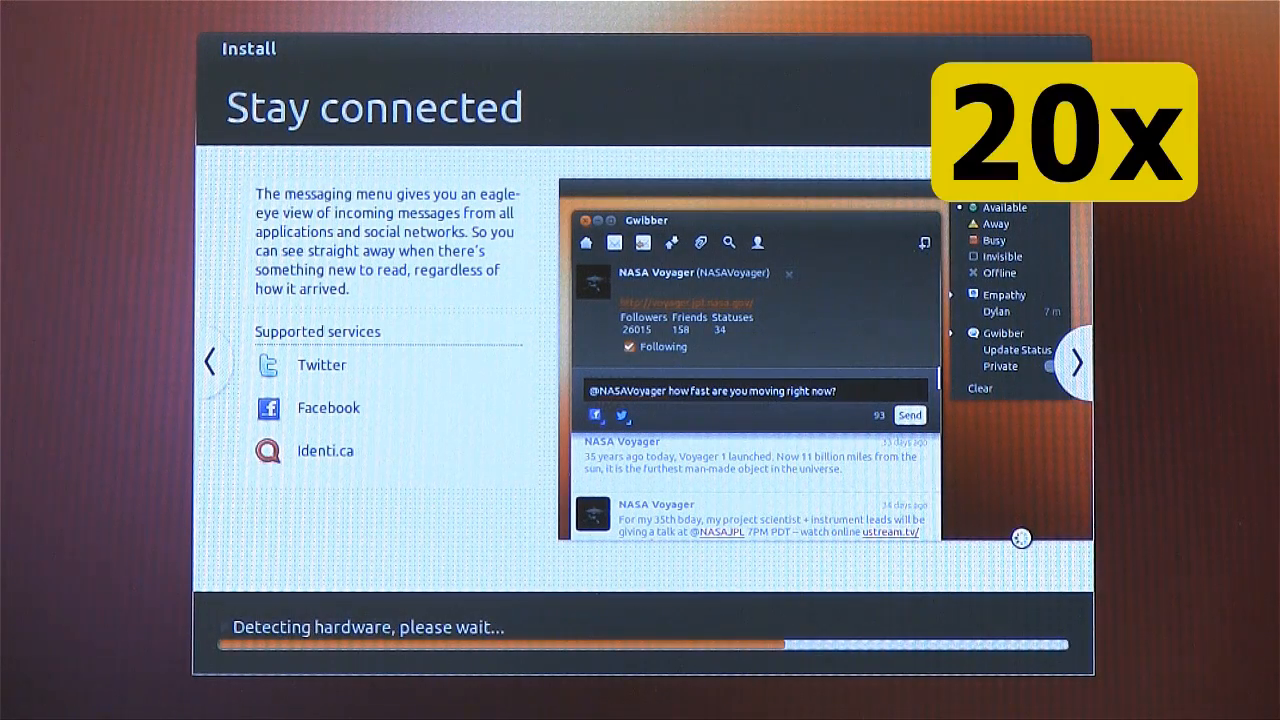
click(1076, 362)
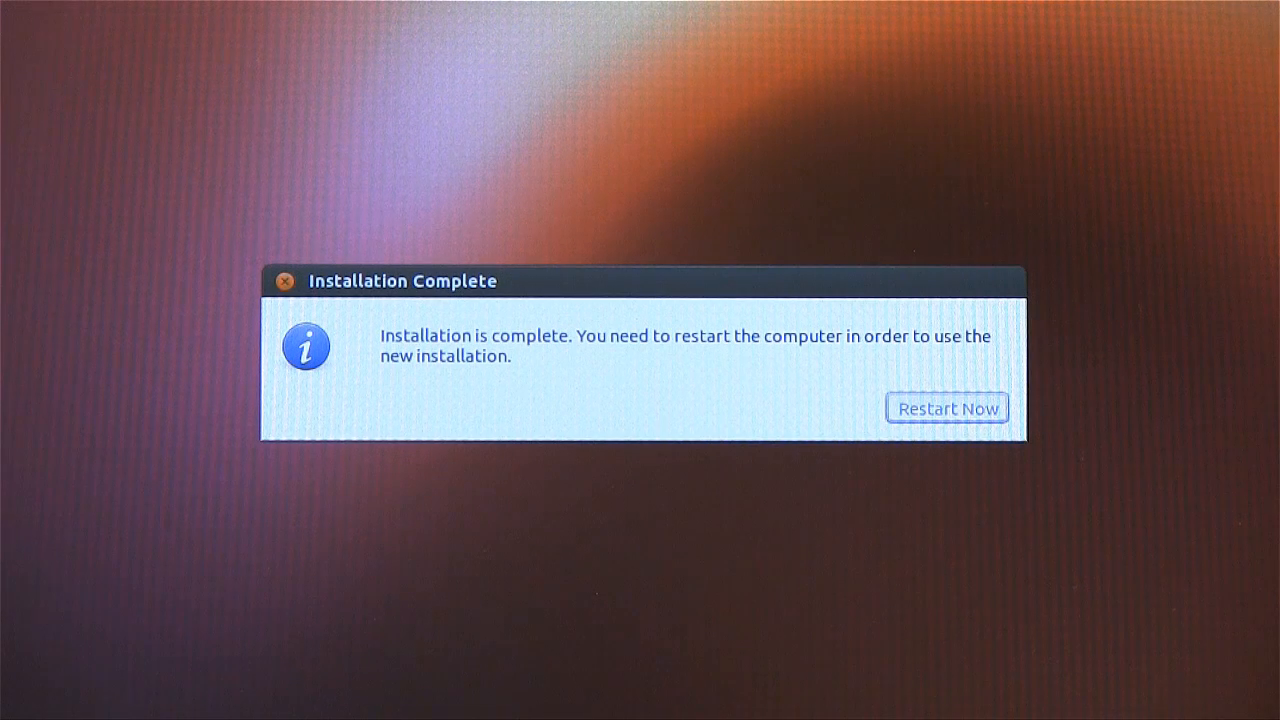
Restart the computer from the Installation Complete dialog into the new Ubuntu install.
click(946, 408)
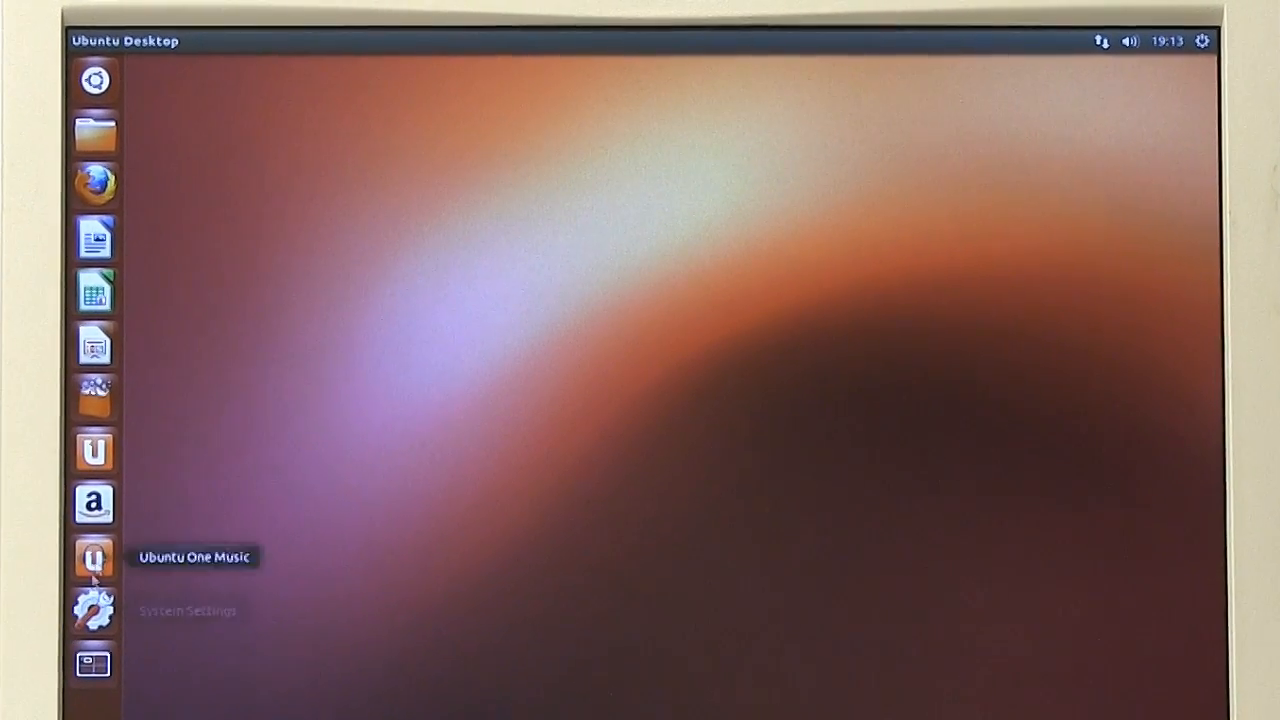
mouse_move(334, 357)
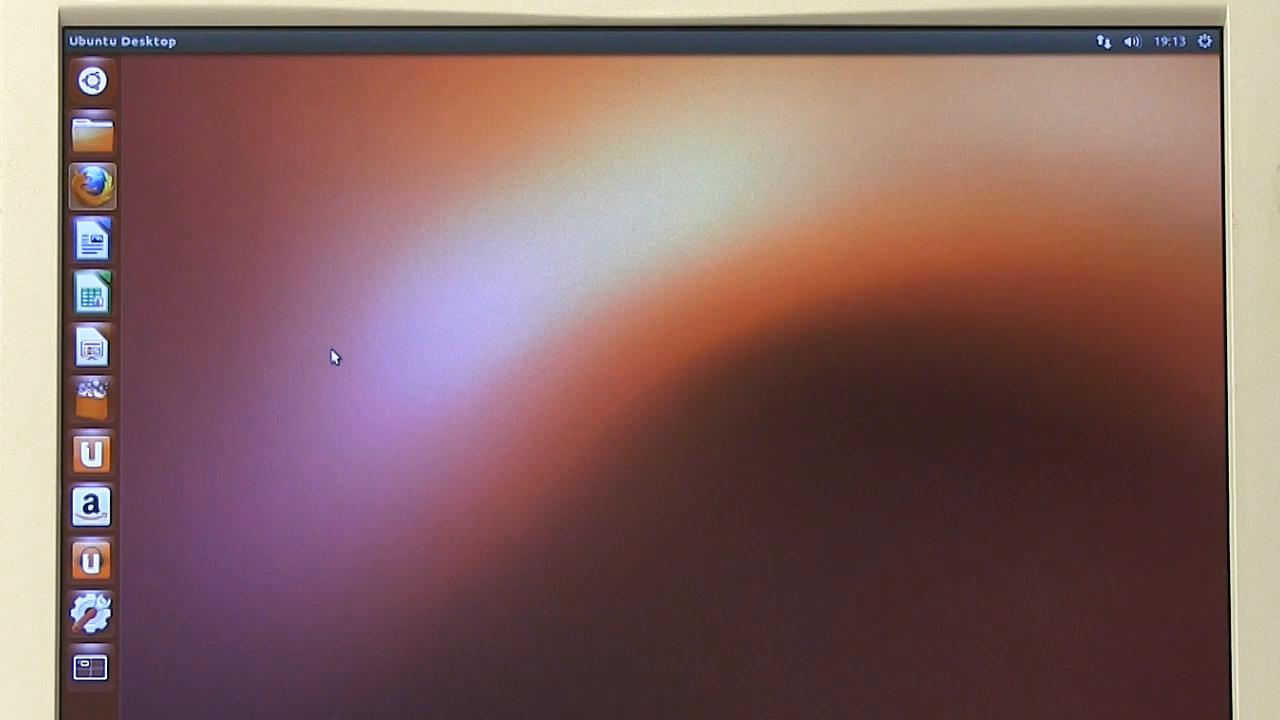
mouse_move(608, 509)
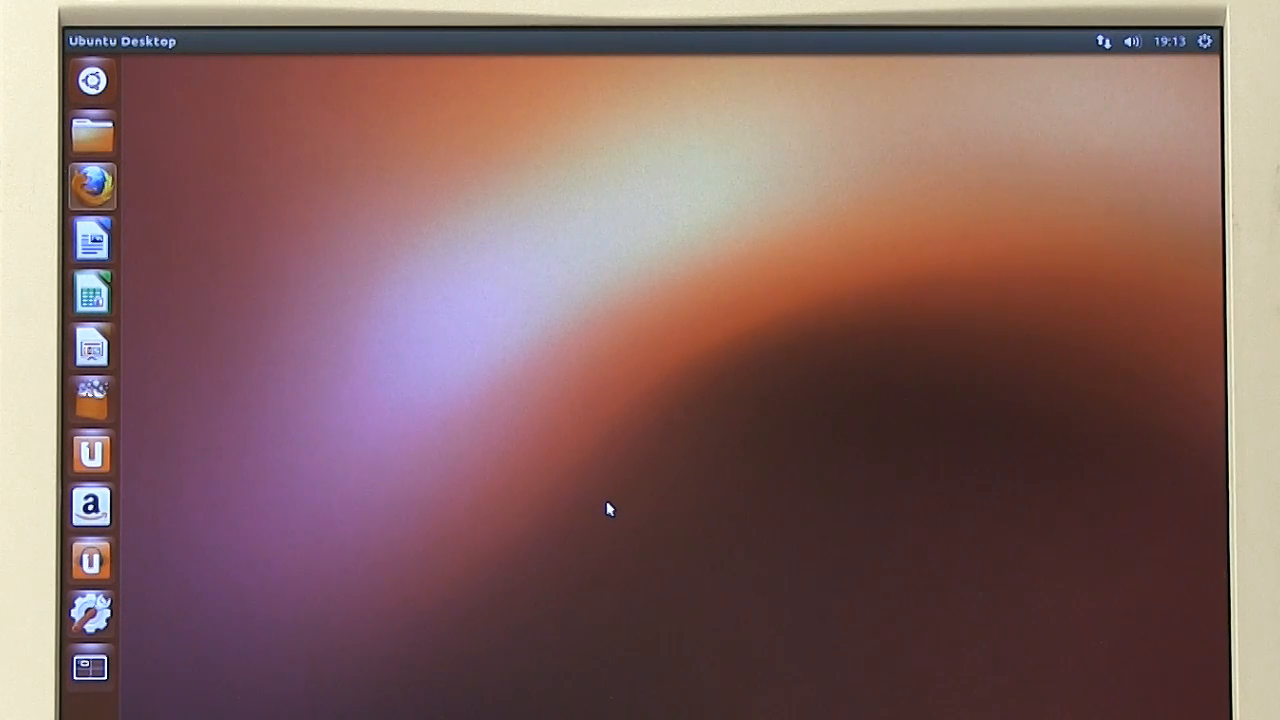
mouse_move(669, 527)
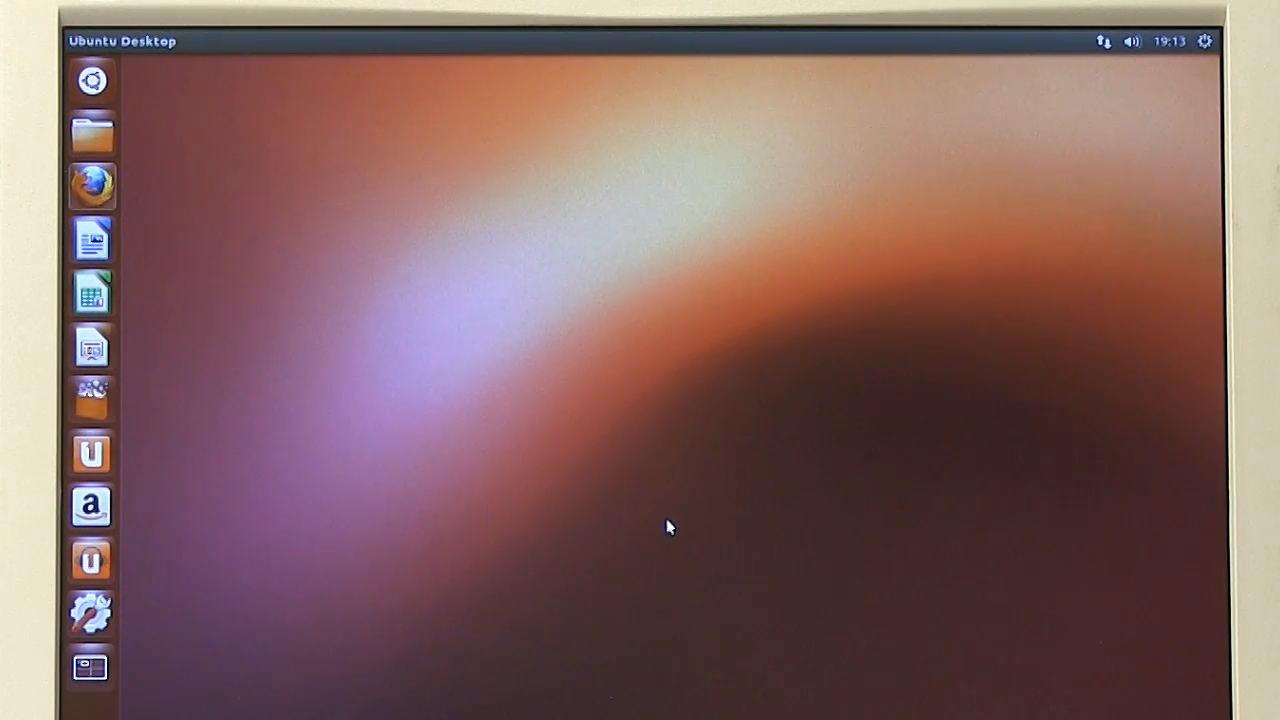
Launch Firefox and search 'expl' to reach the Explaining Computers YouTube channel.
click(91, 186)
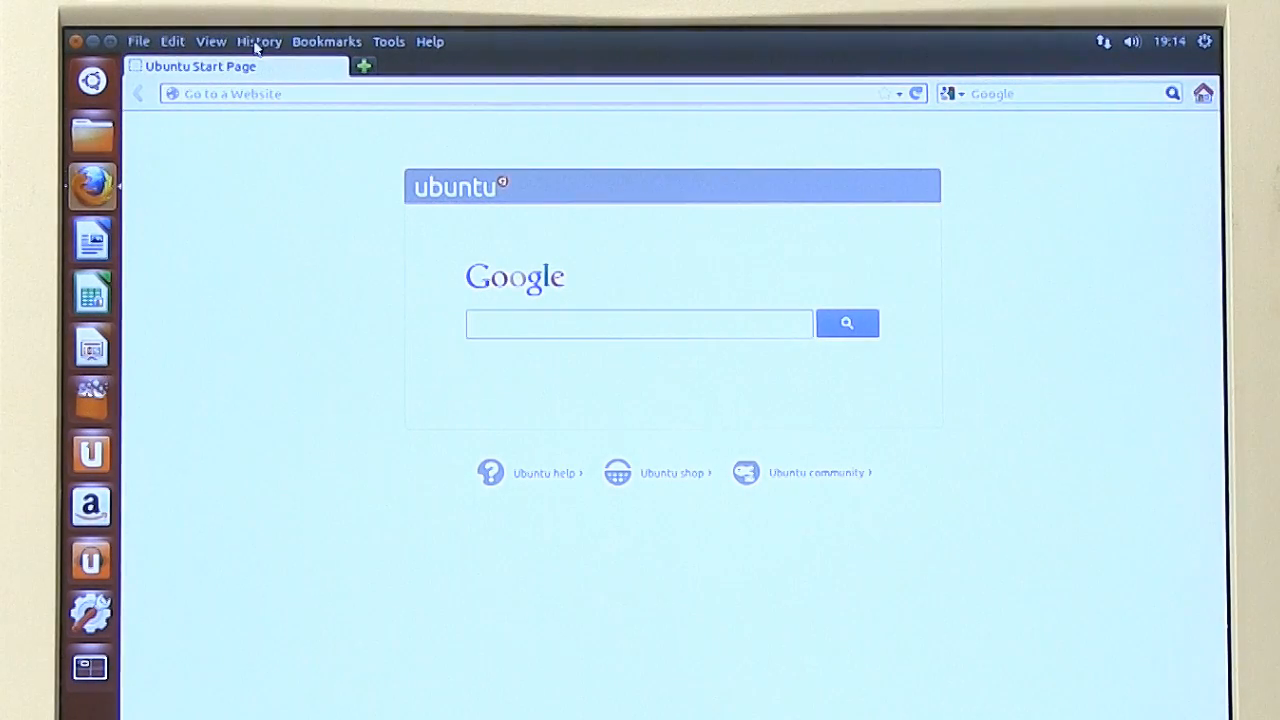
text(explainingcomputers.com/cjb.html)
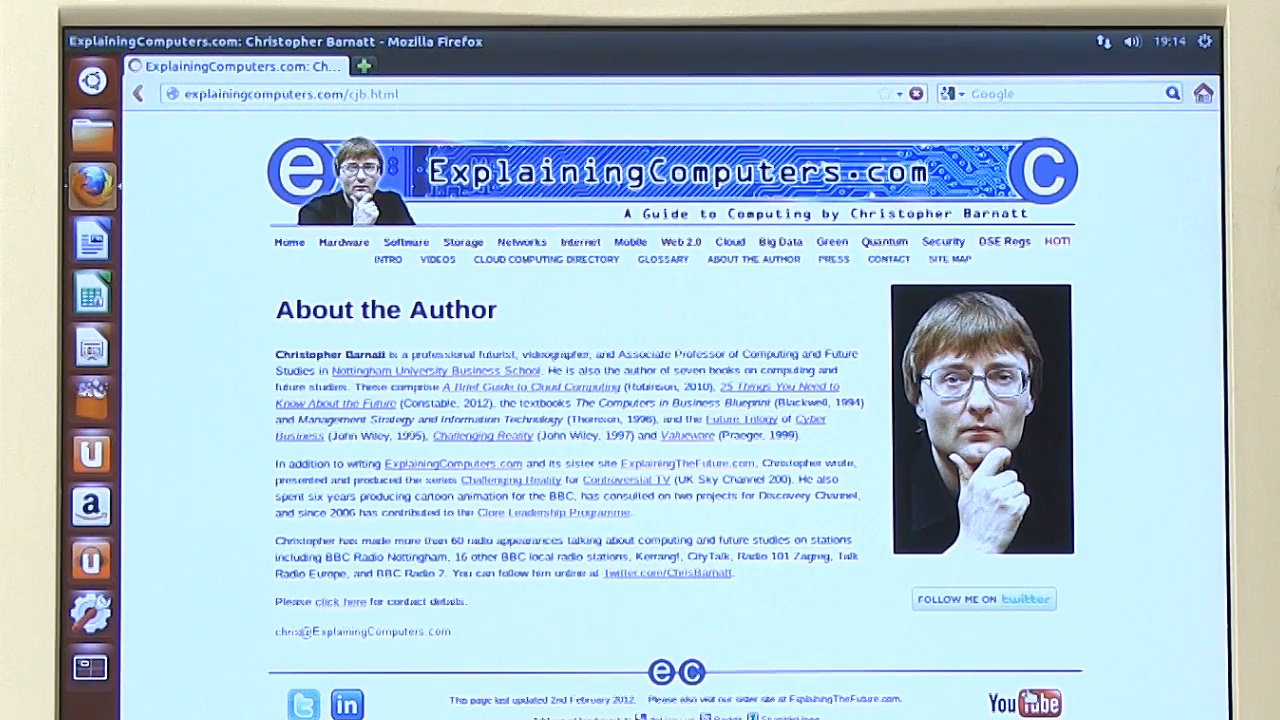
click(1024, 700)
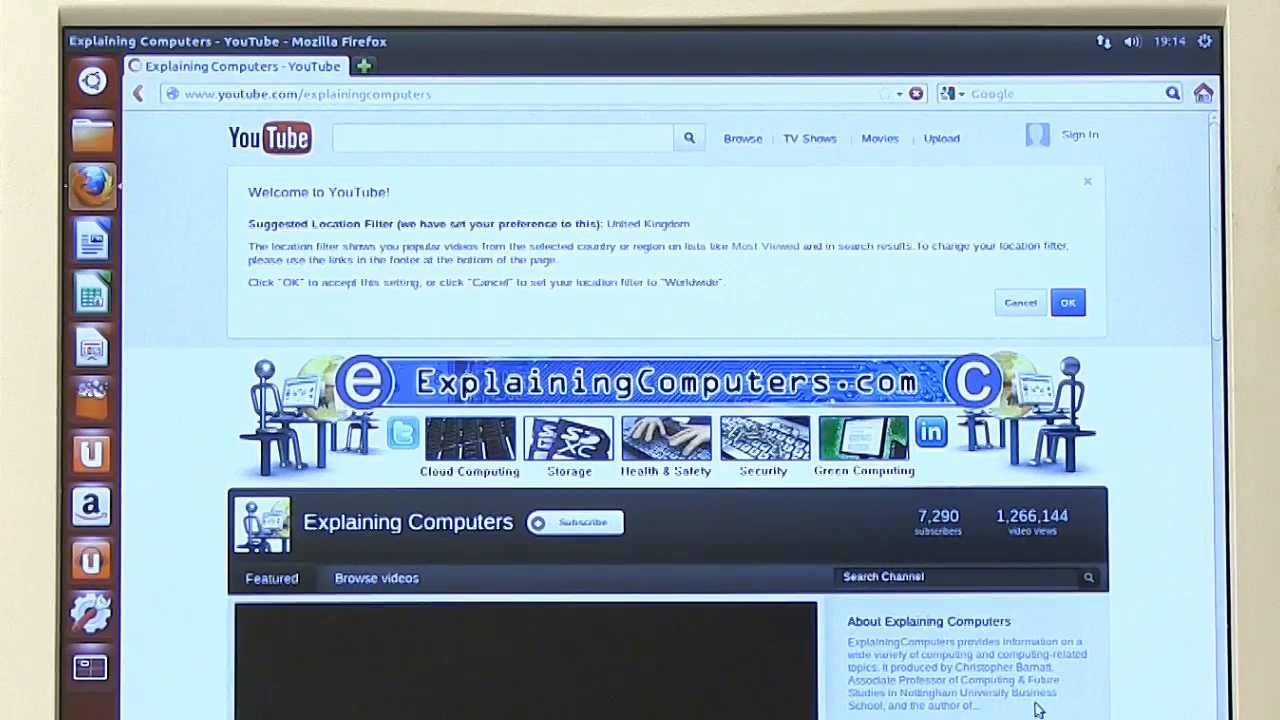
Accept the location notice and play Explaining Big Data full screen.
click(1067, 302)
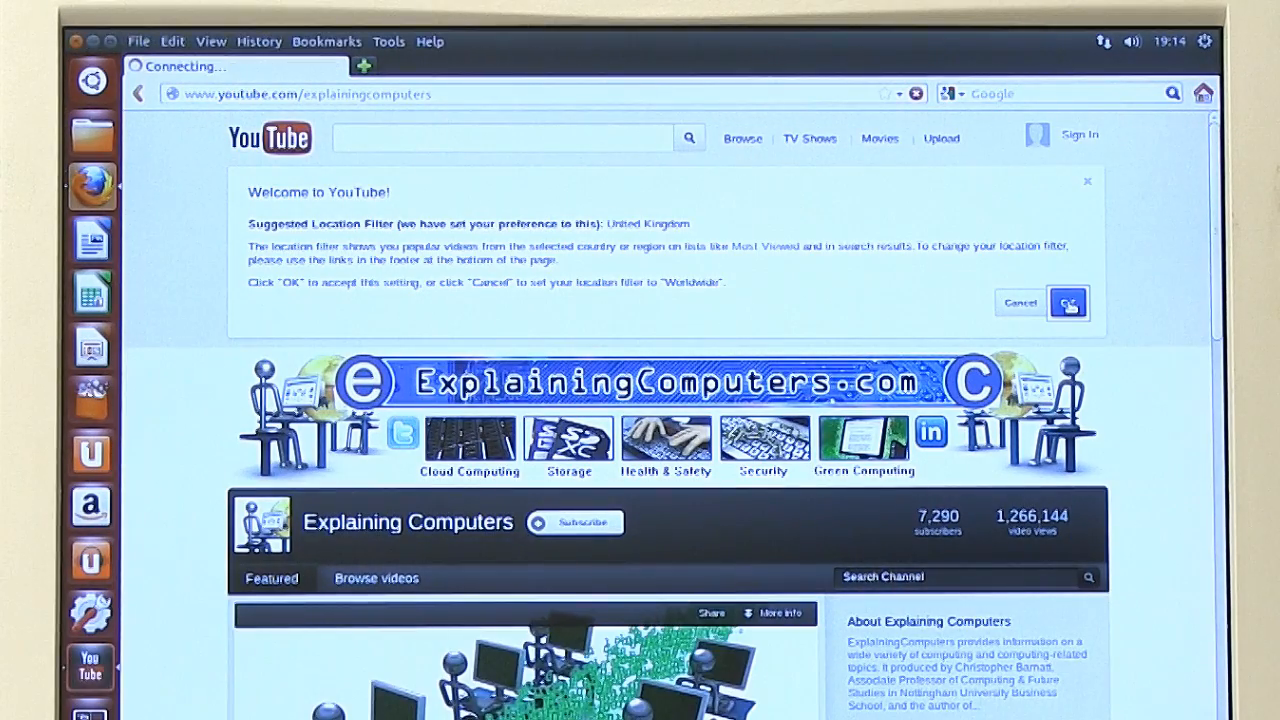
click(1067, 303)
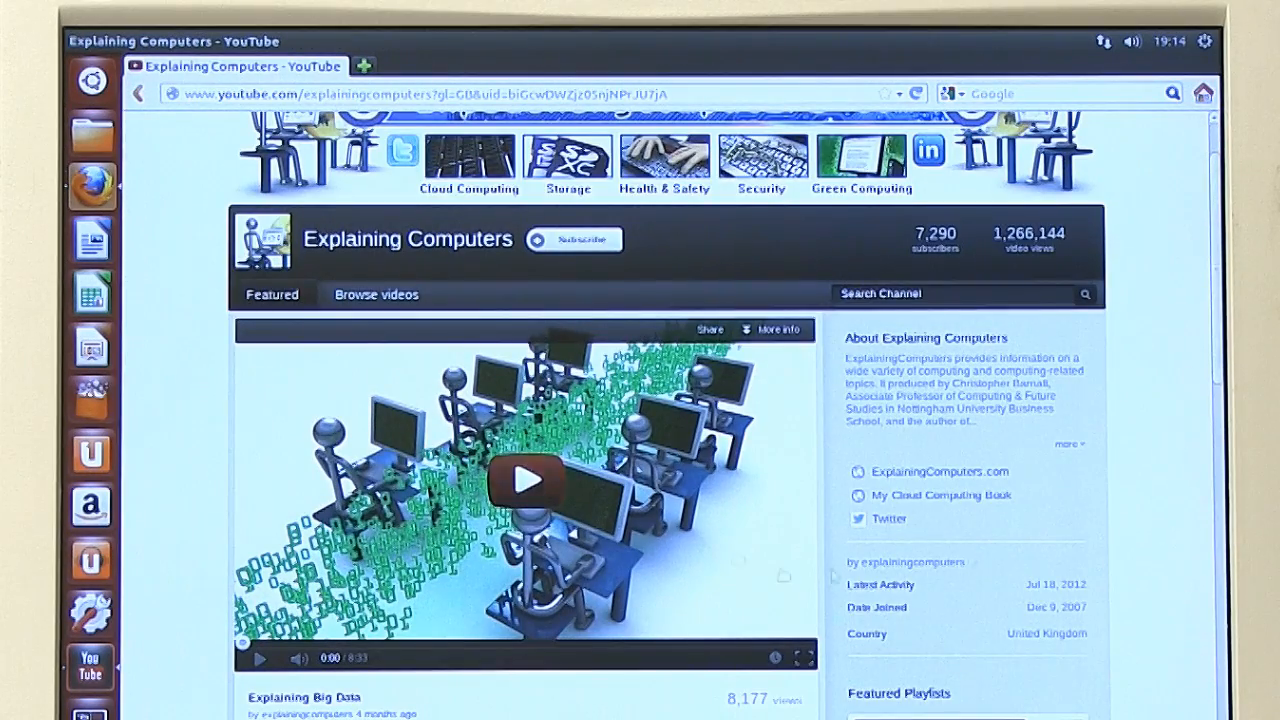
click(525, 480)
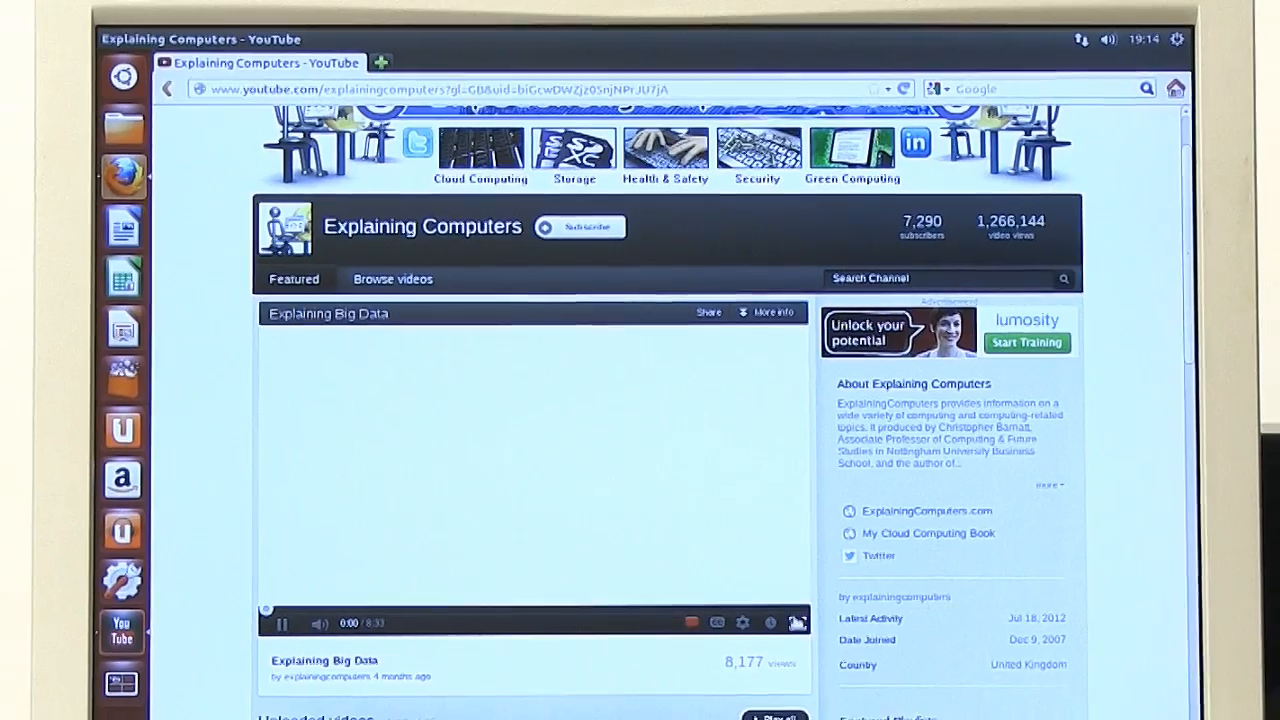
click(798, 623)
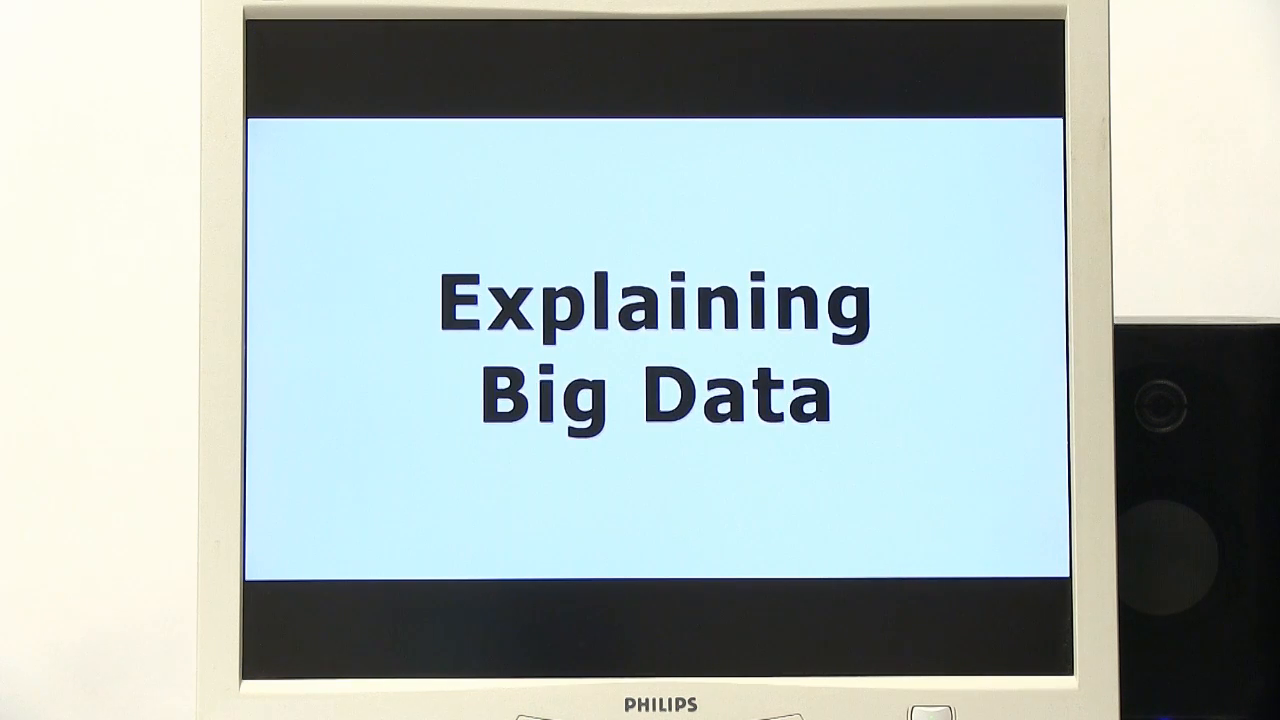
Close Firefox, start a LibreOffice Calc spreadsheet and enter Hello in cell B3.
click(640, 400)
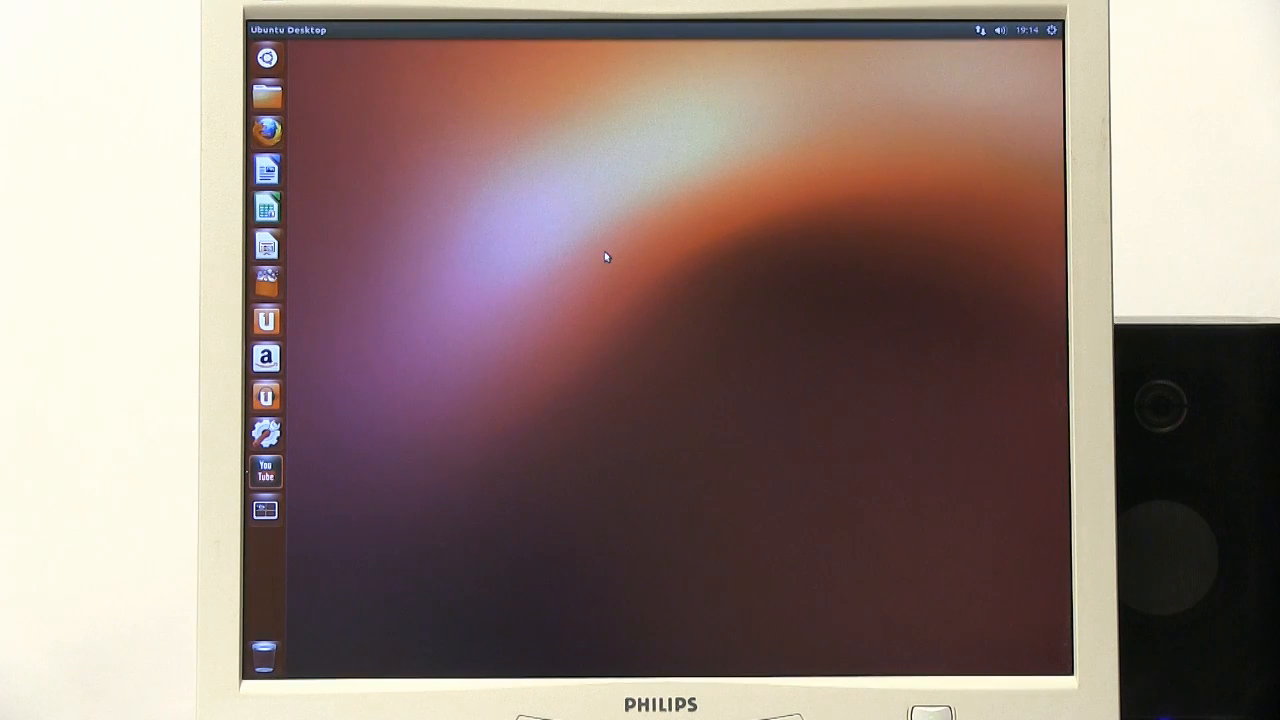
mouse_move(265, 207)
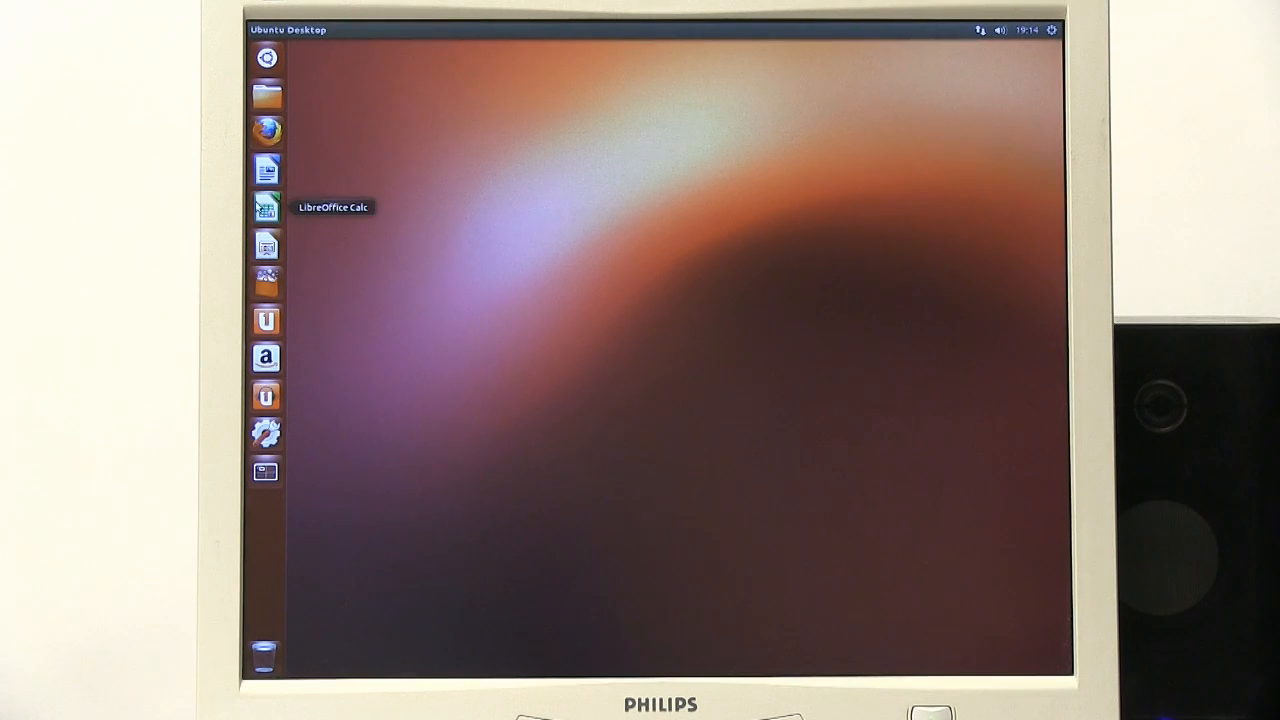
click(266, 207)
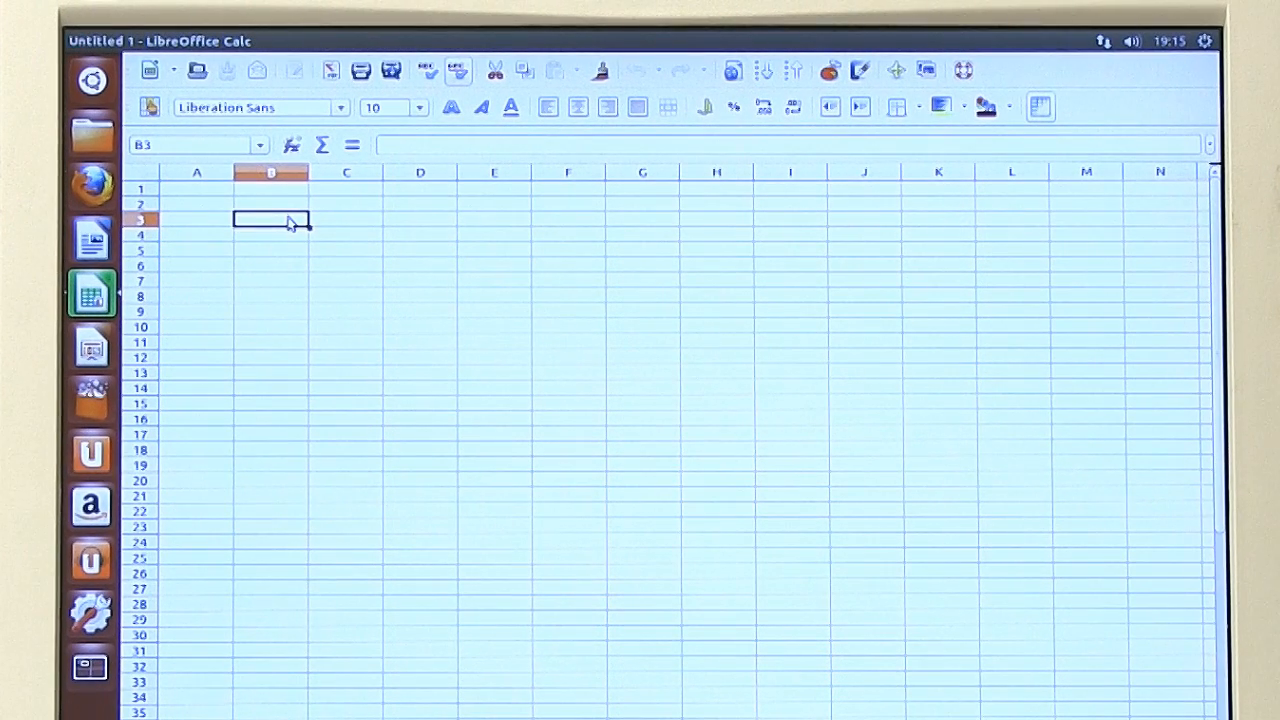
text(Hello)
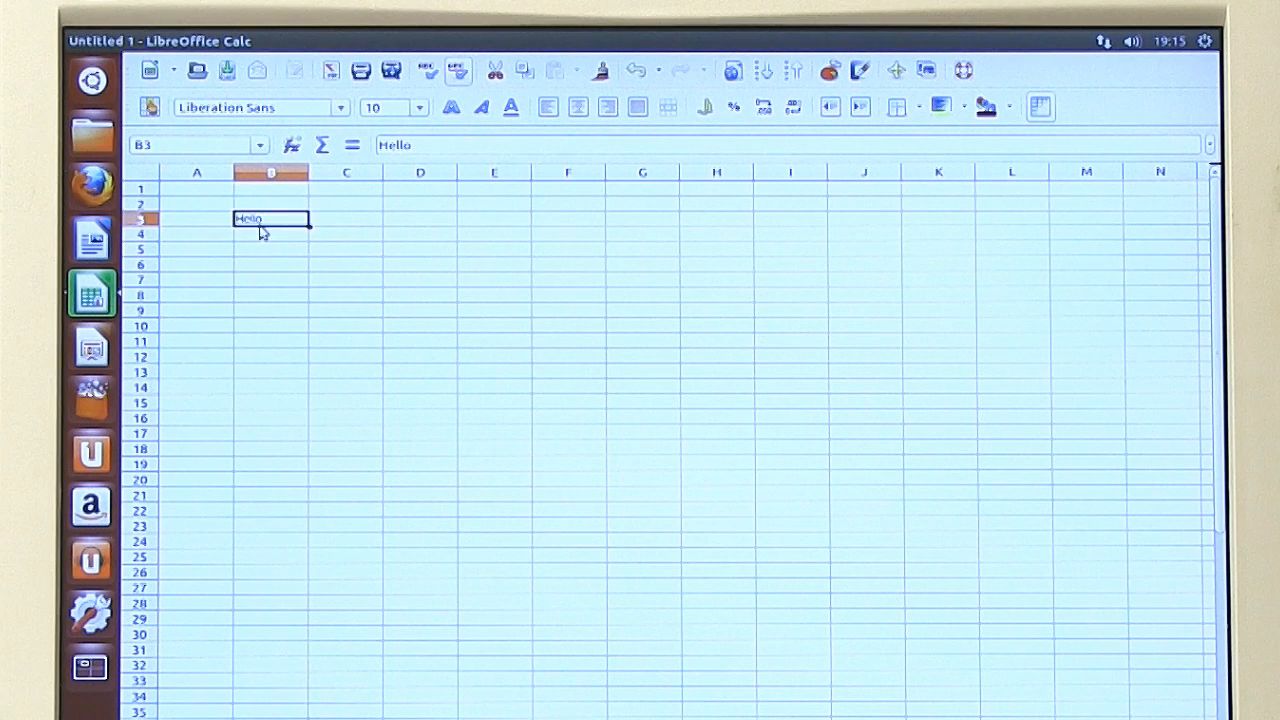
click(419, 107)
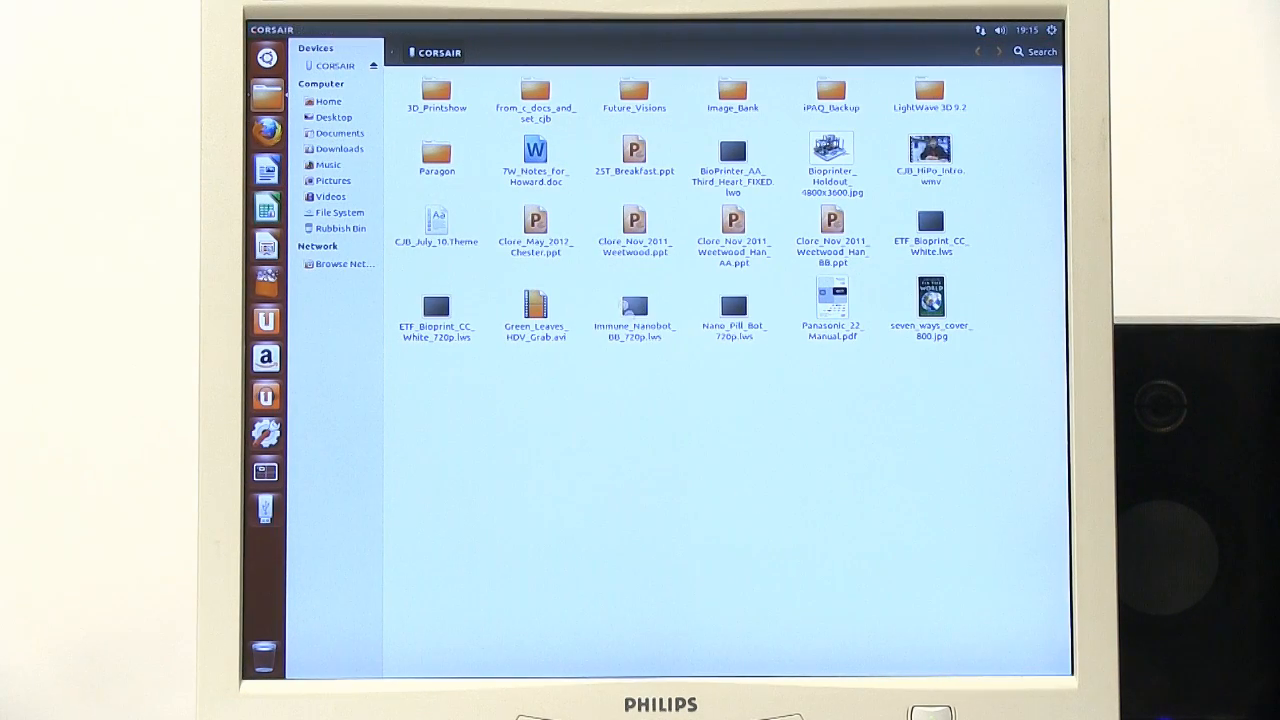
Test 7W_Notes_for_Howard.doc and Clore_Nov_2011_Weetwood.ppt, then enter the 3D_Printshow folder.
double_click(535, 150)
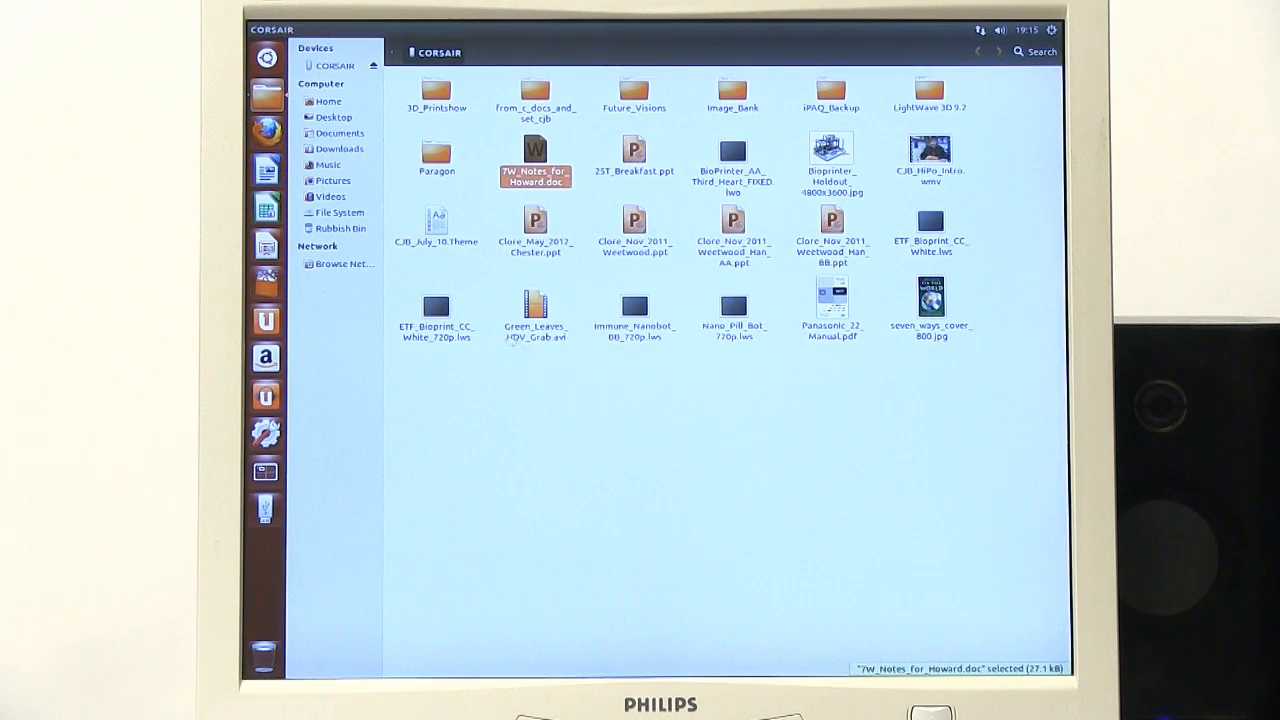
mouse_move(663, 414)
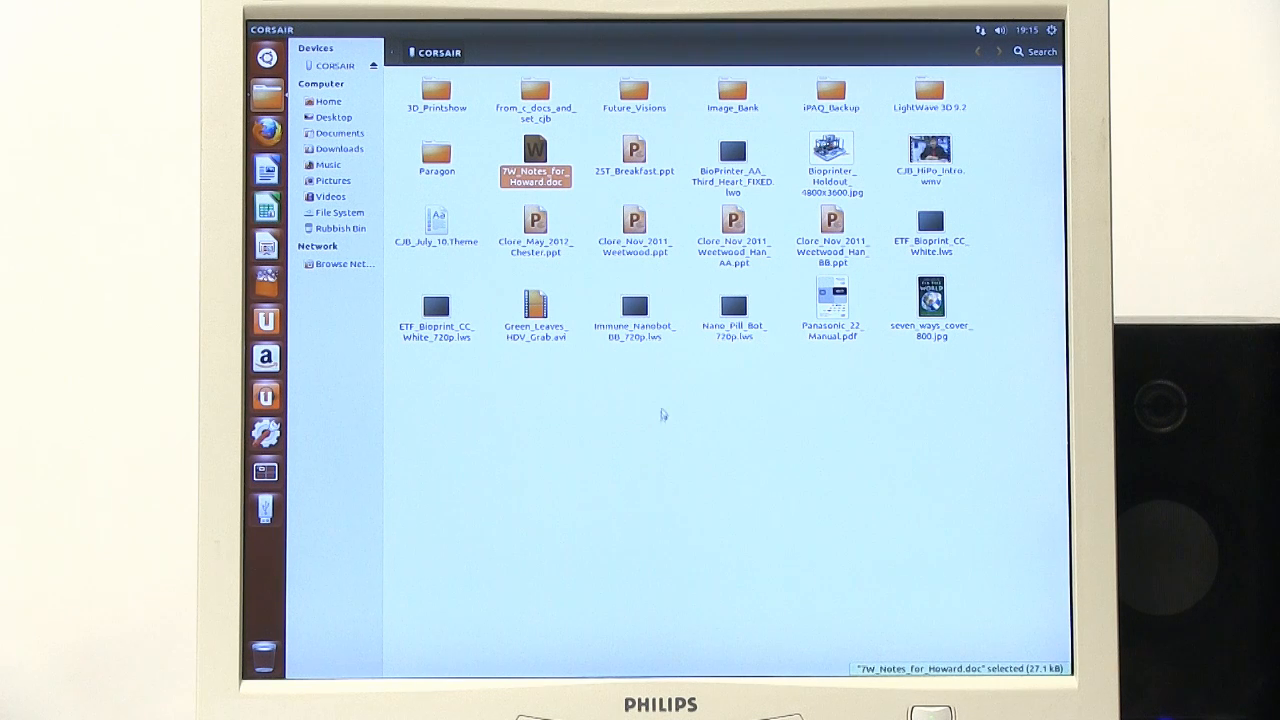
double_click(634, 220)
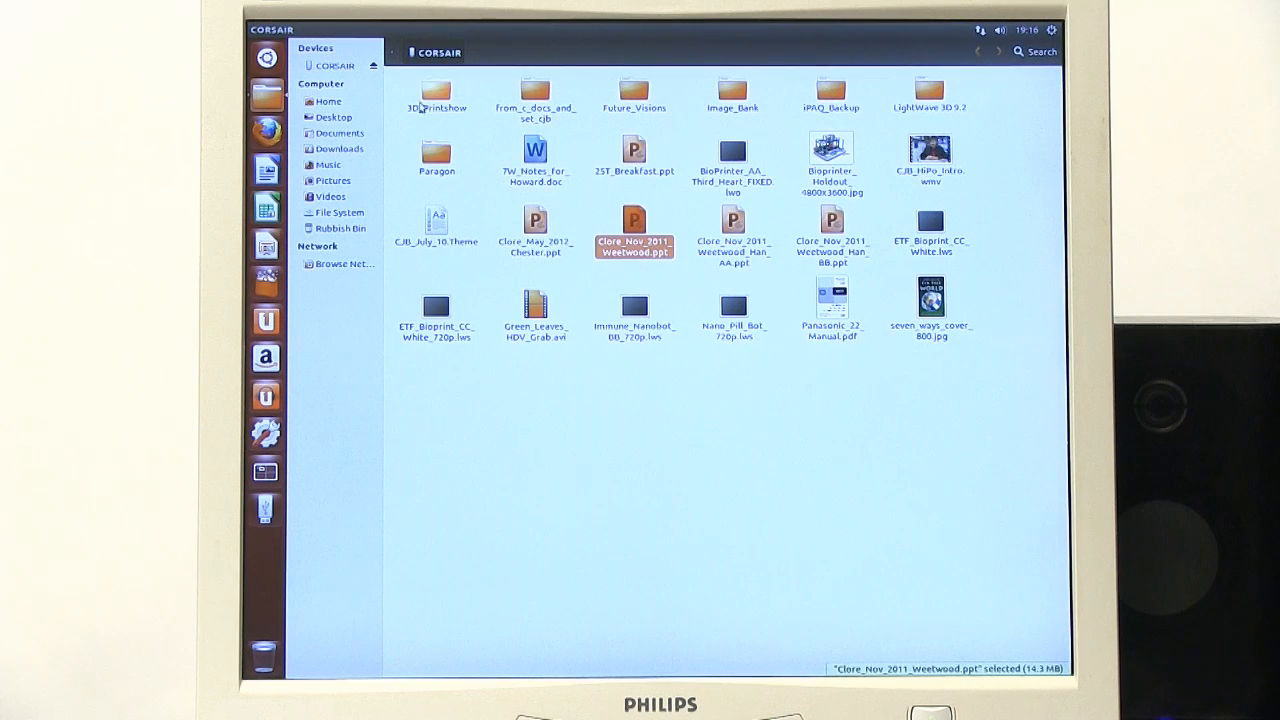
double_click(436, 90)
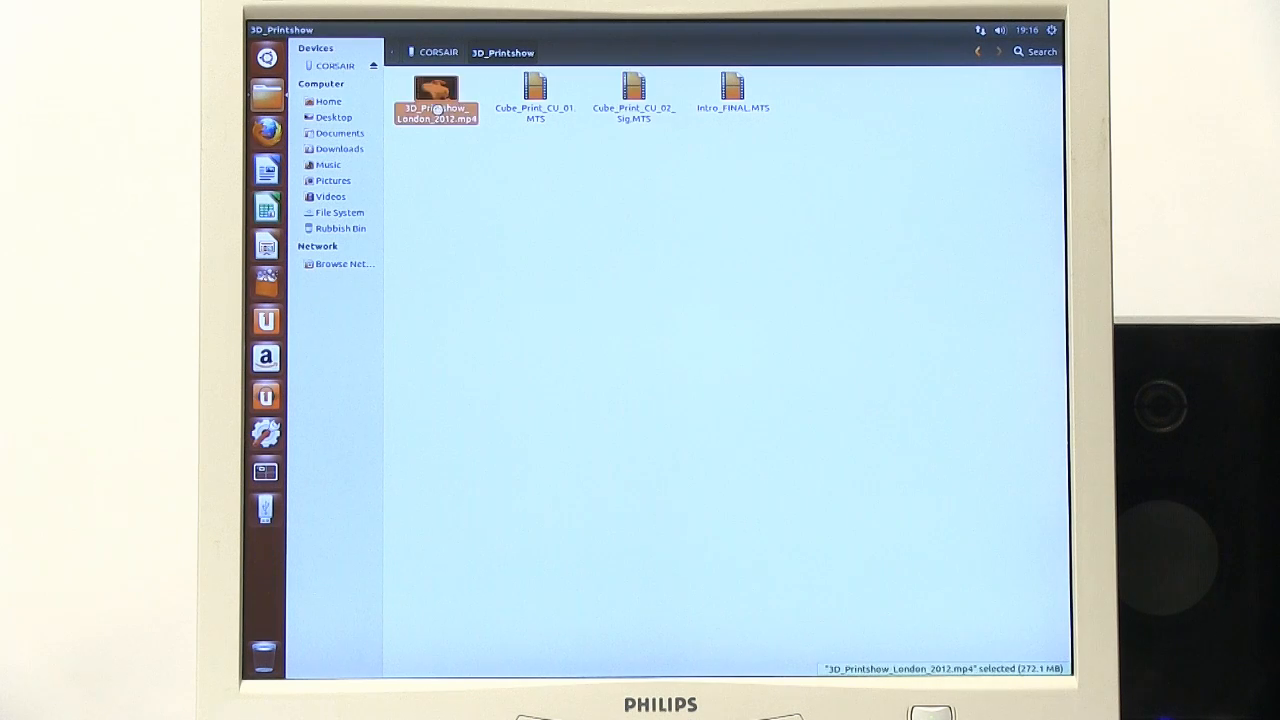
double_click(435, 90)
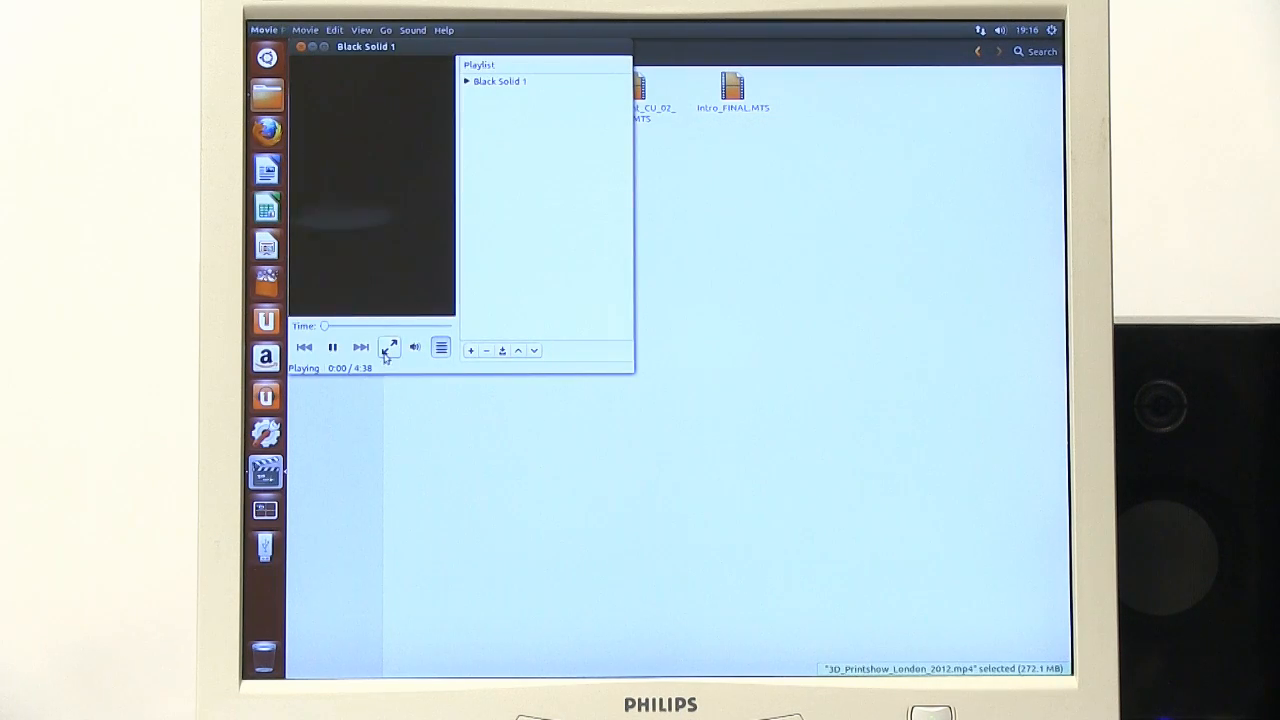
click(390, 347)
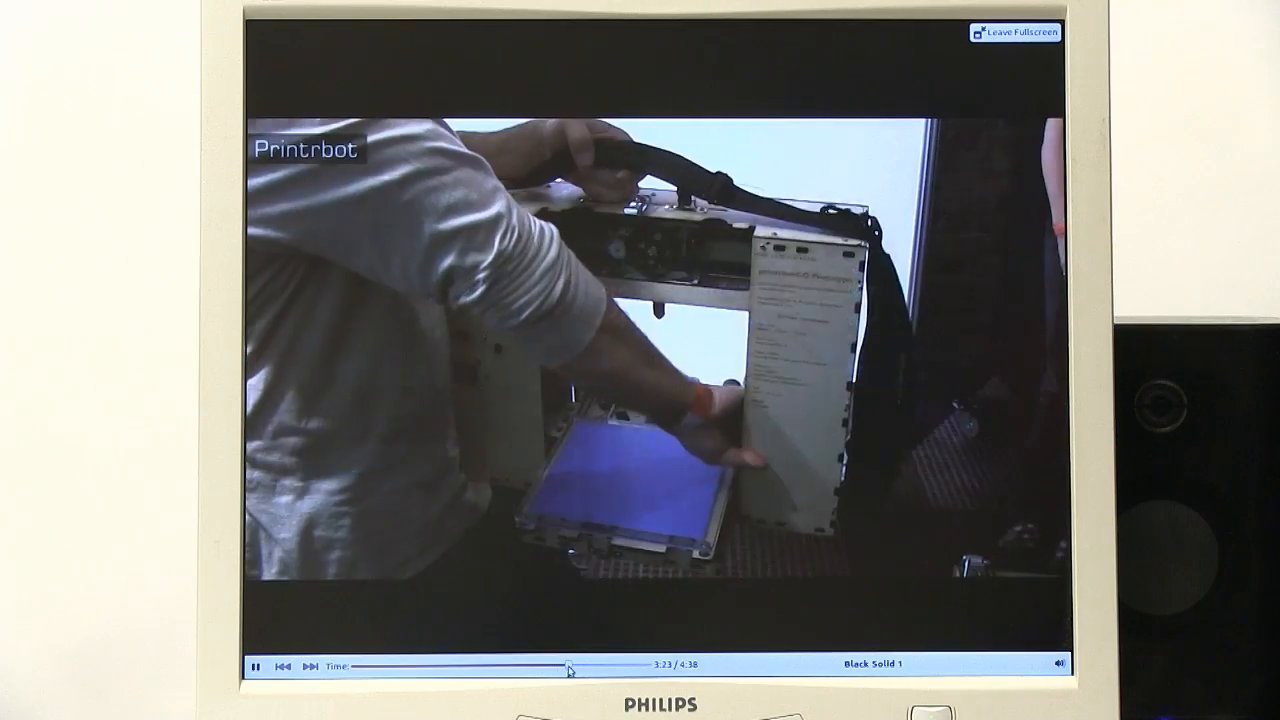
drag(570, 668, 617, 668)
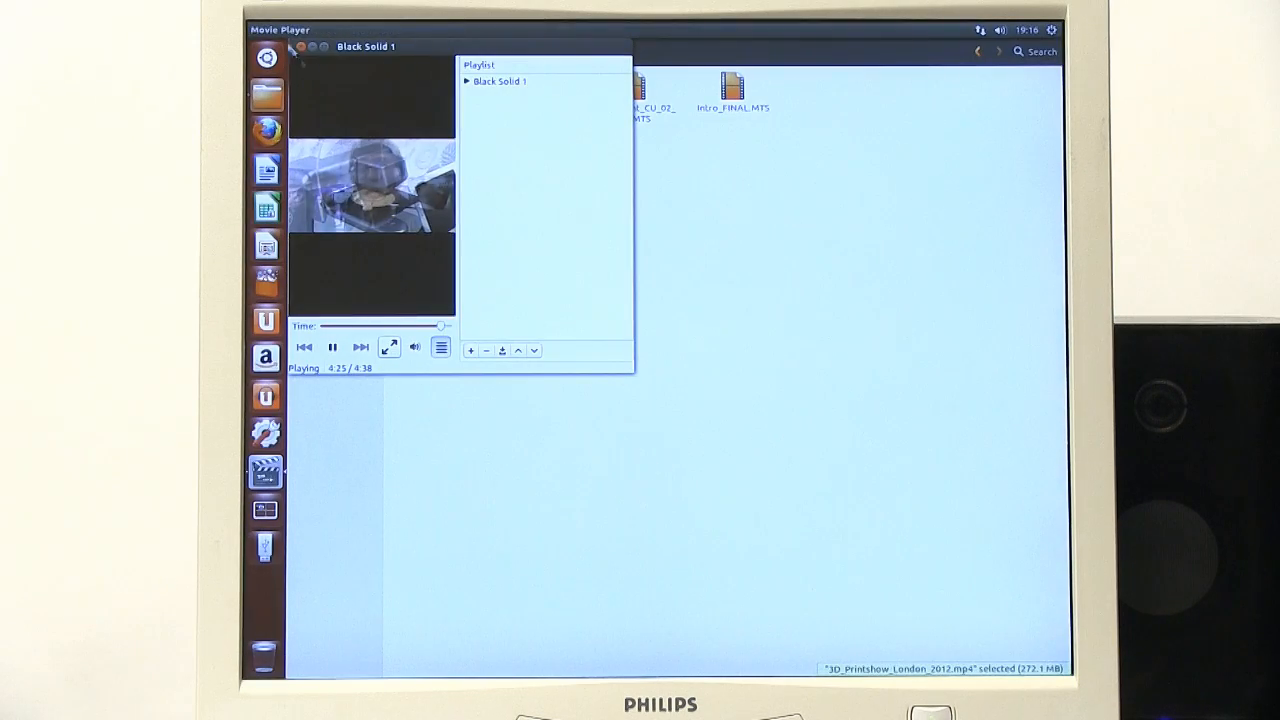
click(291, 46)
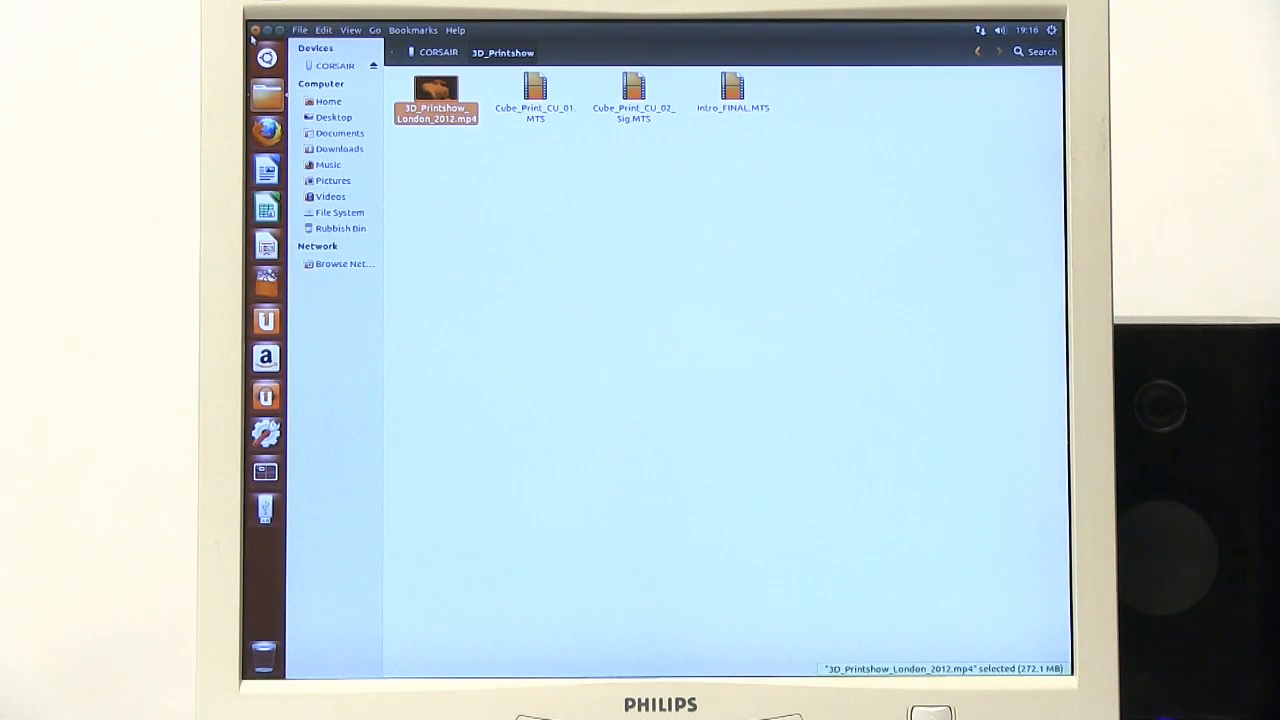
Close Files and set the Below Clouds wallpaper as the desktop background.
click(253, 29)
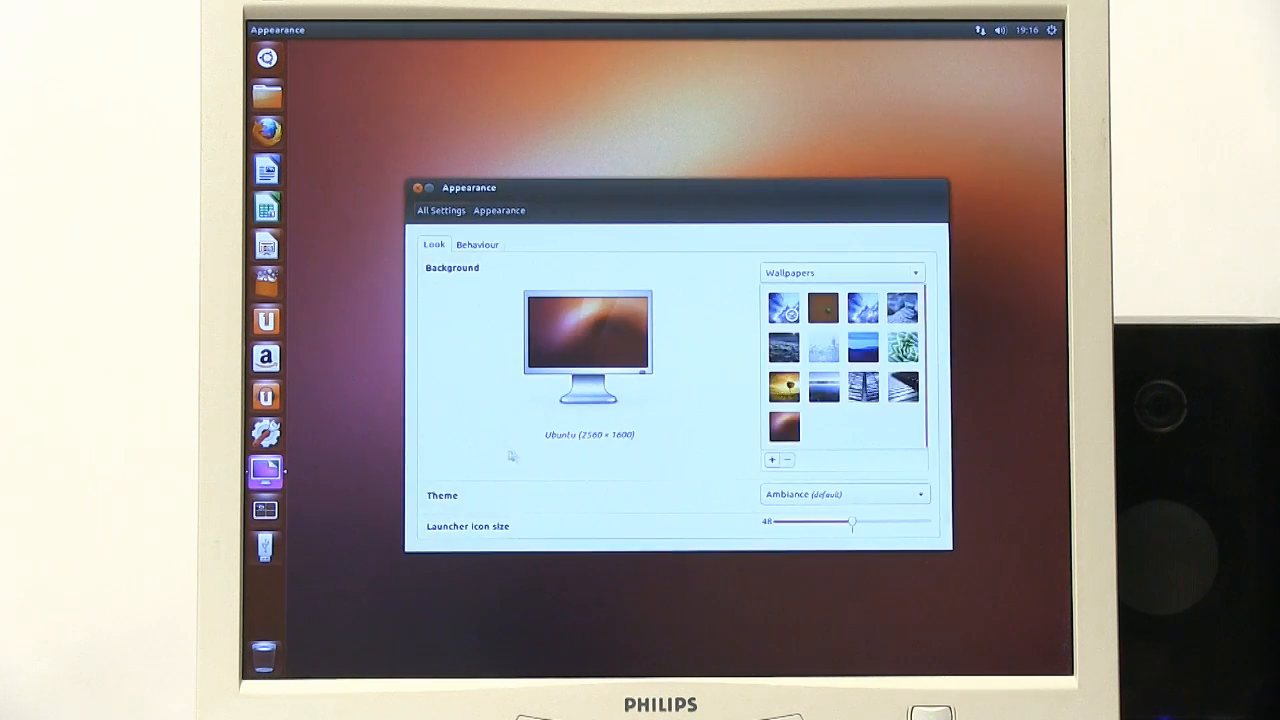
click(862, 307)
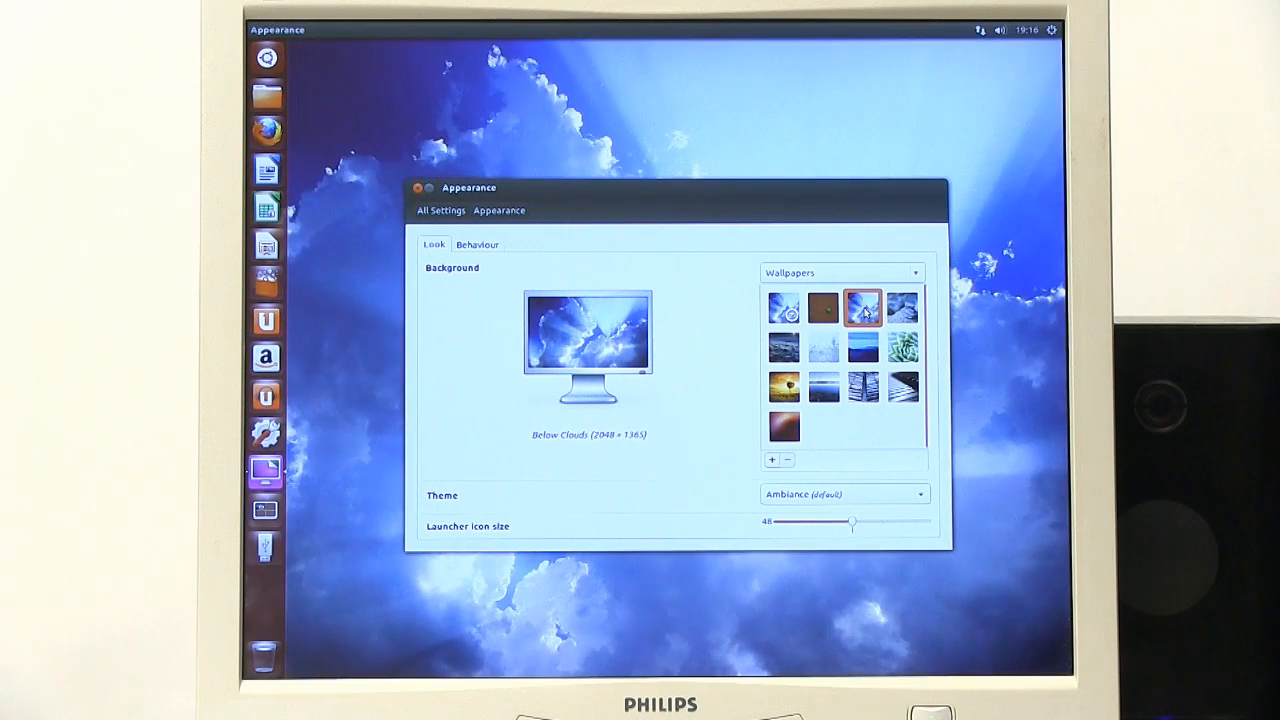
click(415, 188)
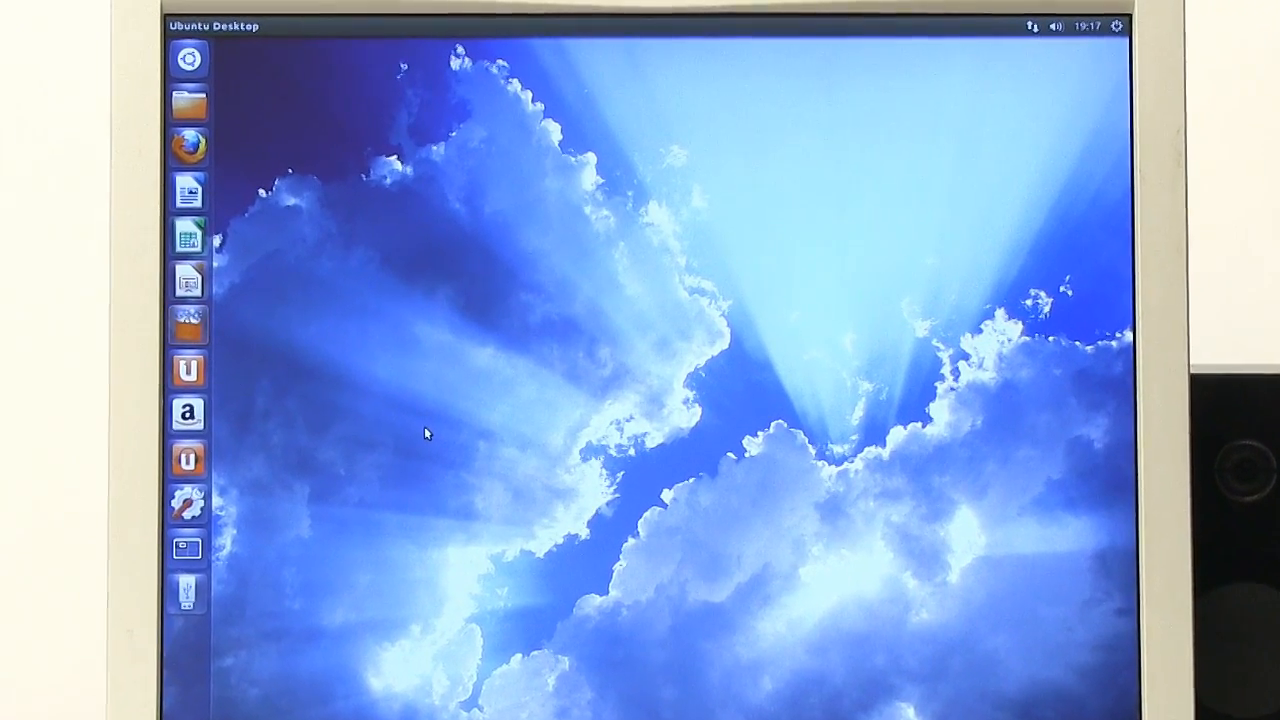
Launch Ubuntu Software Centre and browse the Games category's top-rated games.
click(188, 504)
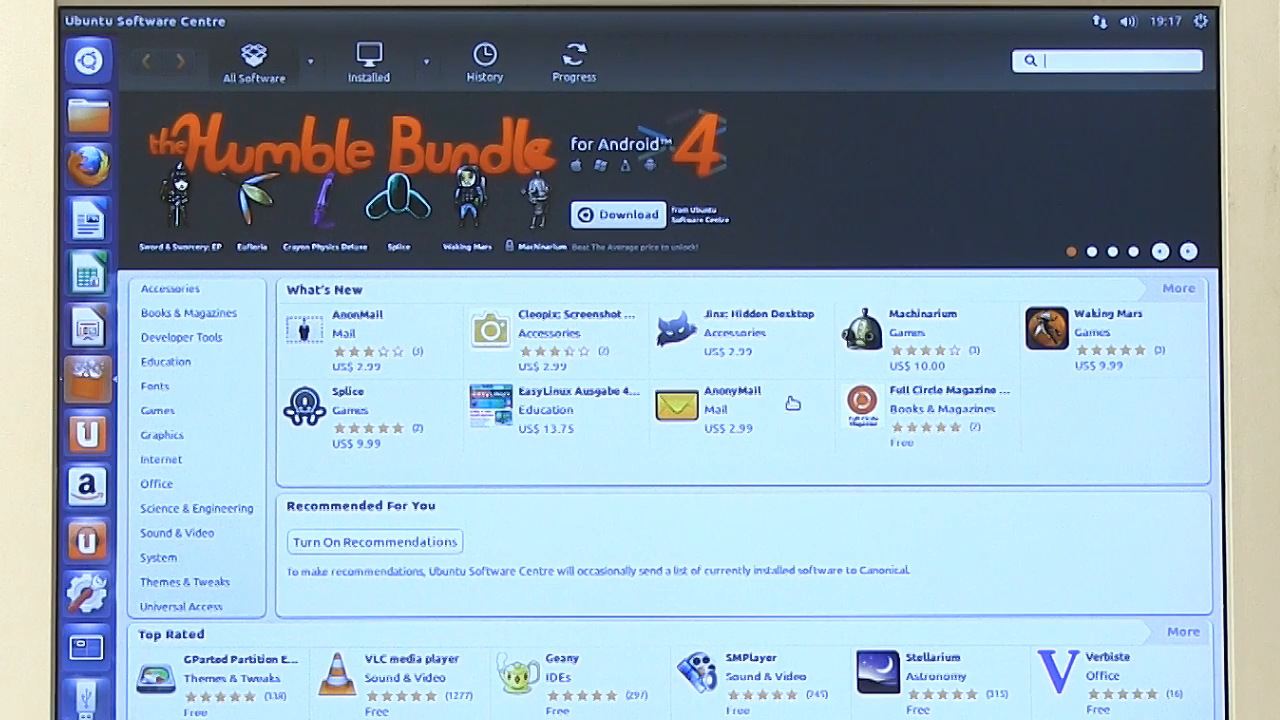
mouse_move(156, 412)
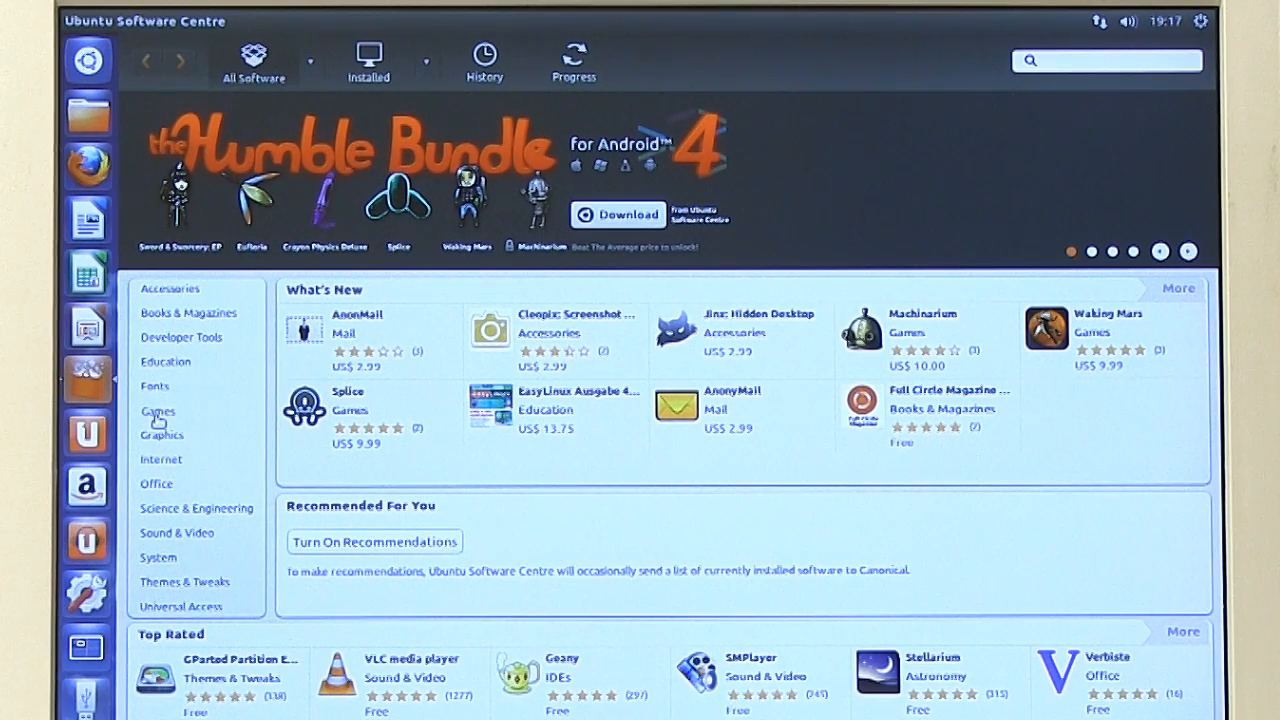
click(157, 411)
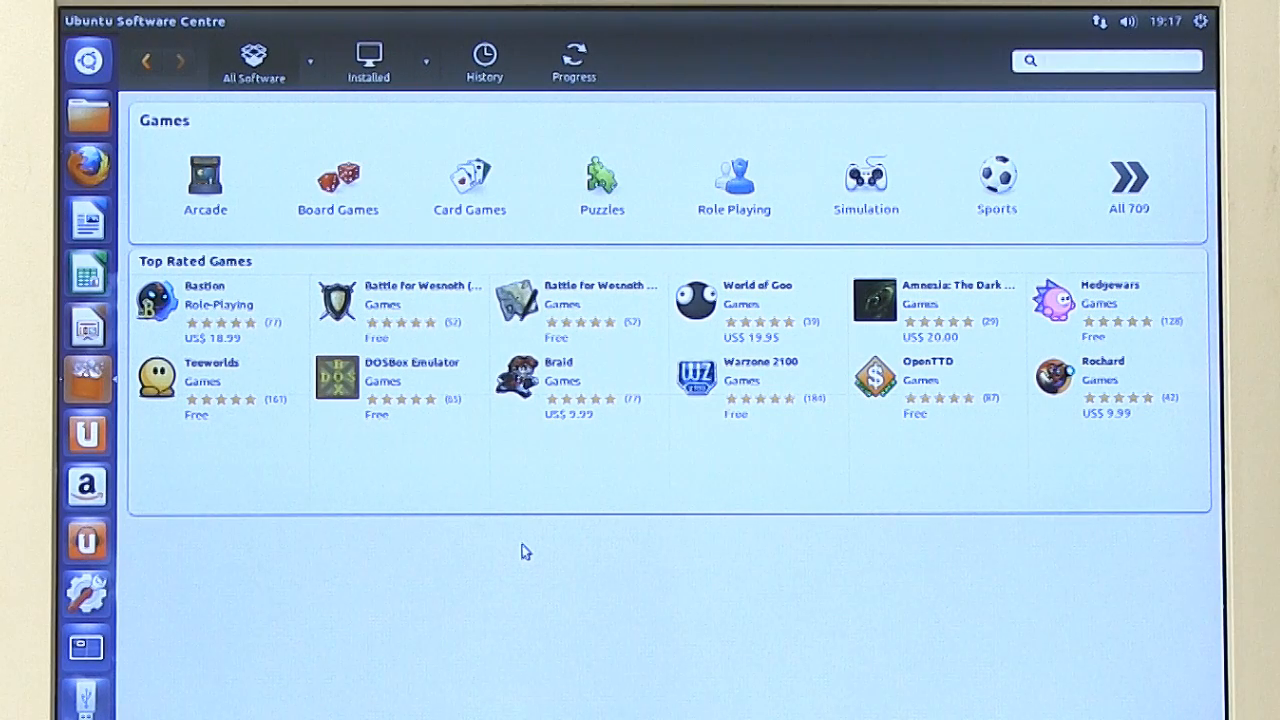
click(1108, 60)
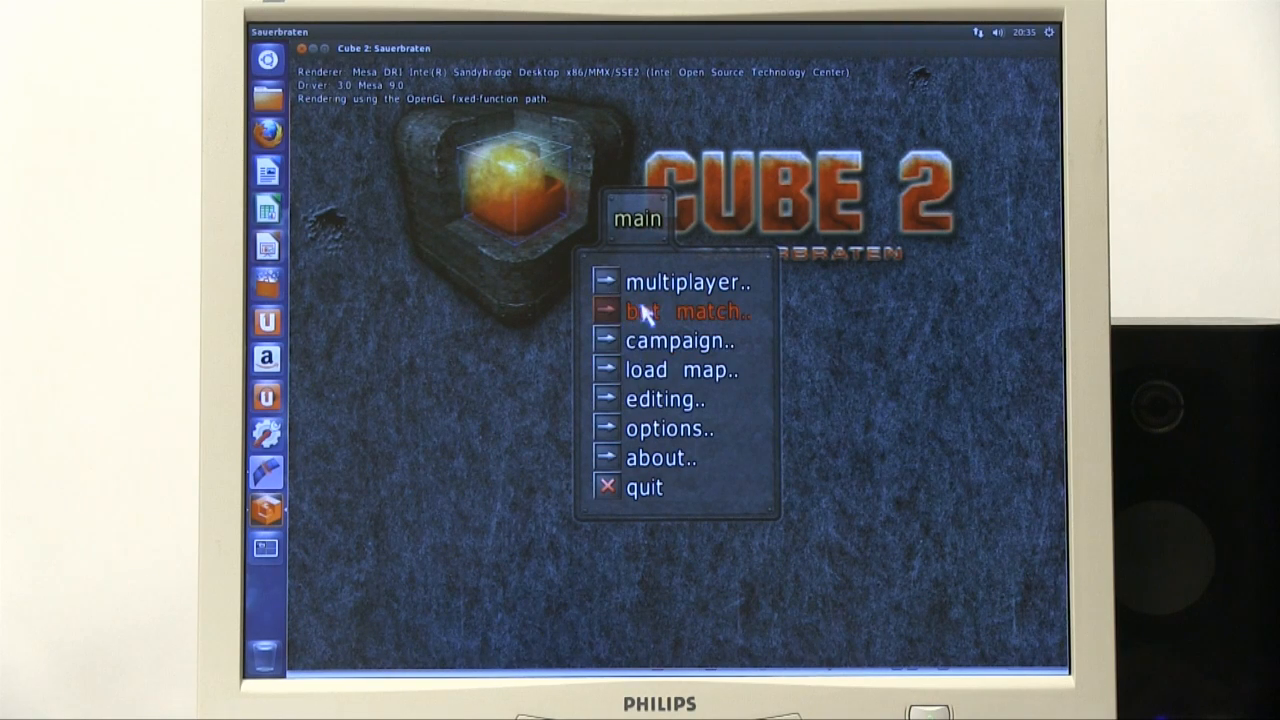
Bring up the bot match setup with 5 bots and skill range 50–100.
click(688, 310)
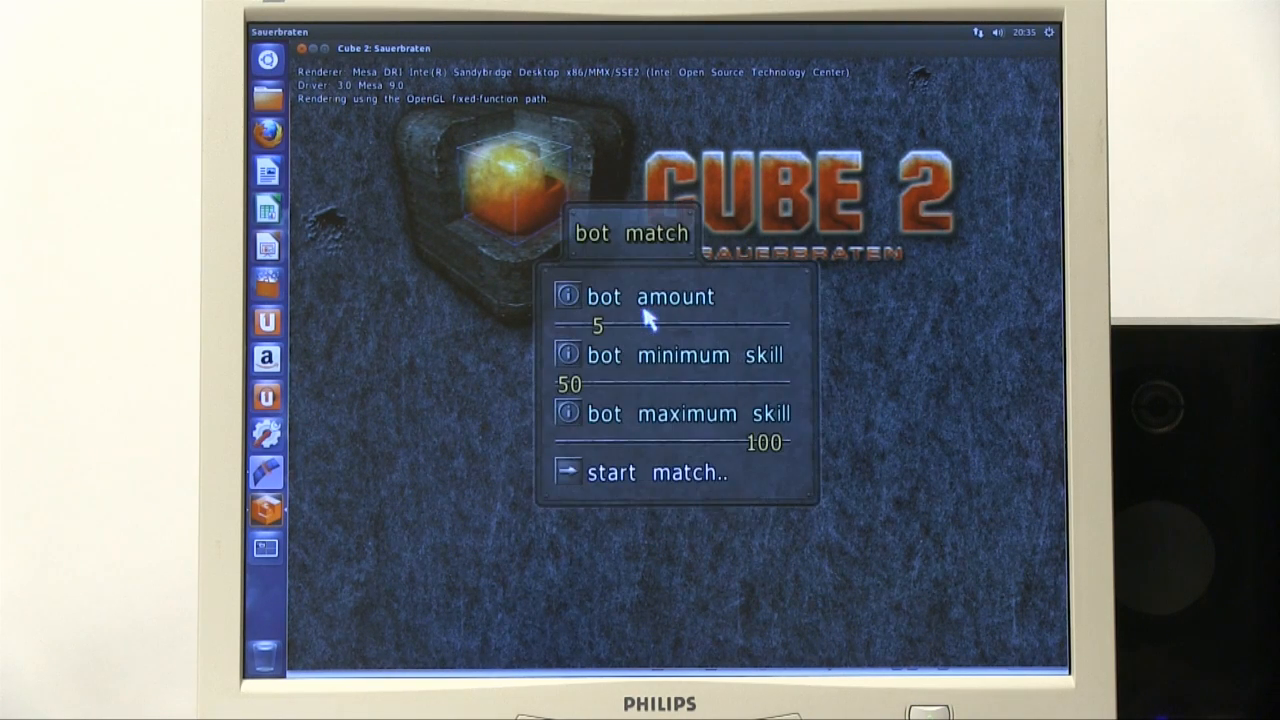